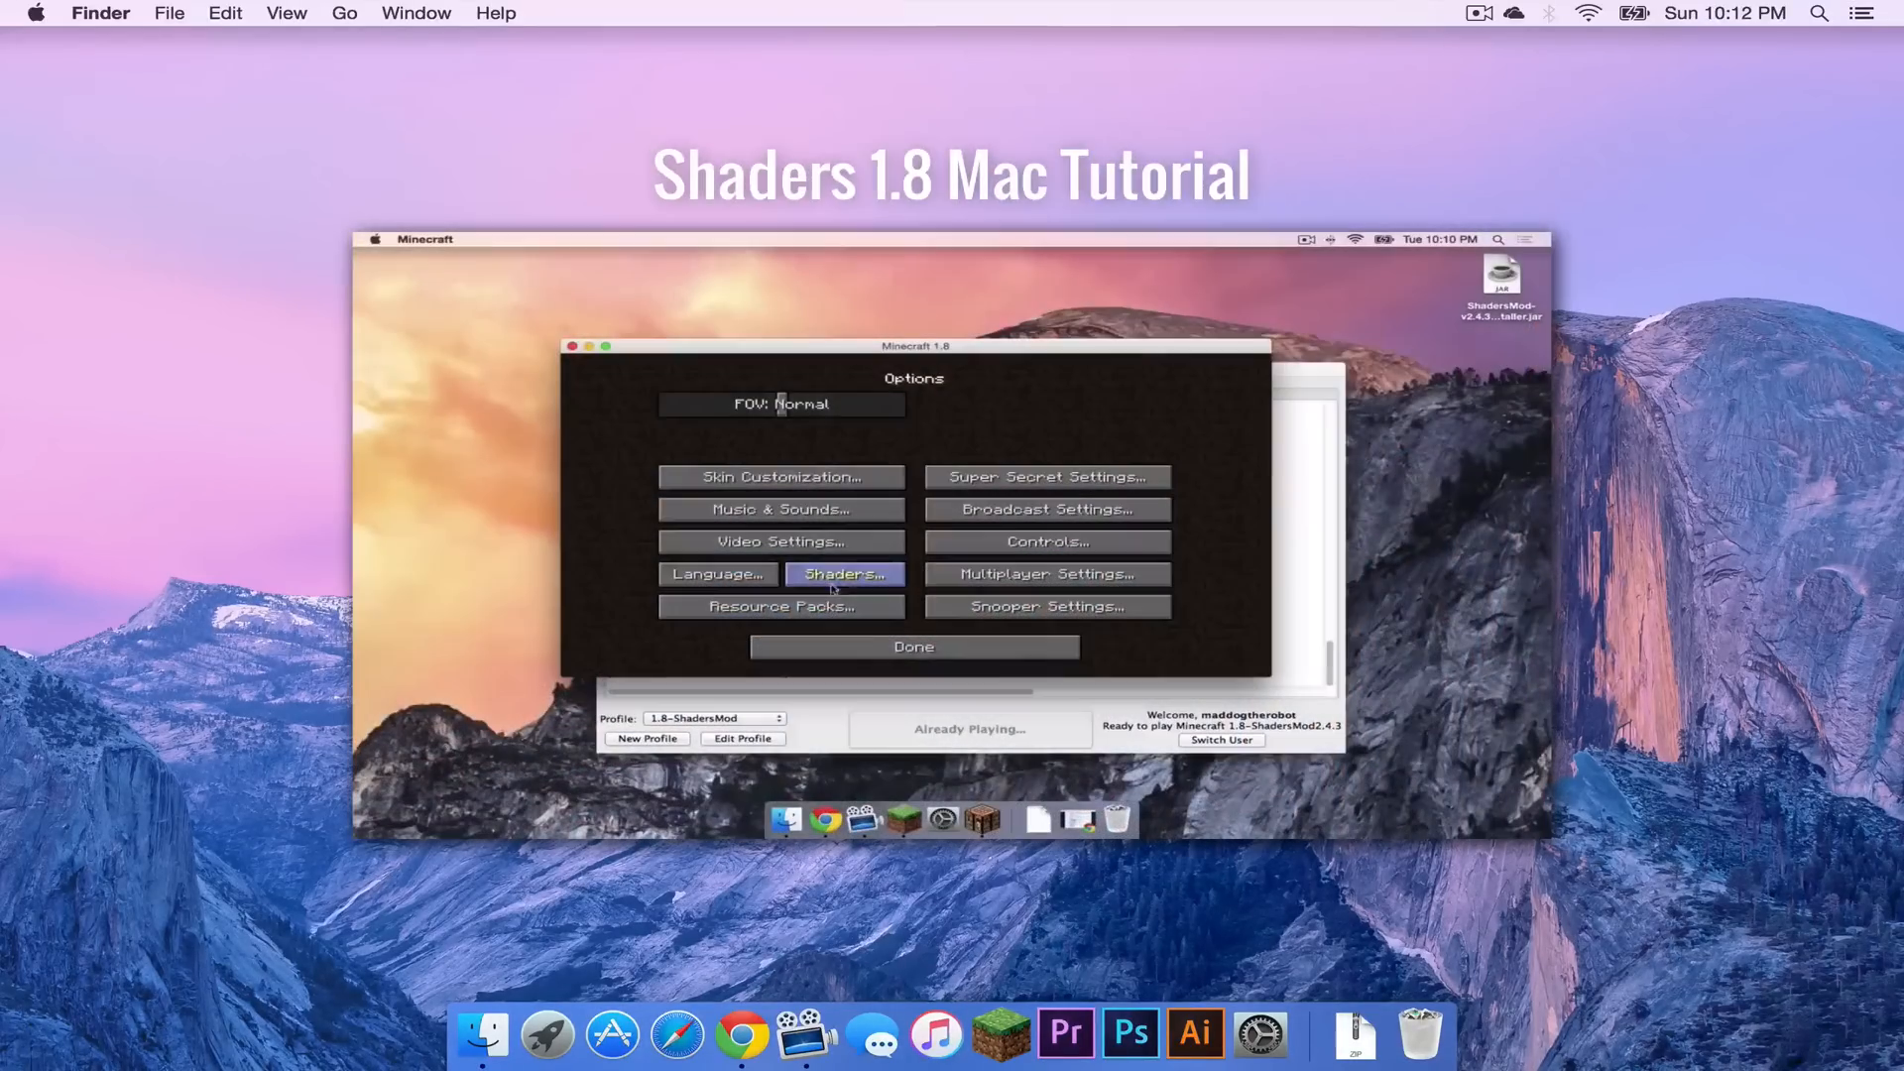
Add the Sildurs Vibrant shaders 1.053 Lite zip to Minecraft's shaderpacks folder via the Shaders menu.
left_click(843, 573)
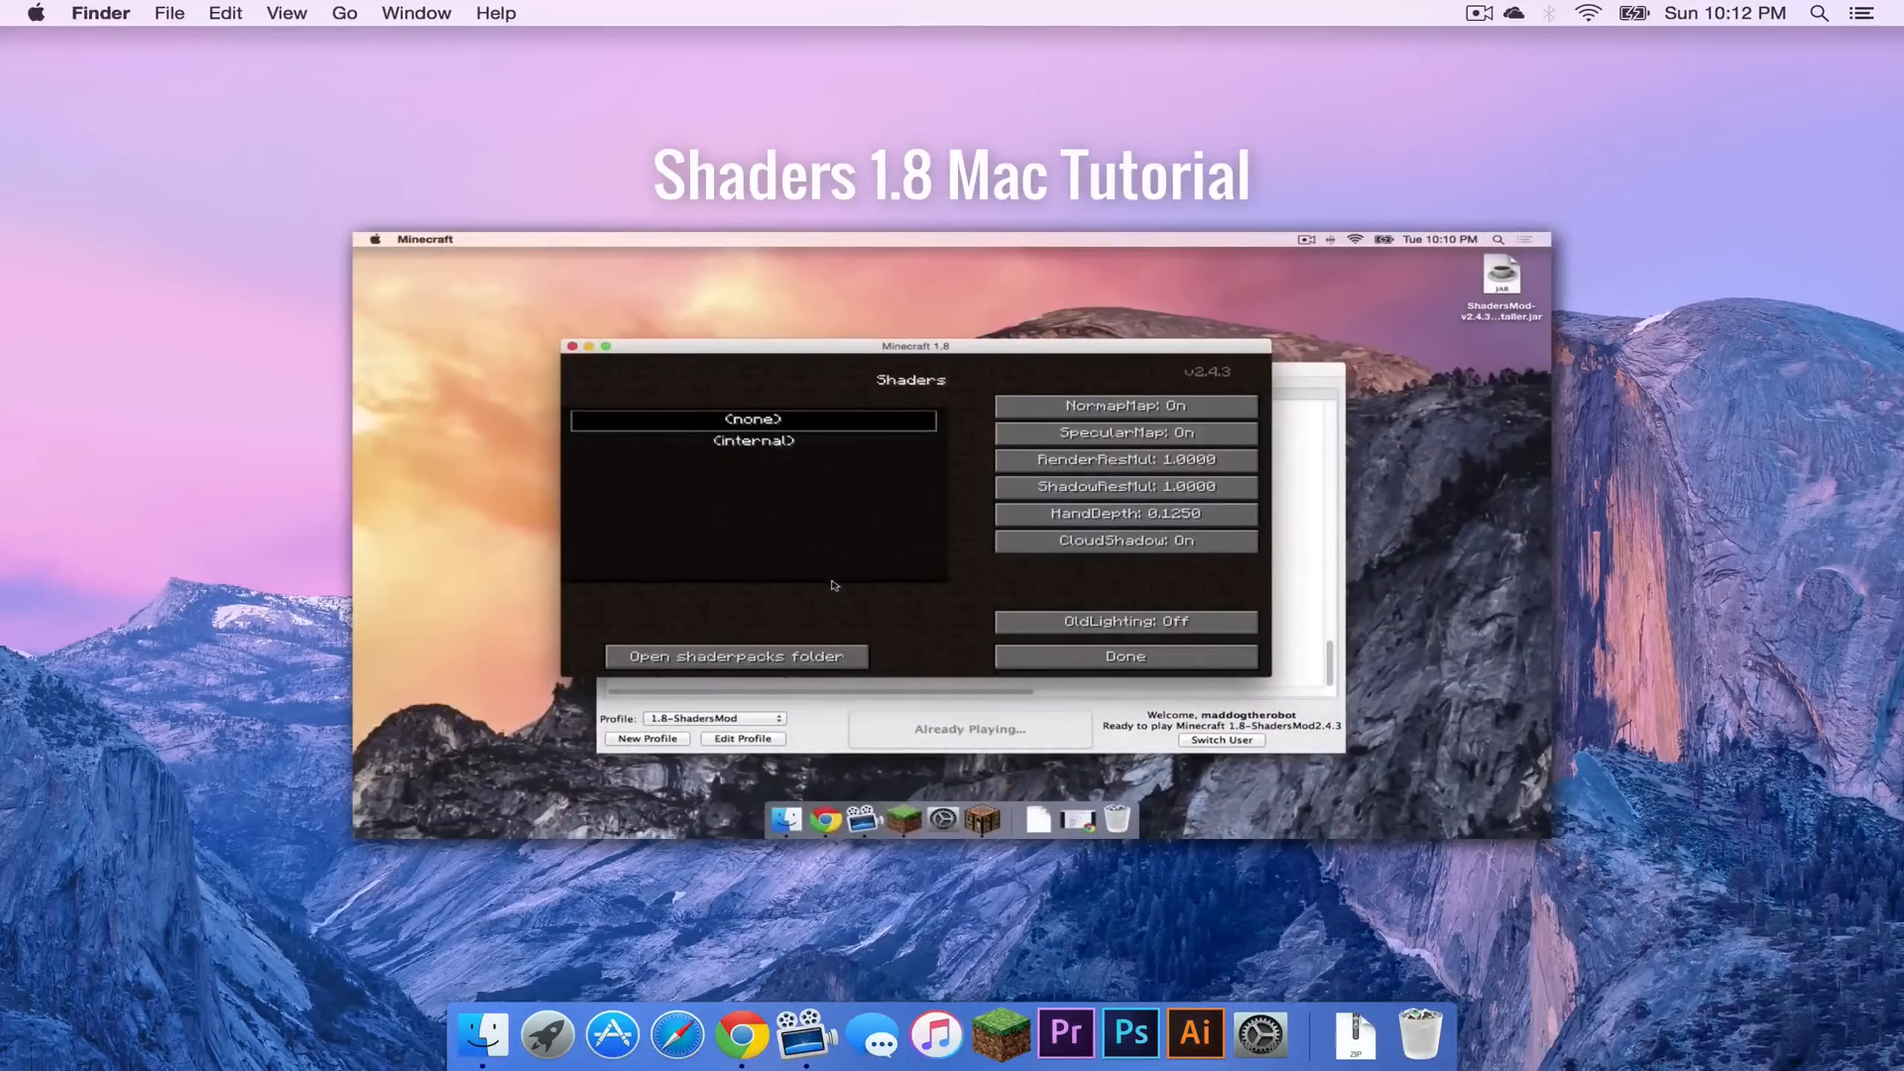
mouse_move(734, 656)
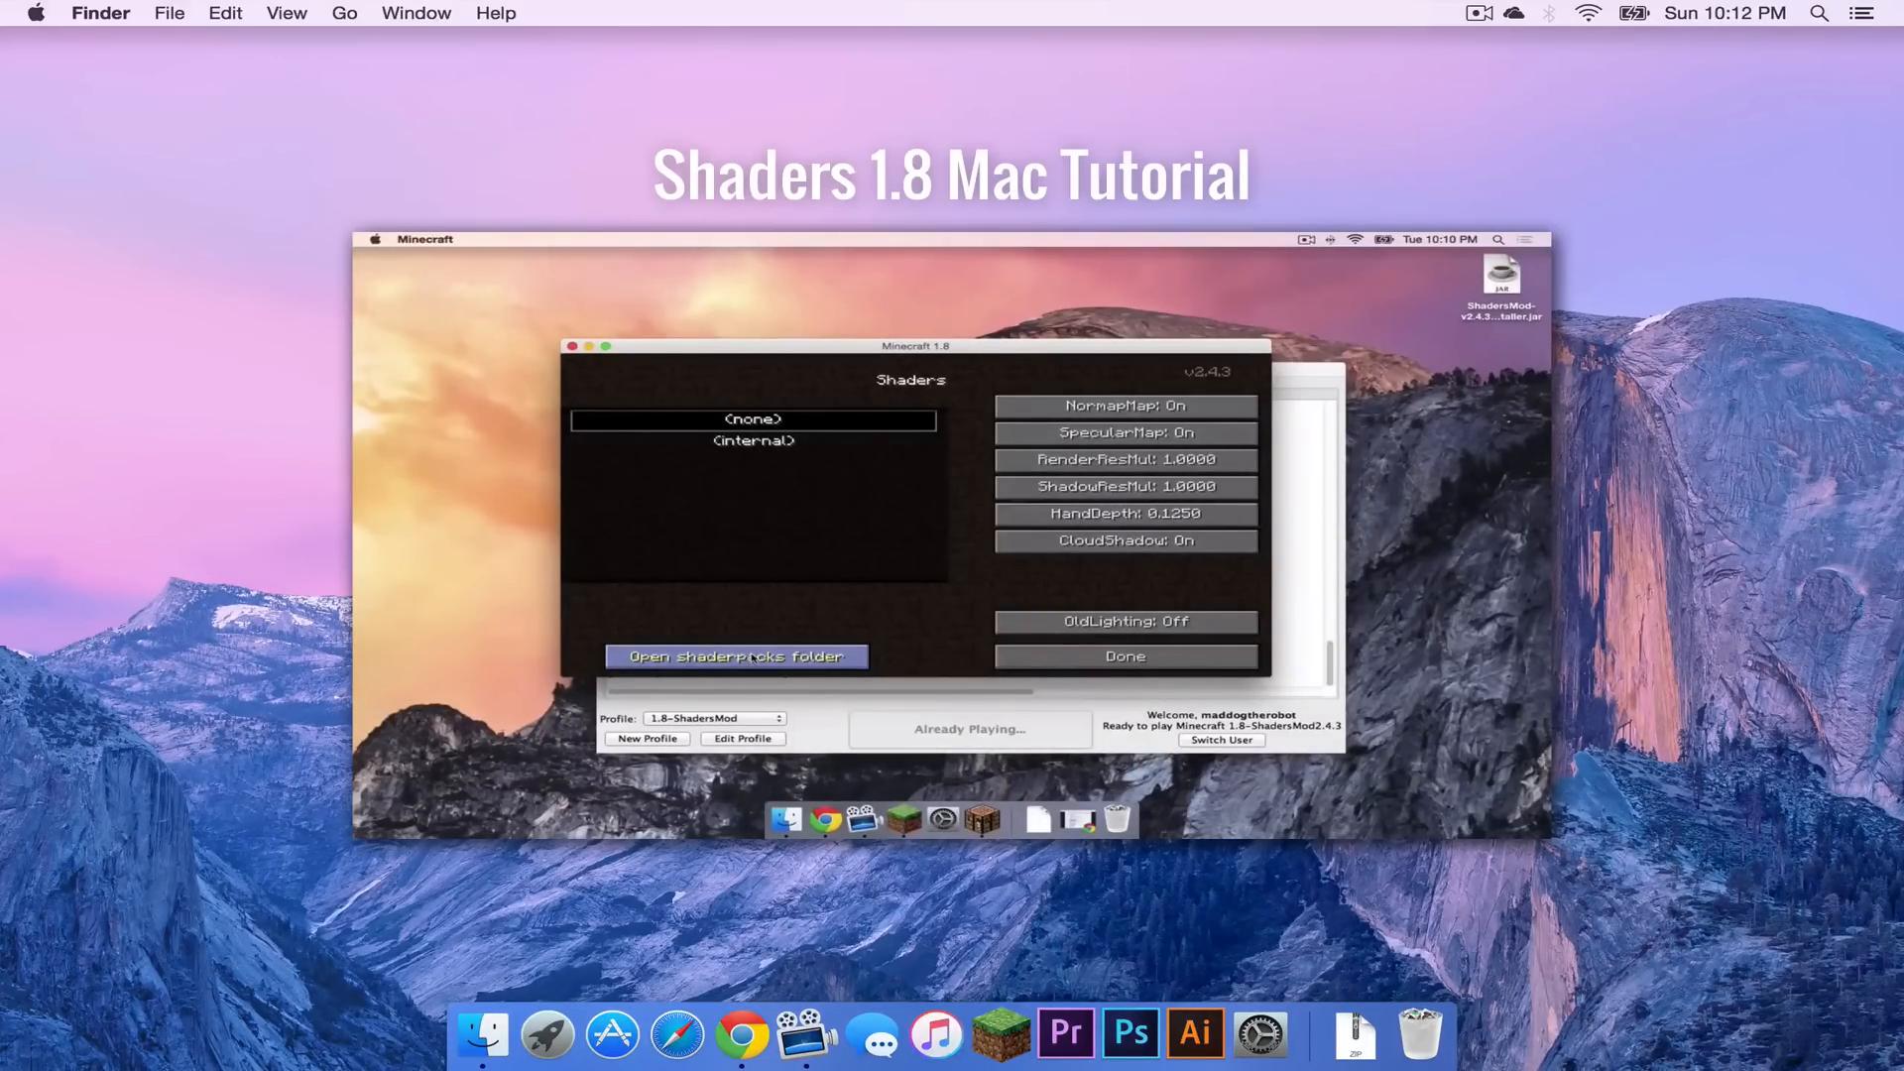
left_click(734, 657)
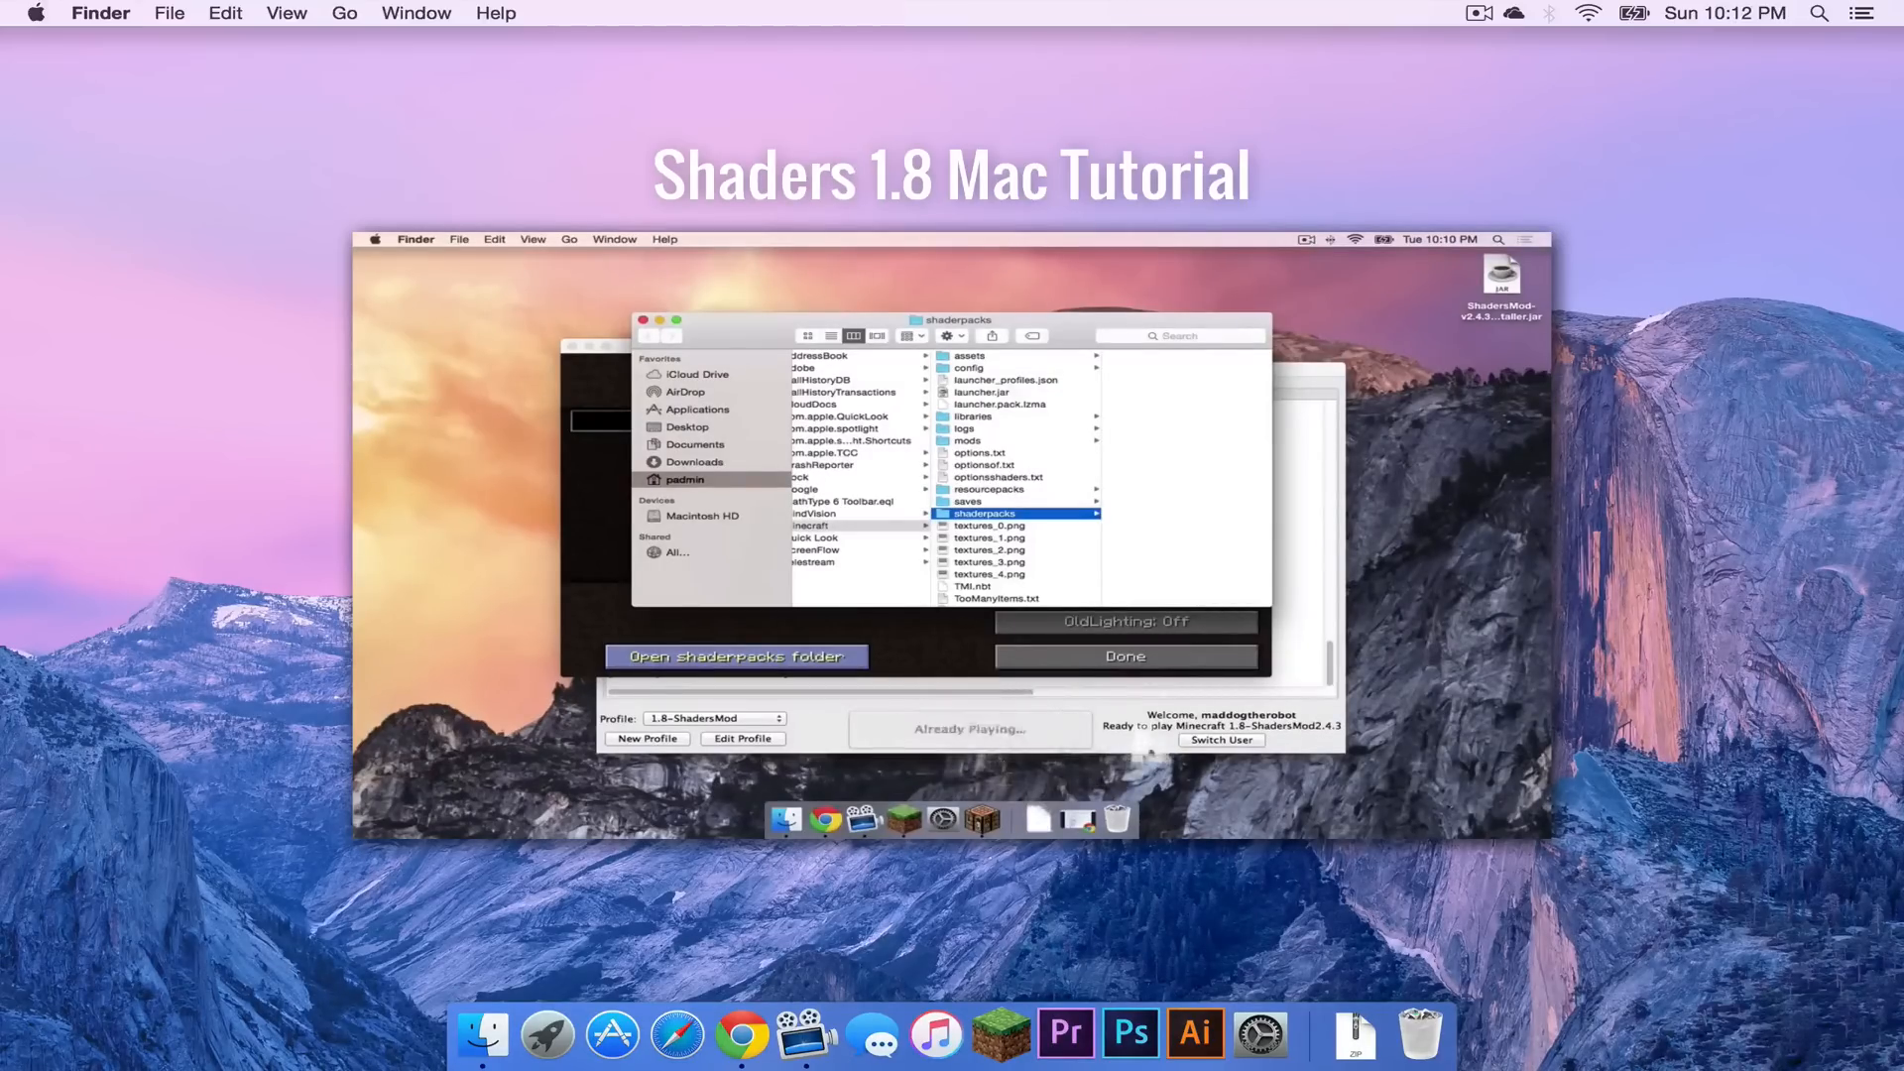
left_click(986, 514)
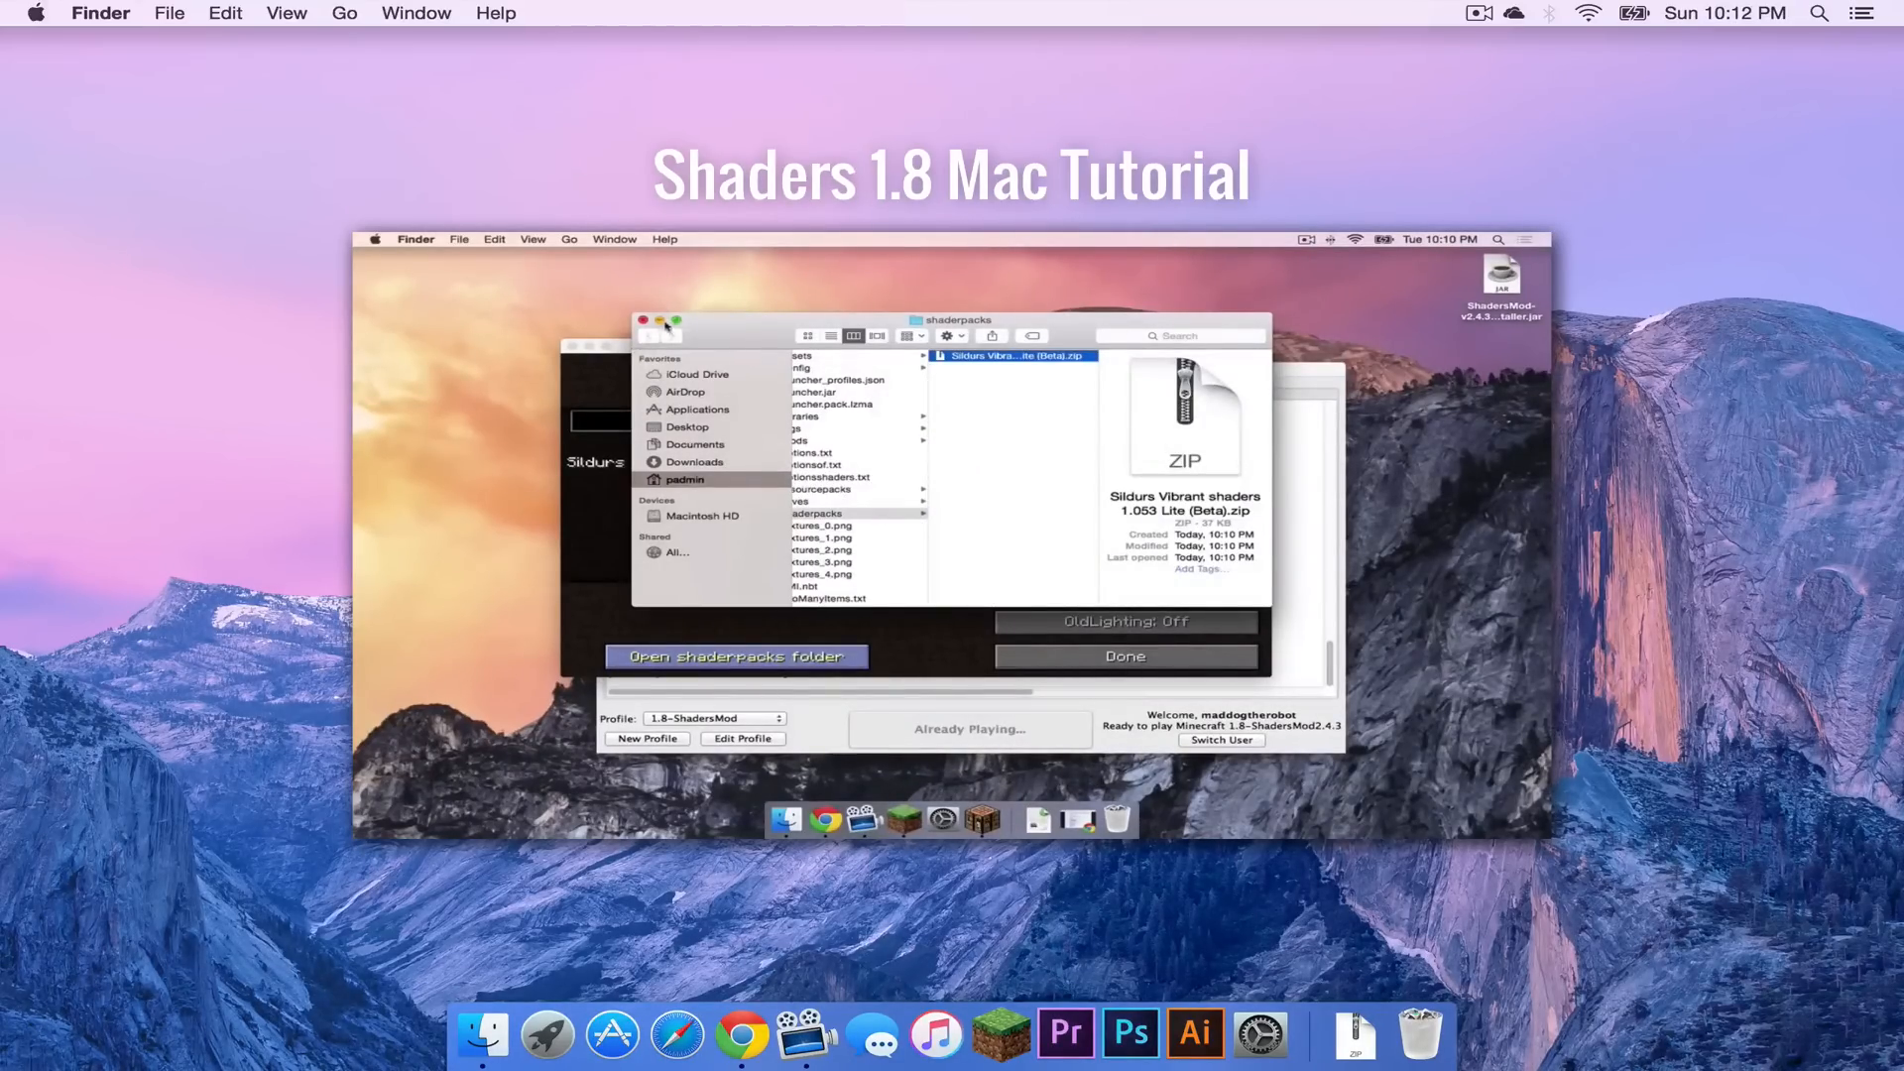
left_click(643, 321)
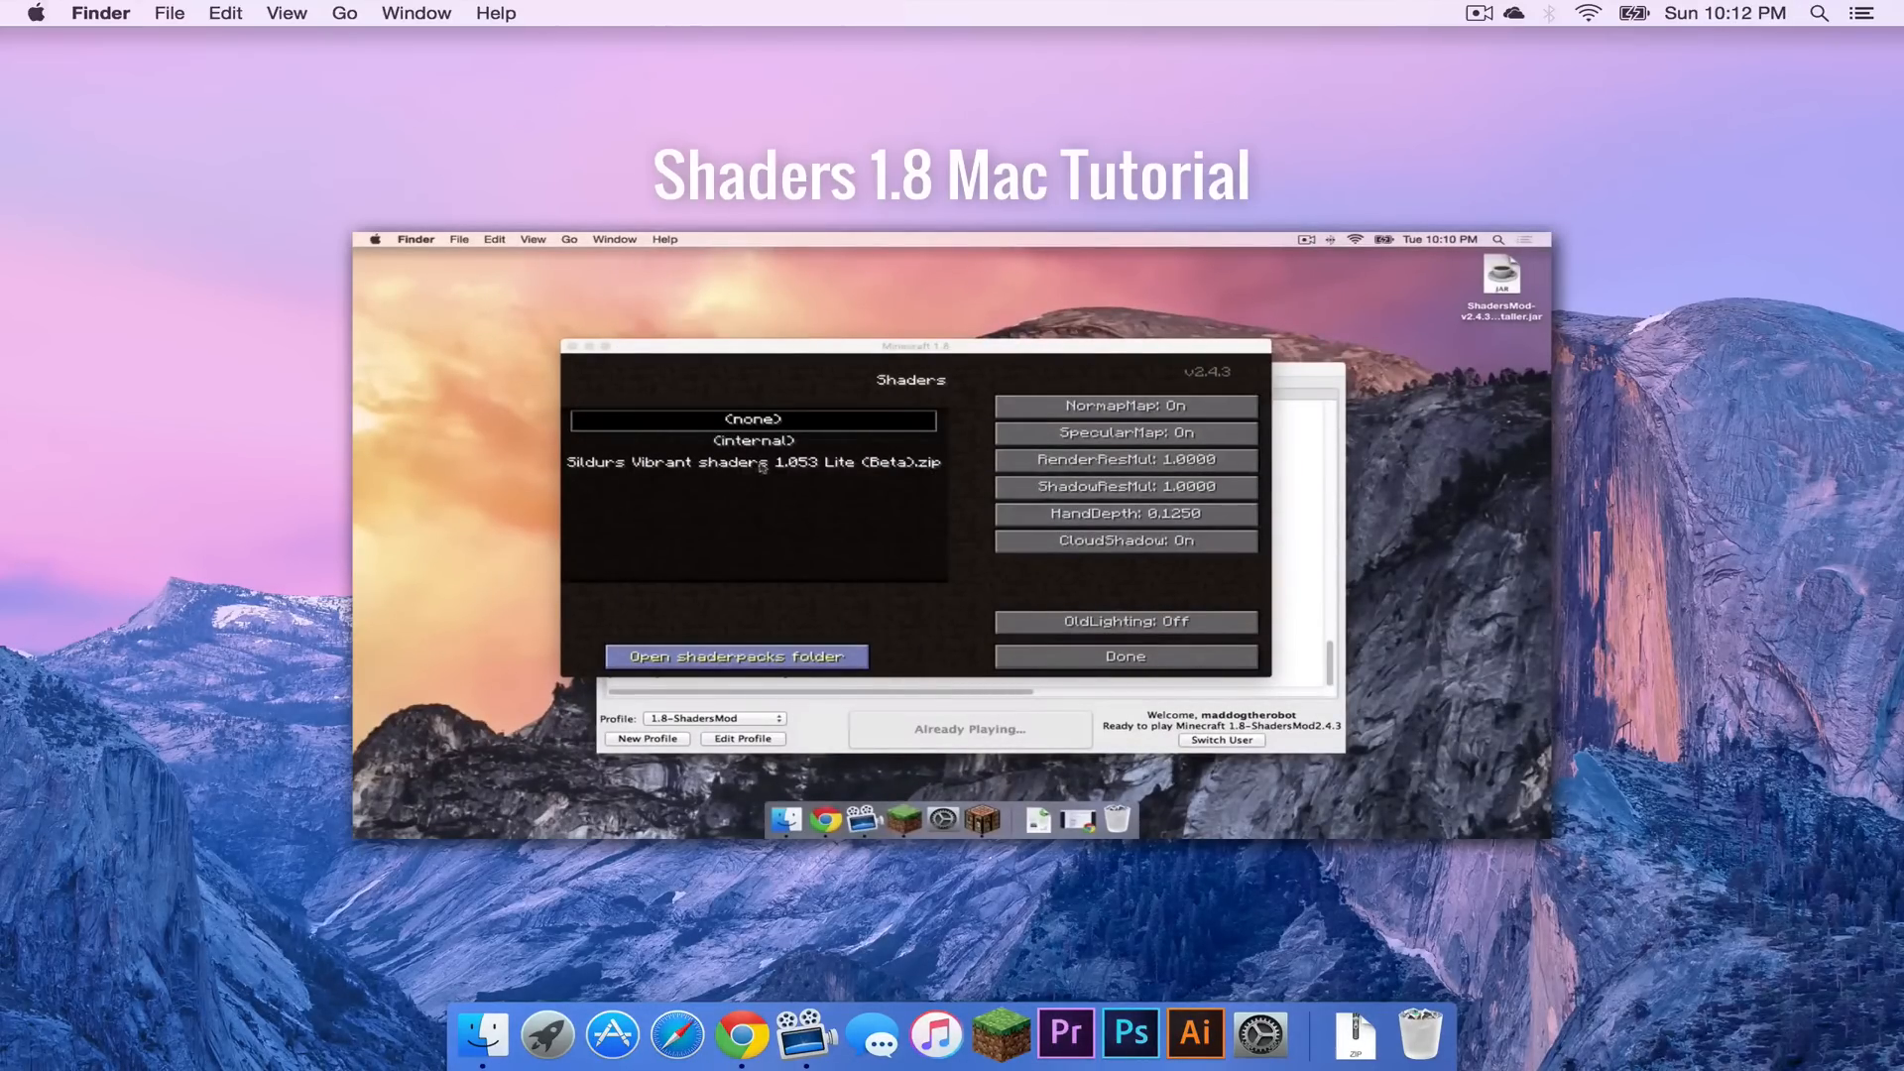
Select Sildurs Vibrant shaders as the active pack and load a saved Singleplayer world.
left_click(754, 462)
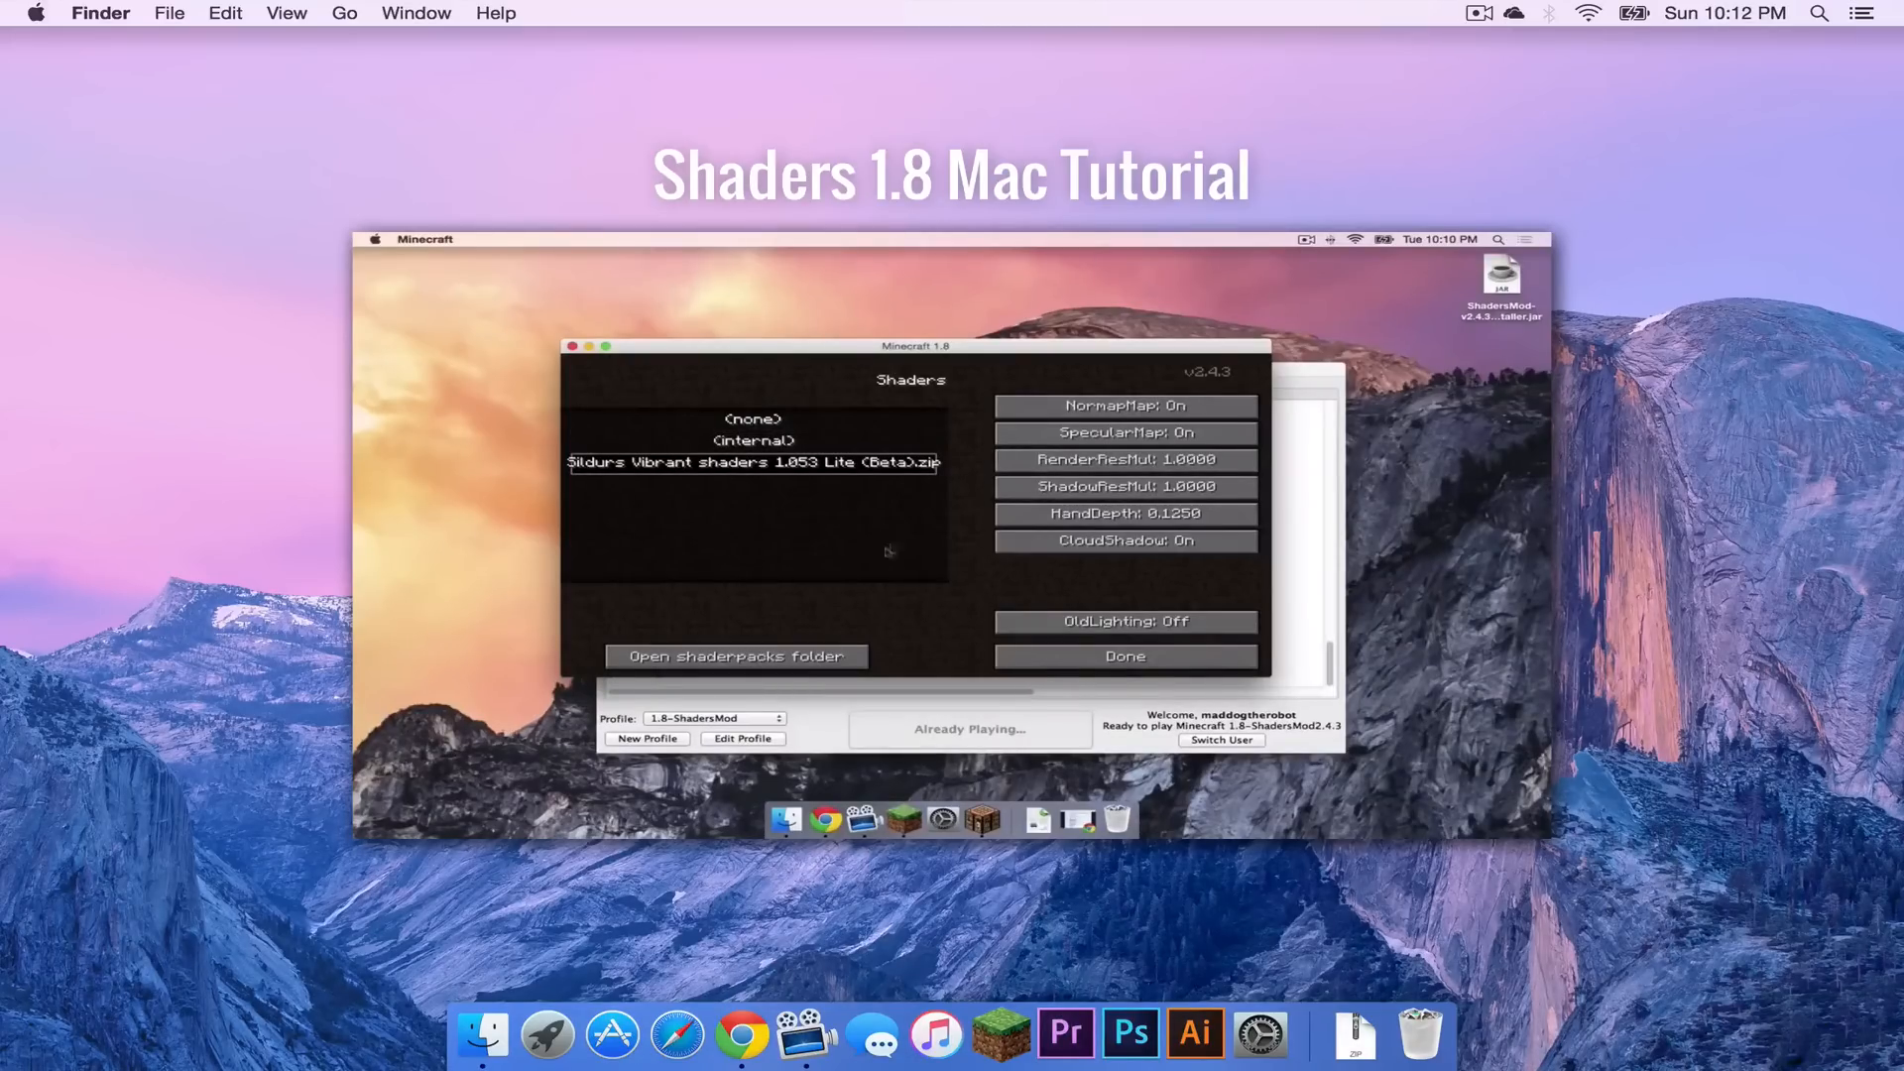
left_click(1123, 657)
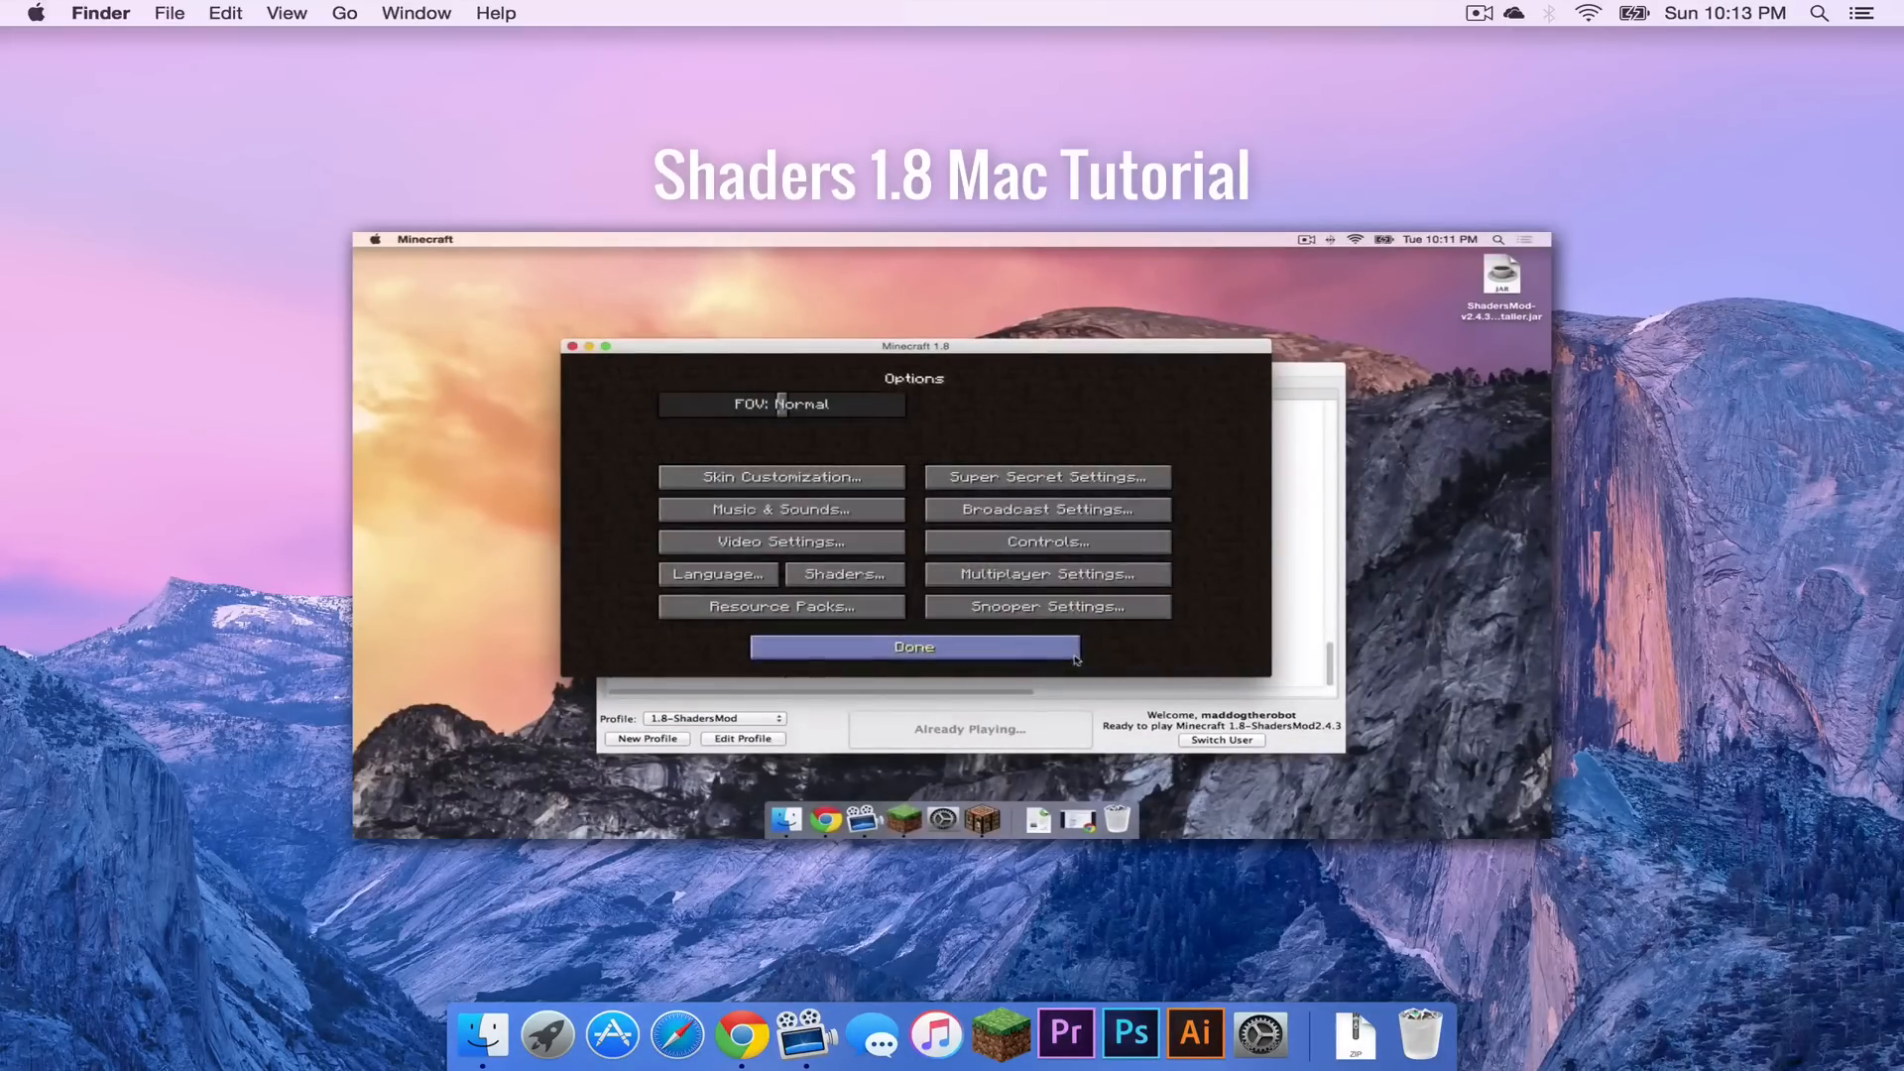
left_click(913, 647)
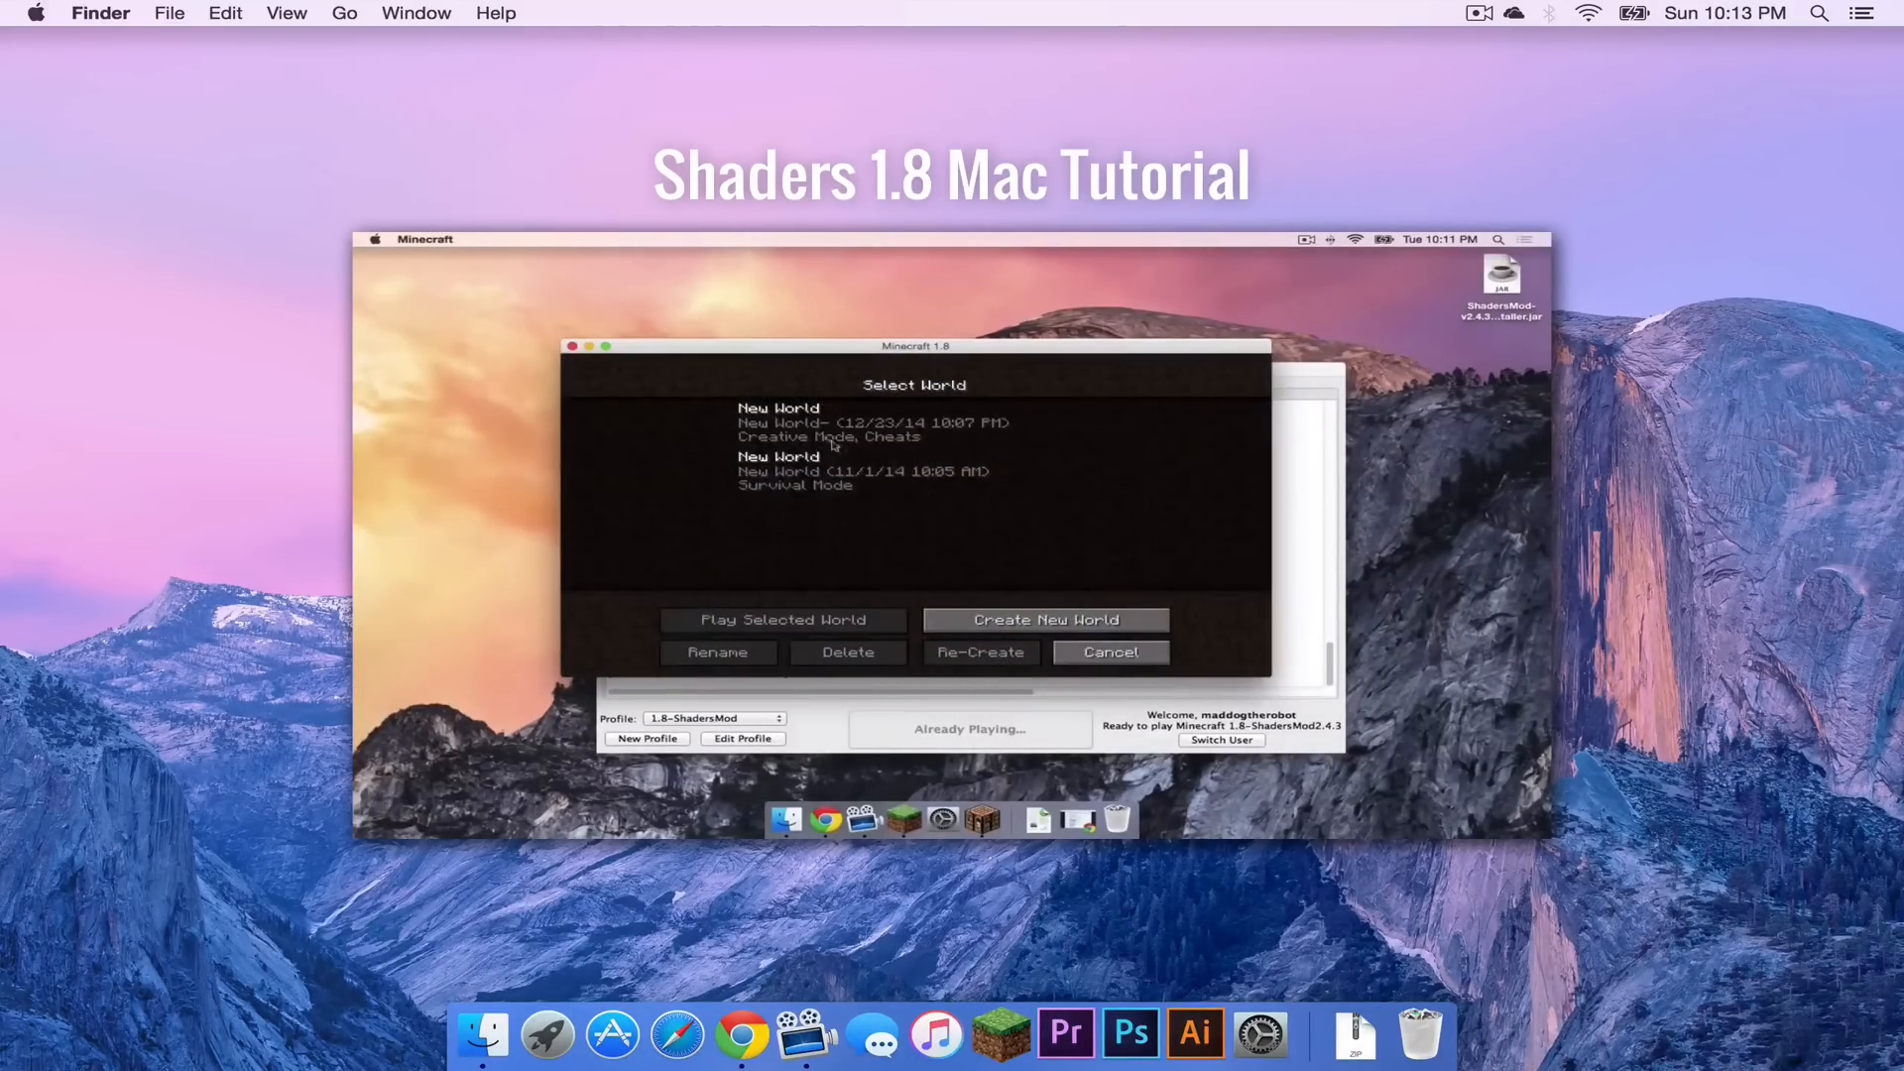
left_click(782, 619)
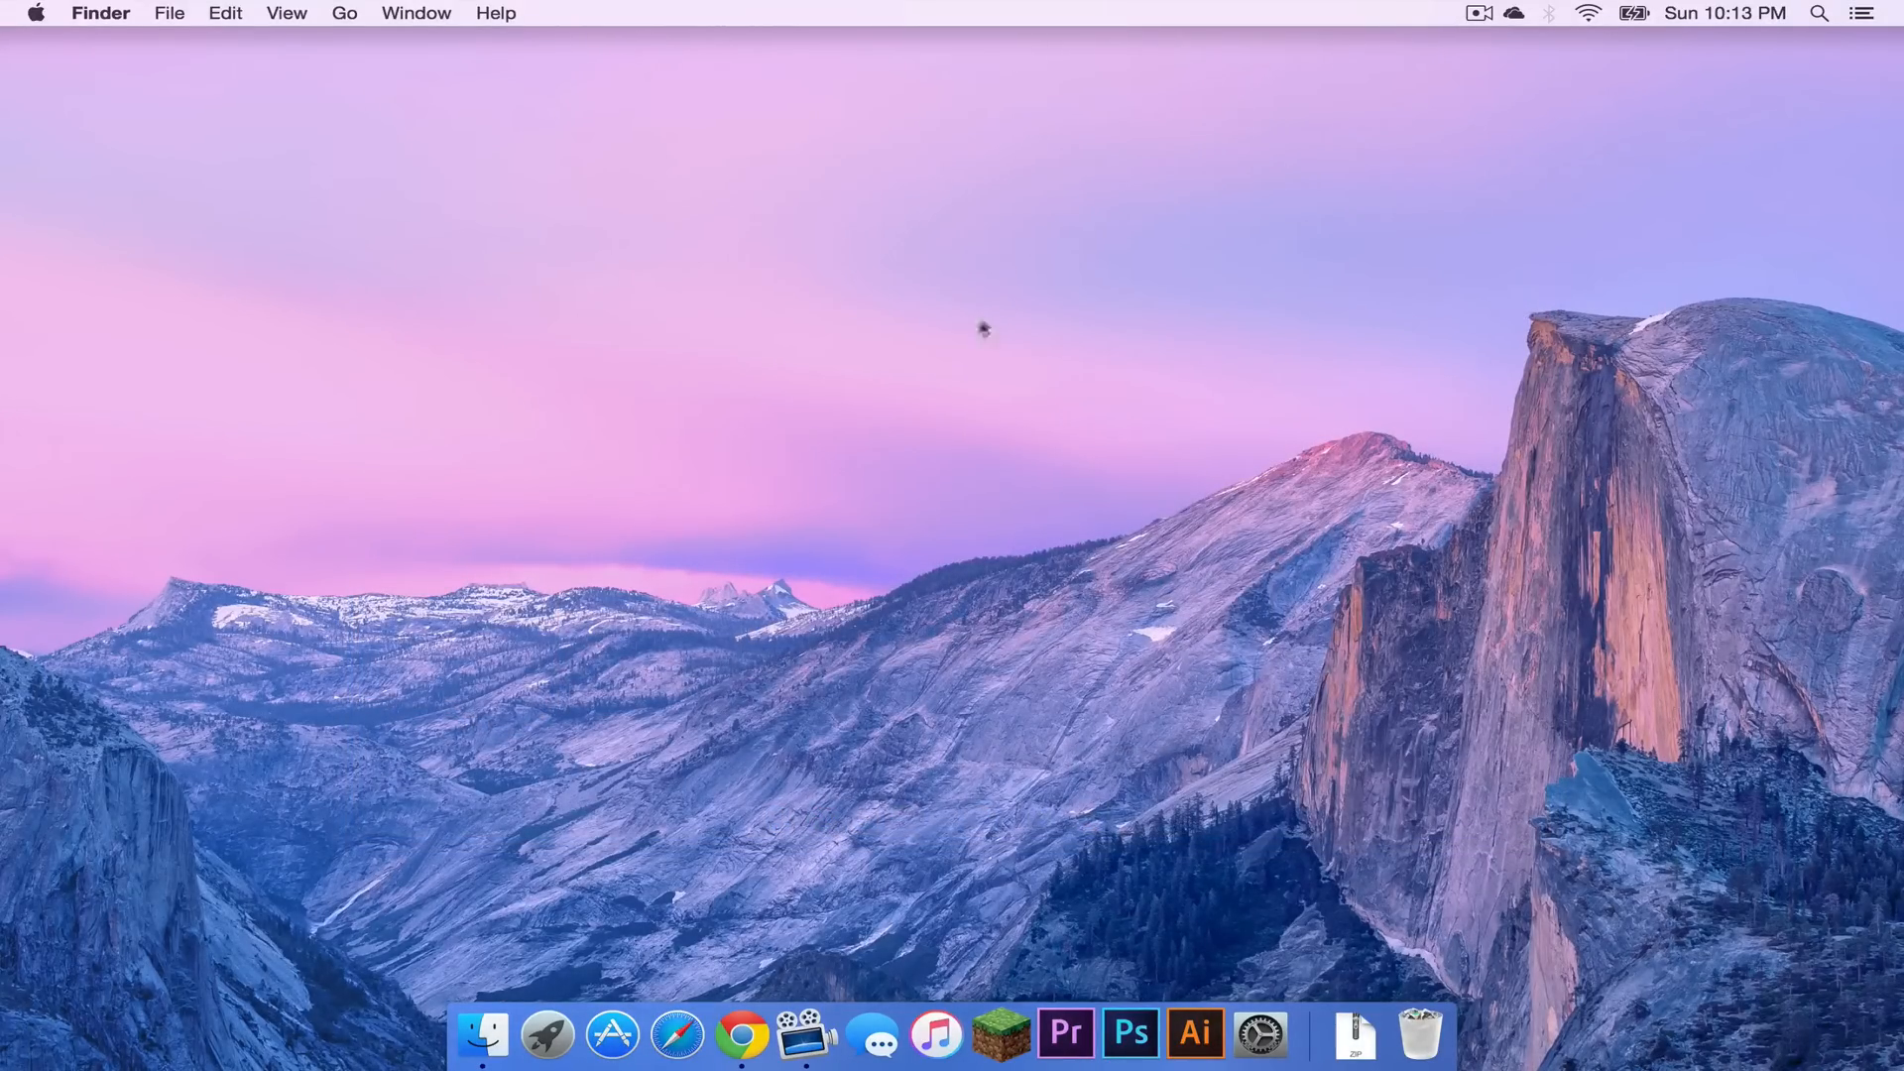
mouse_move(815, 694)
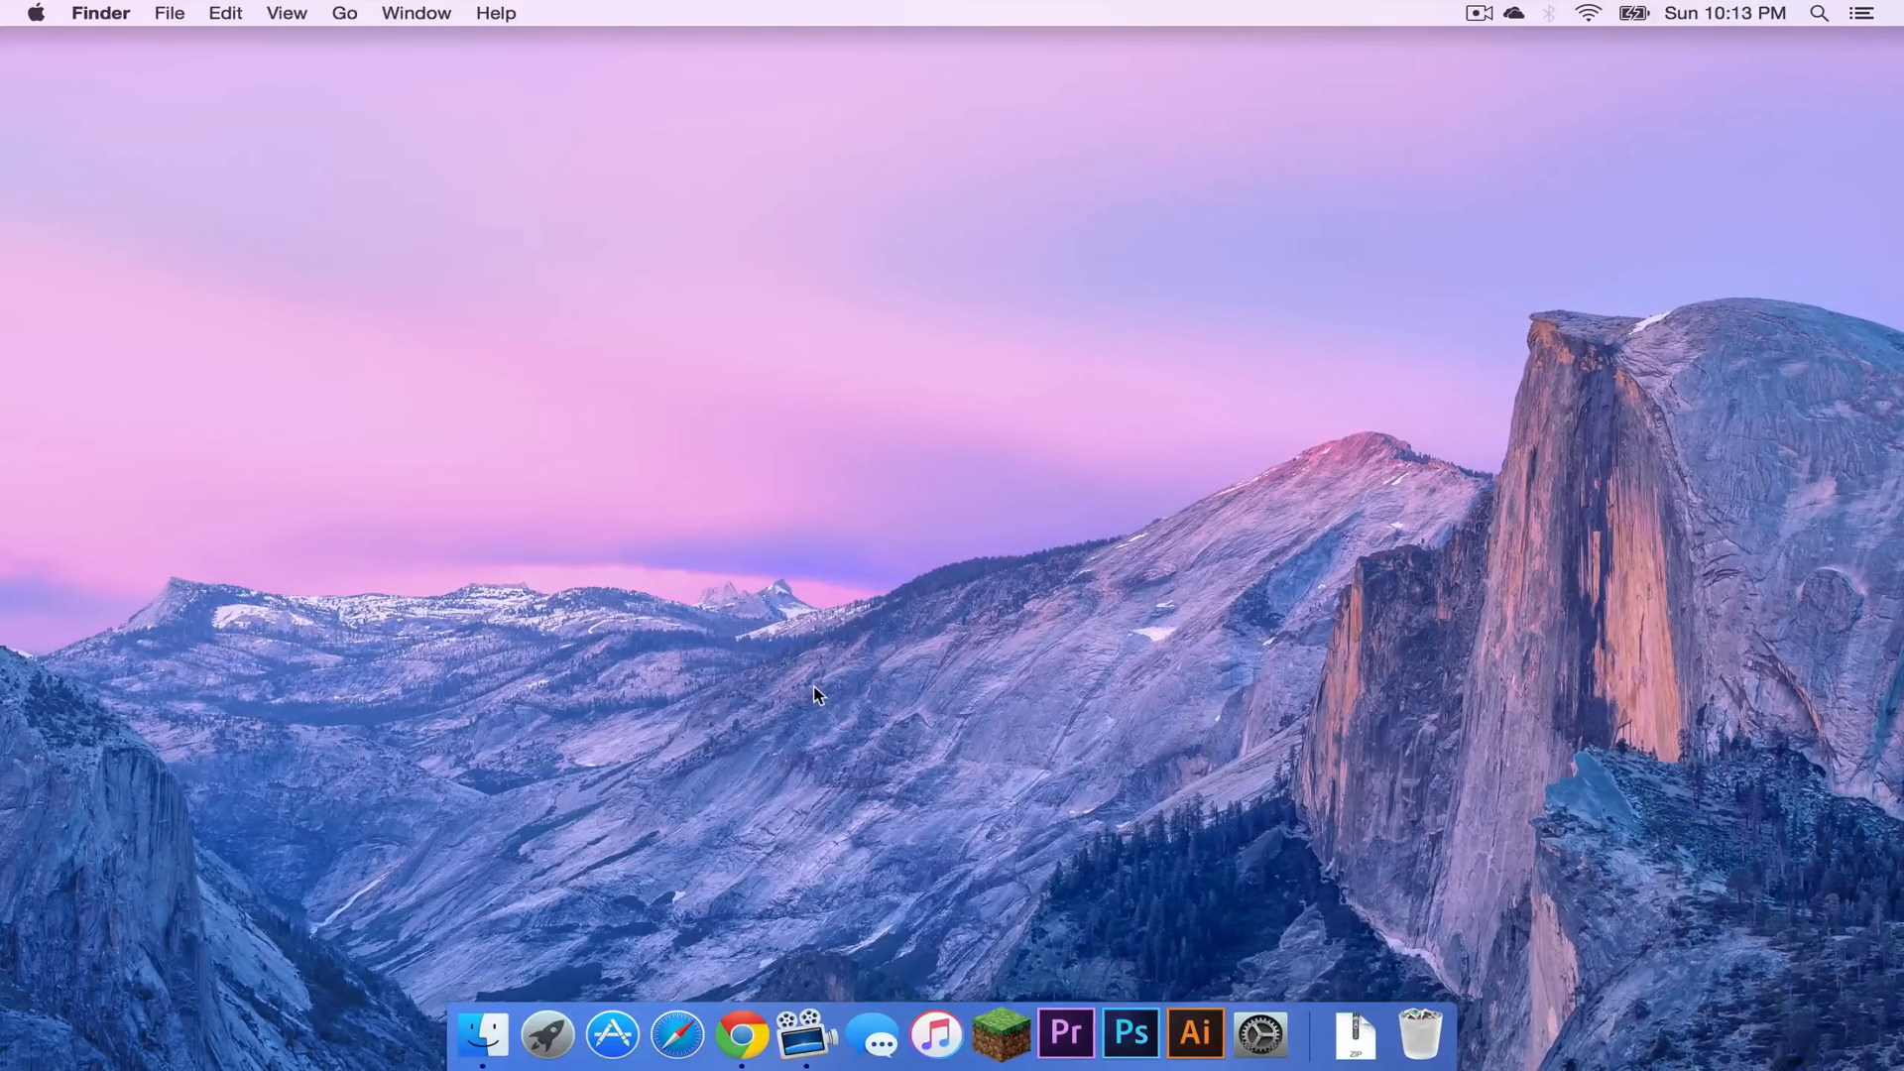
Switch from the desktop to the Chrome browser.
left_click(740, 1036)
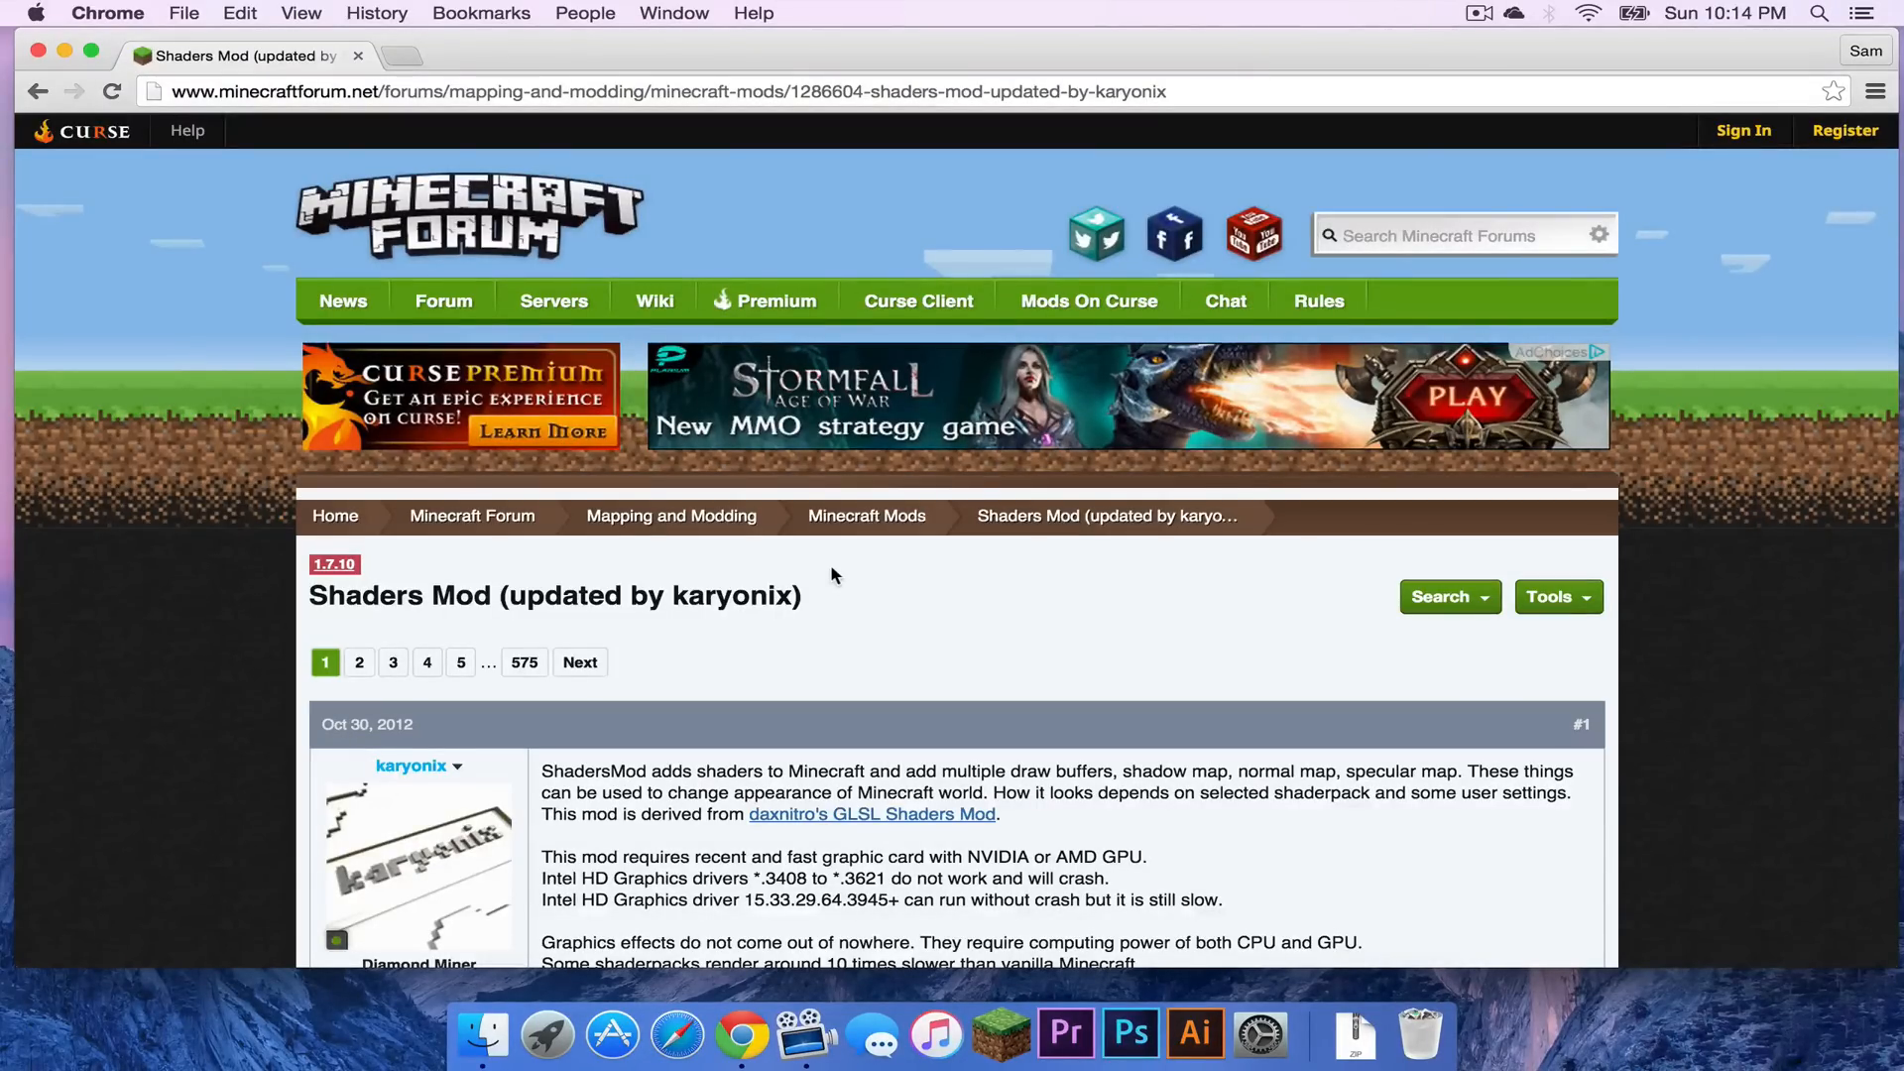
Scroll the Shaders Mod thread to karyonix's requirements post, then bring up the Apple menu.
scroll("down", 3)
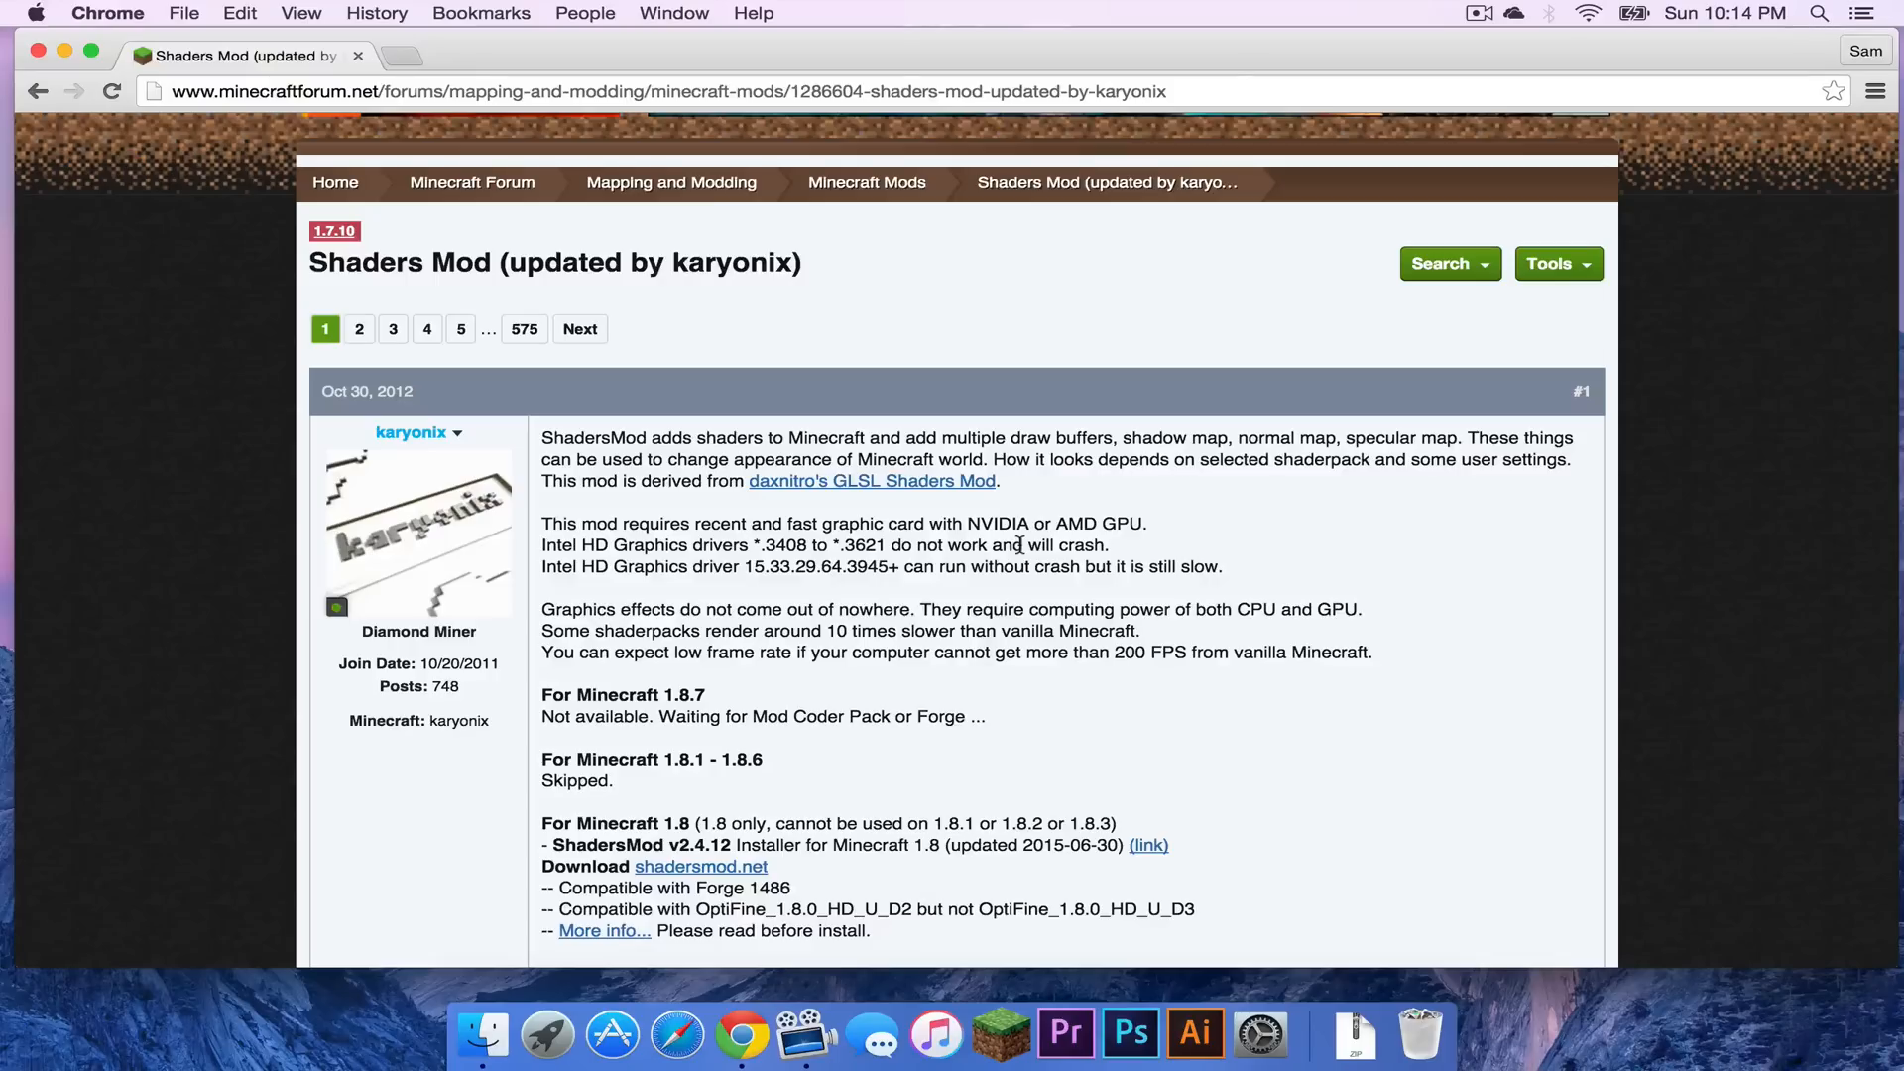
double_click(595, 544)
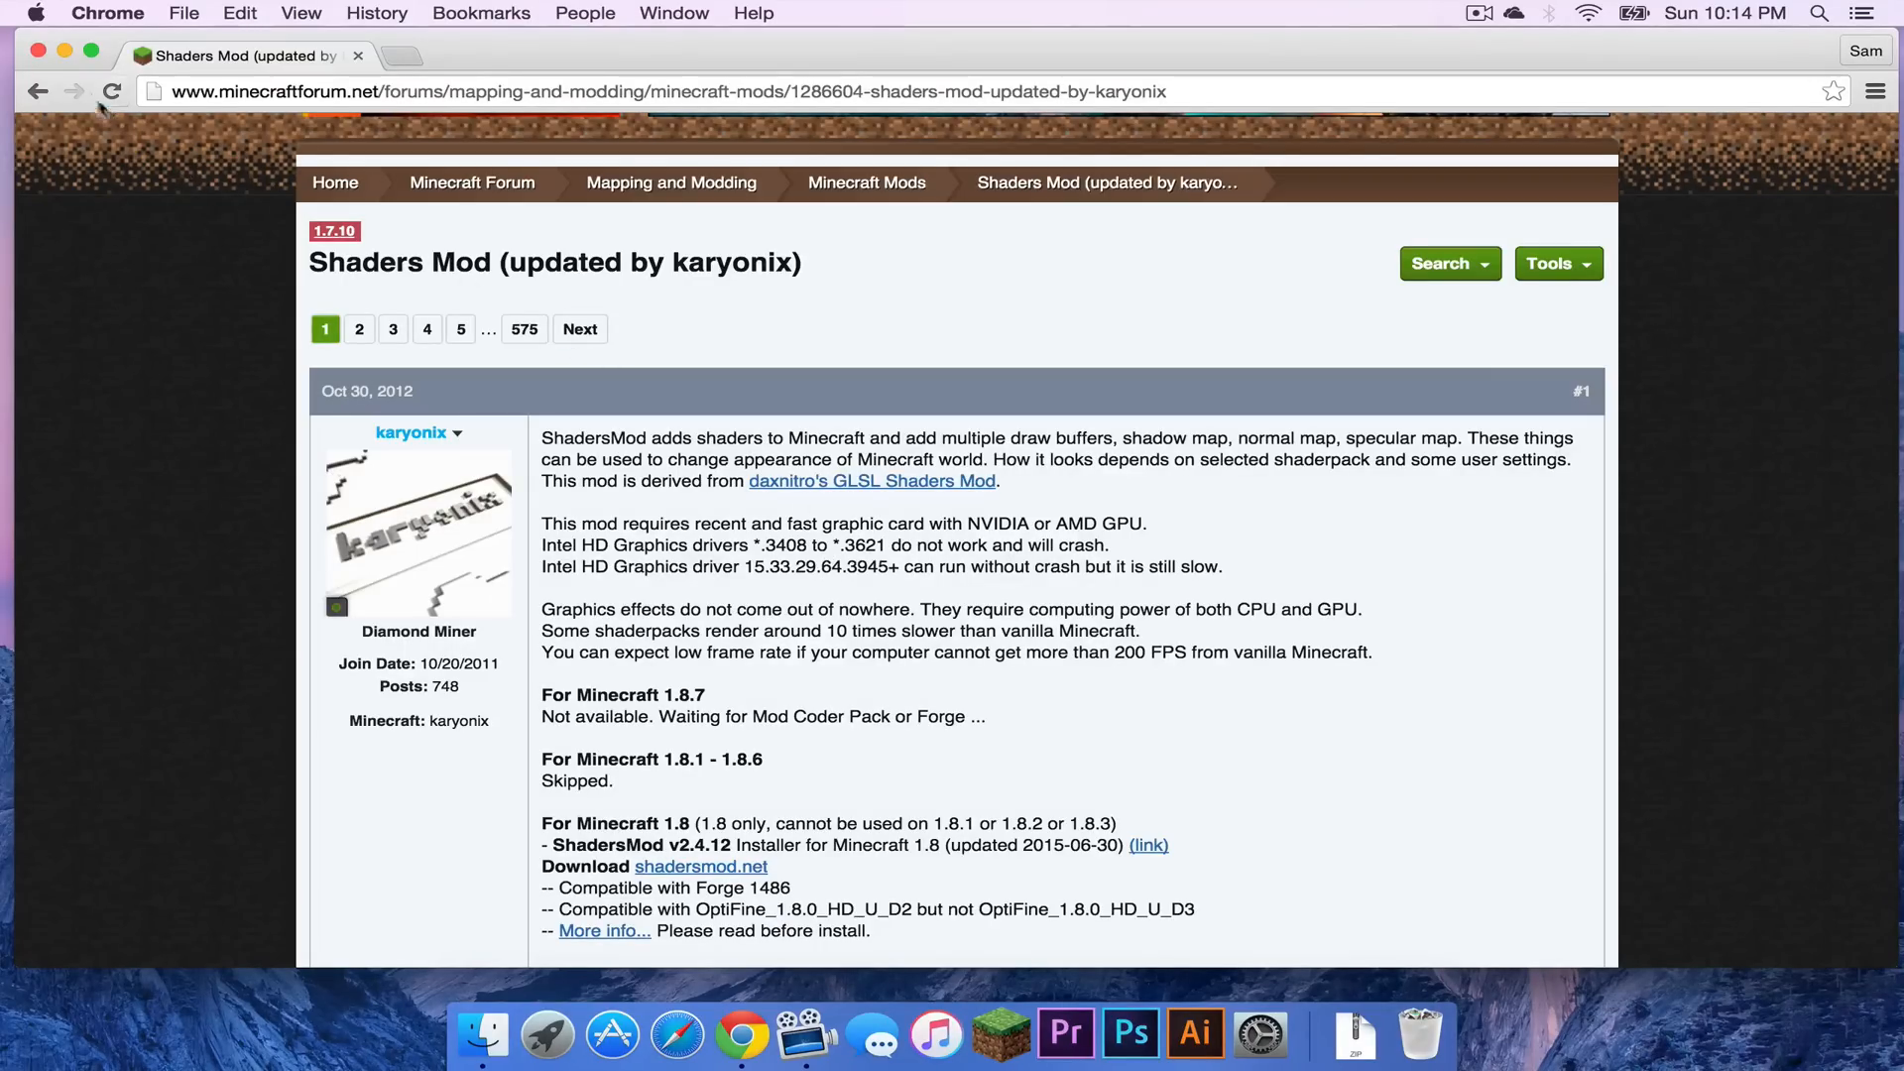
left_click(38, 13)
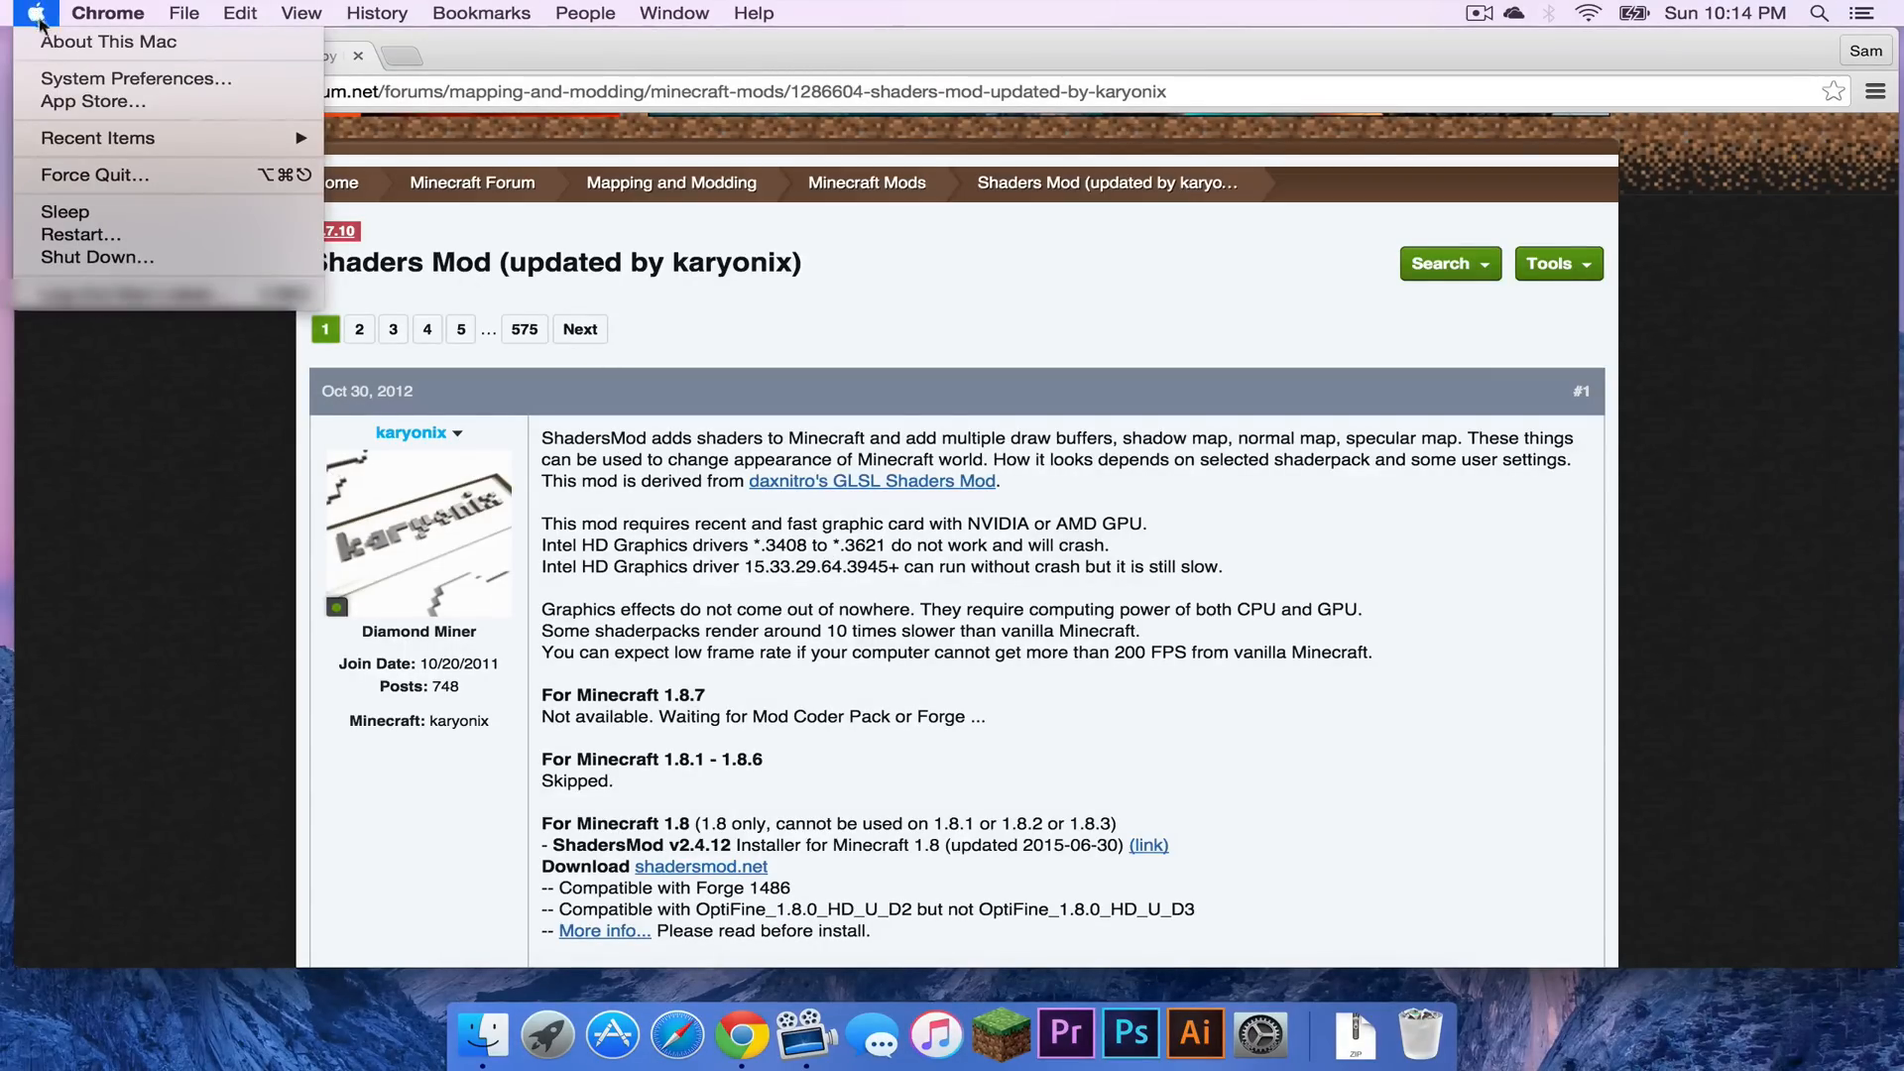
View Graphics/Displays in System Report, checking the Intel Iris Pro and AMD Radeon R9 M370X details.
left_click(107, 42)
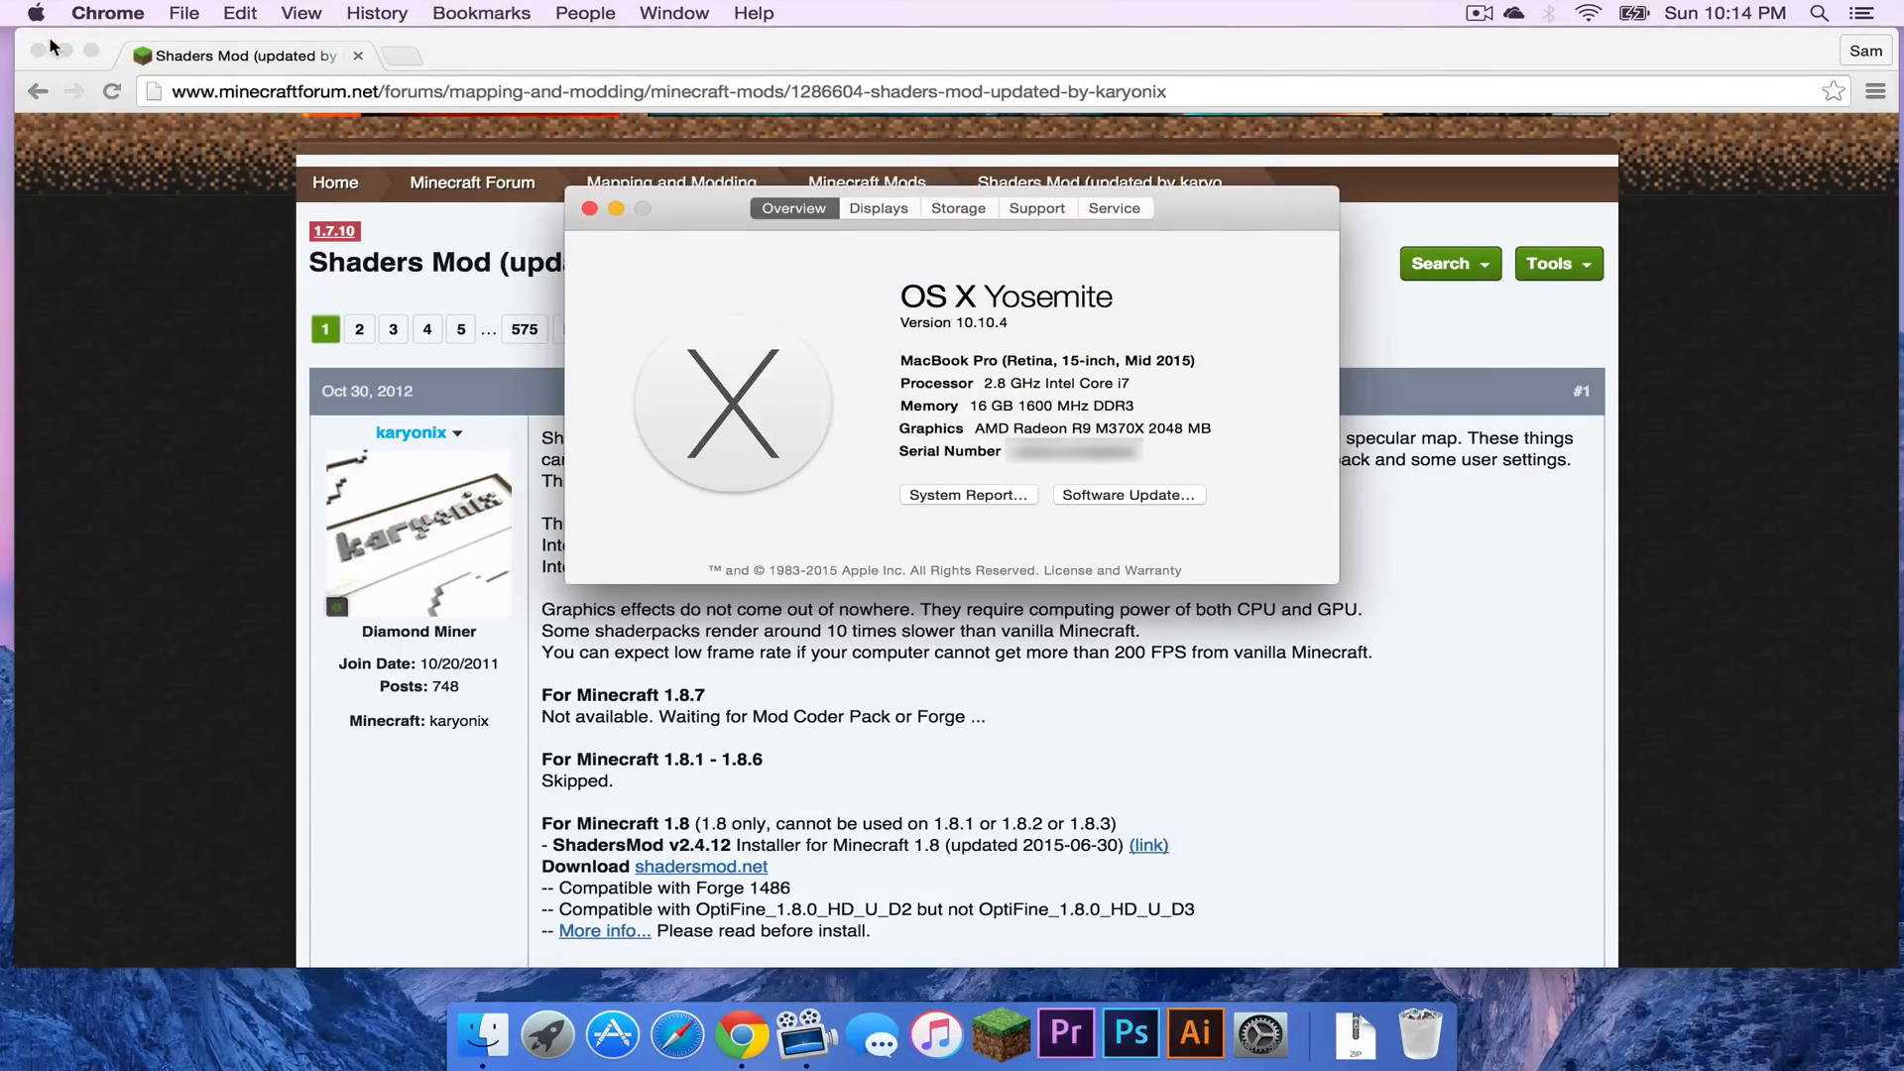
mouse_move(931, 497)
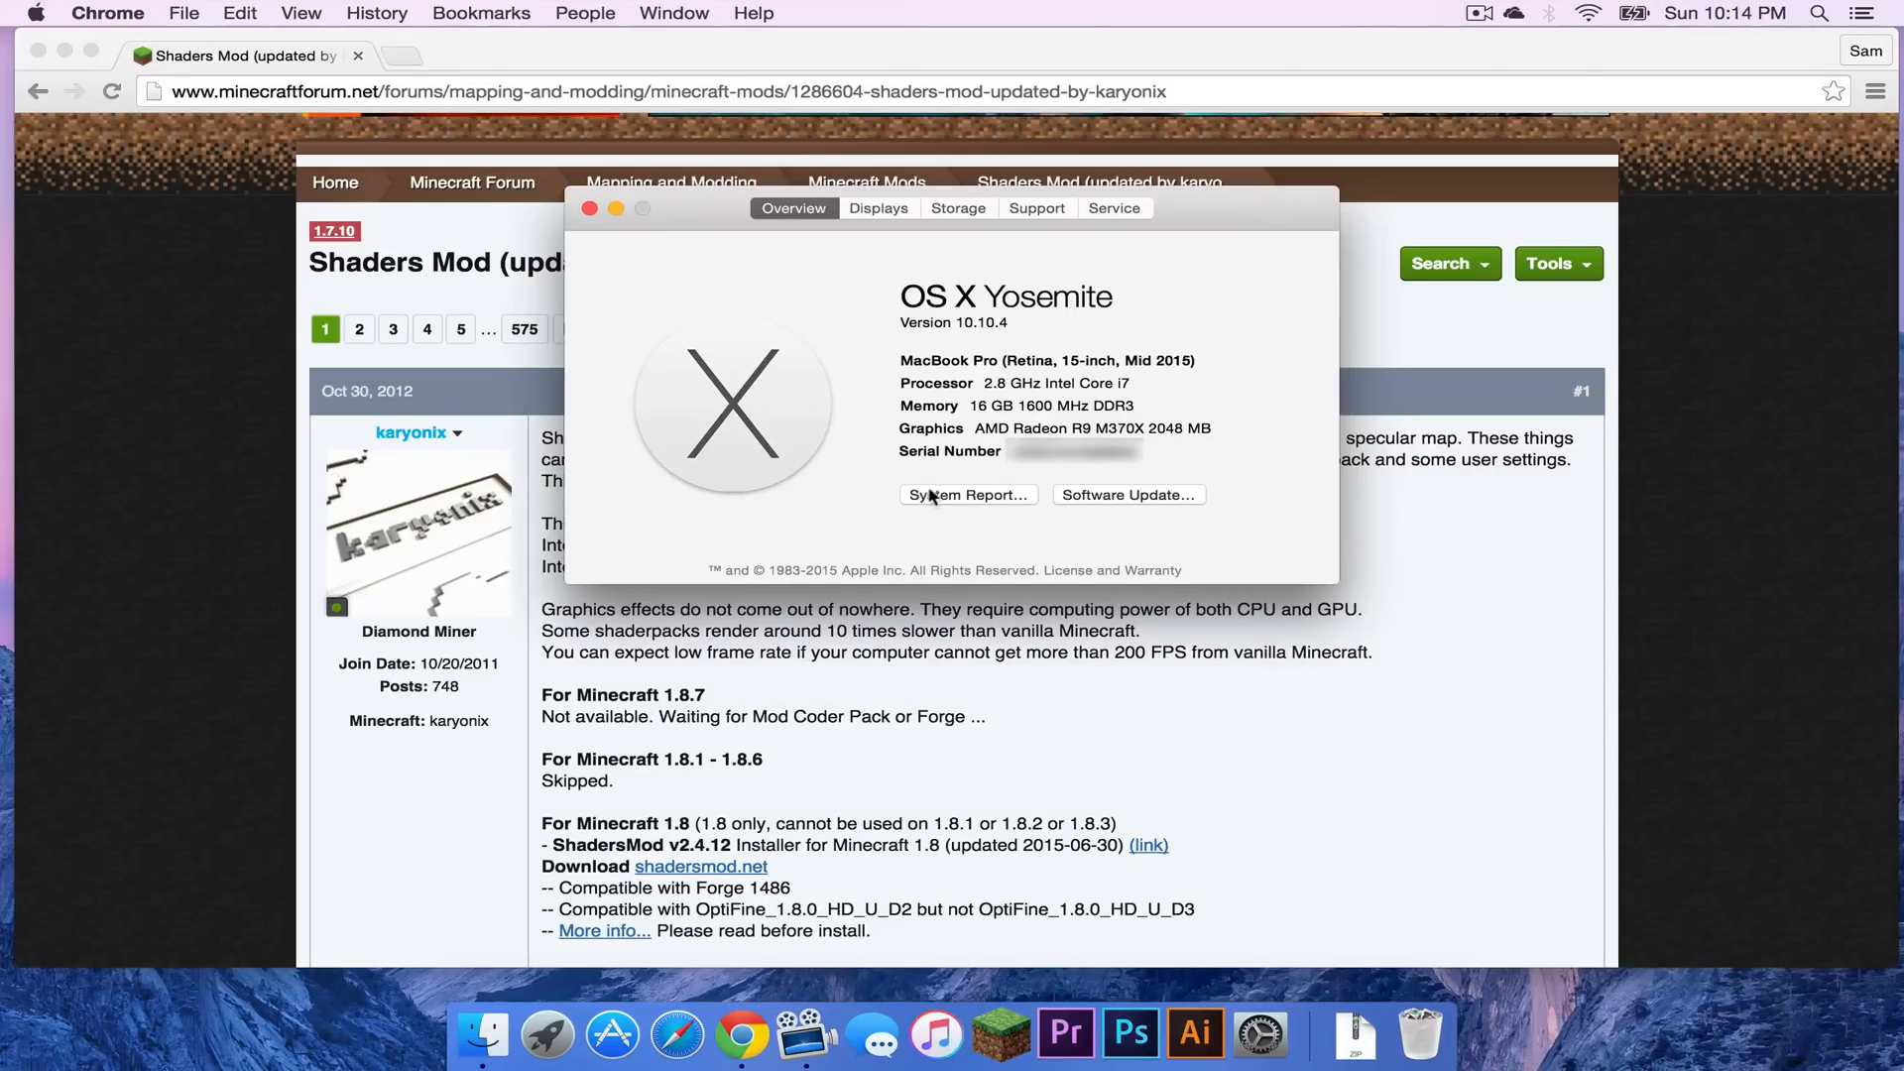
left_click(968, 493)
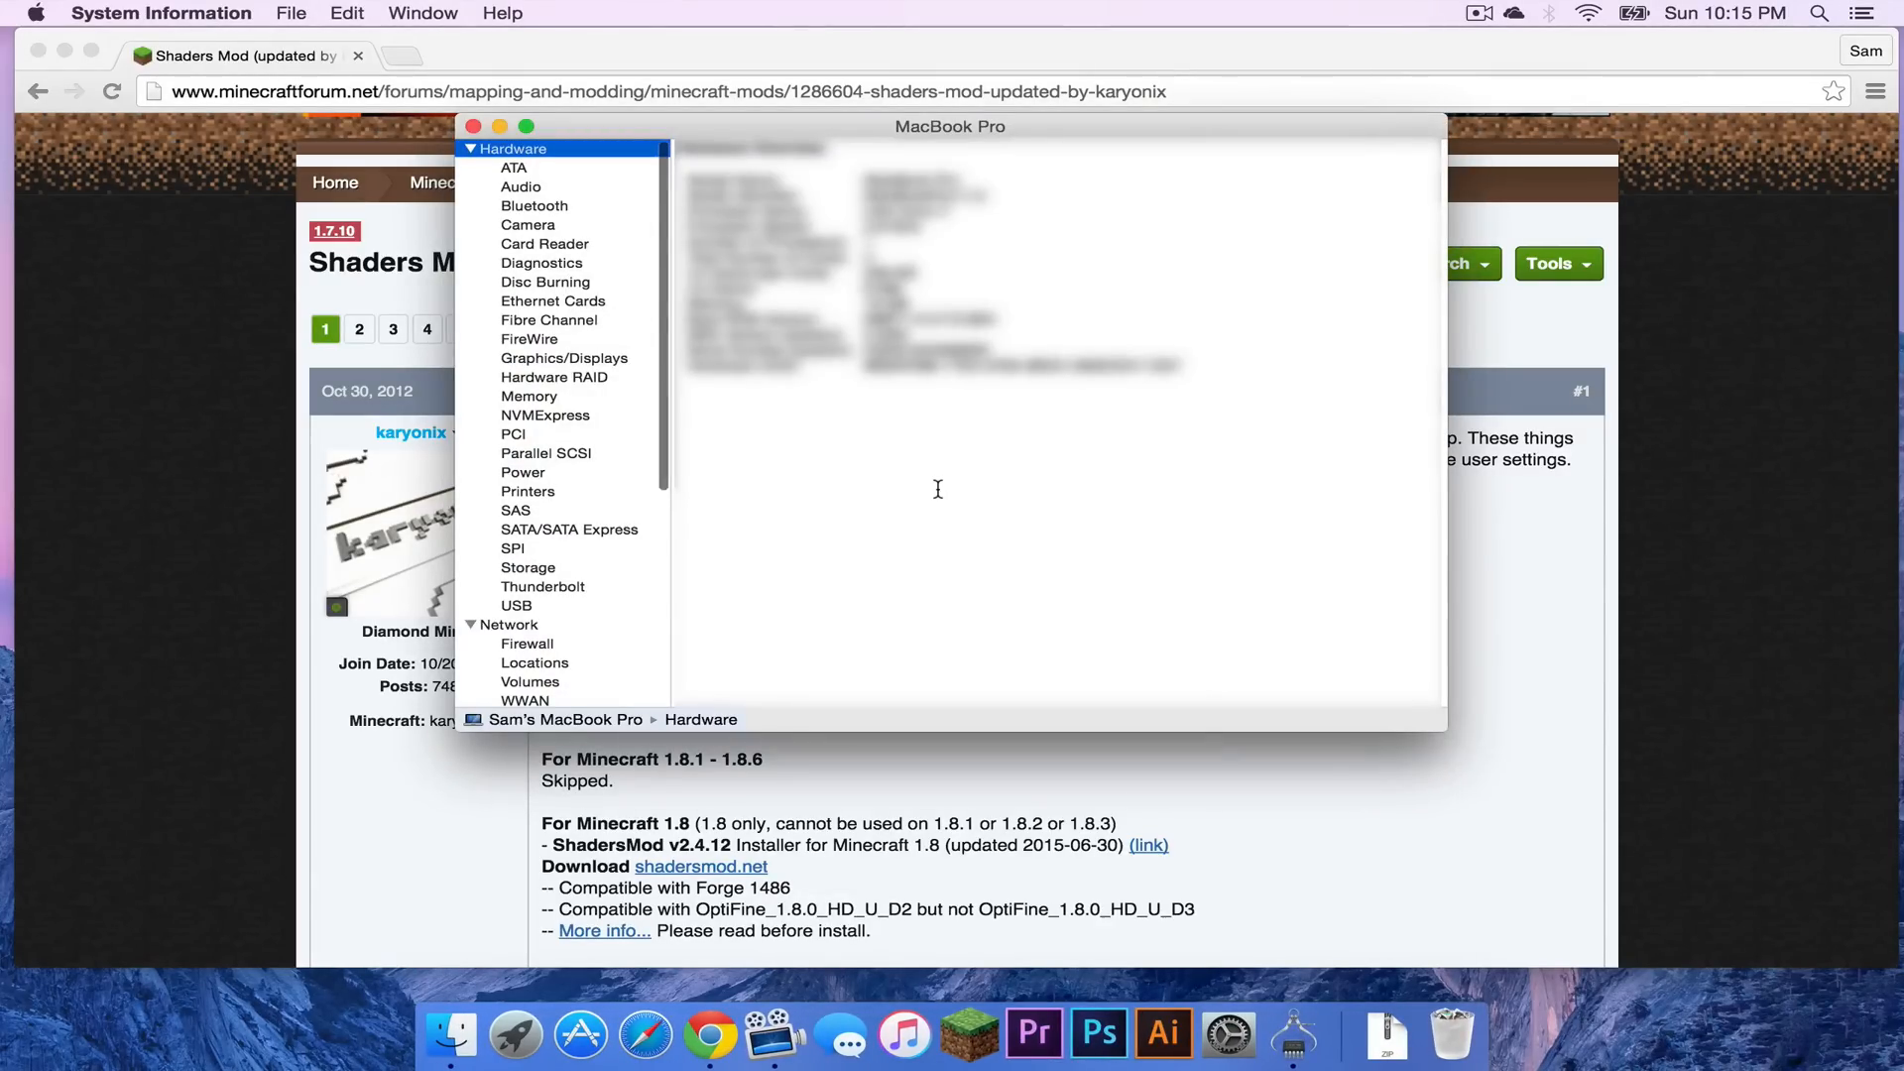
mouse_move(587, 369)
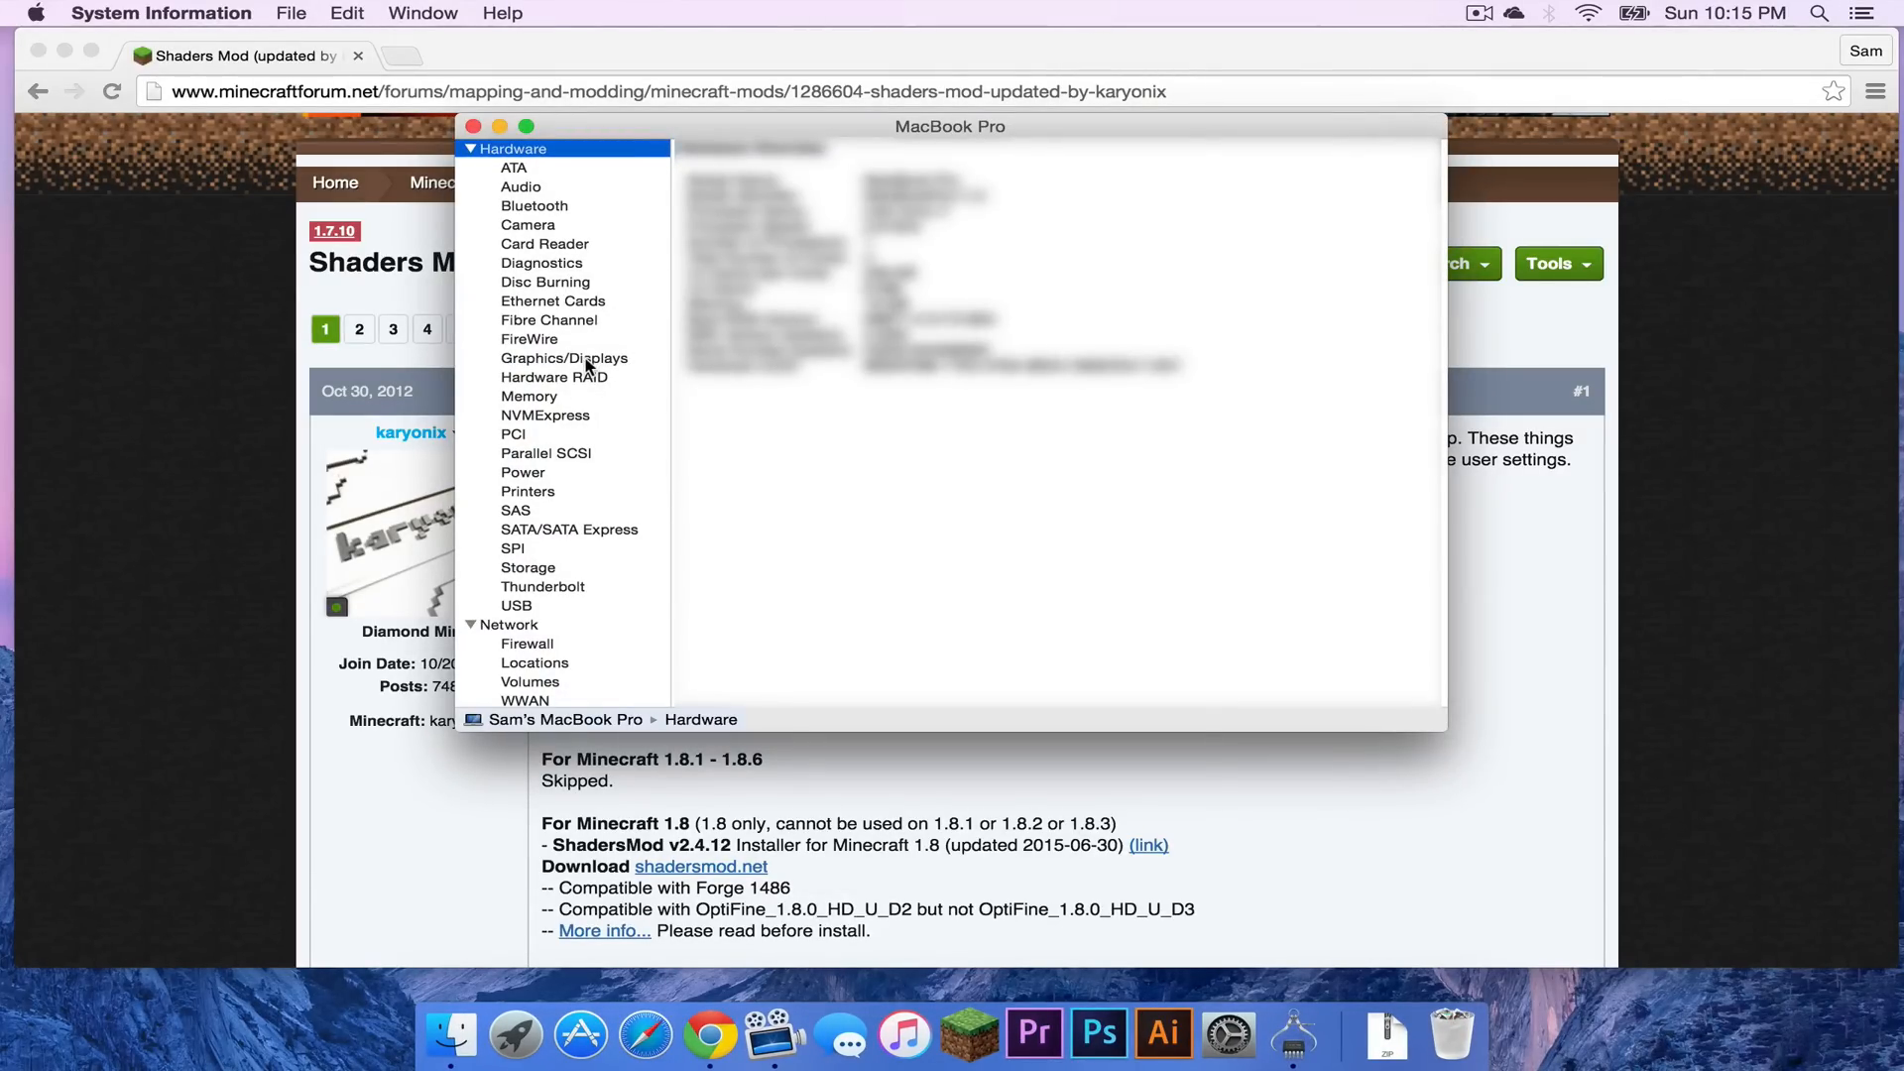
left_click(565, 359)
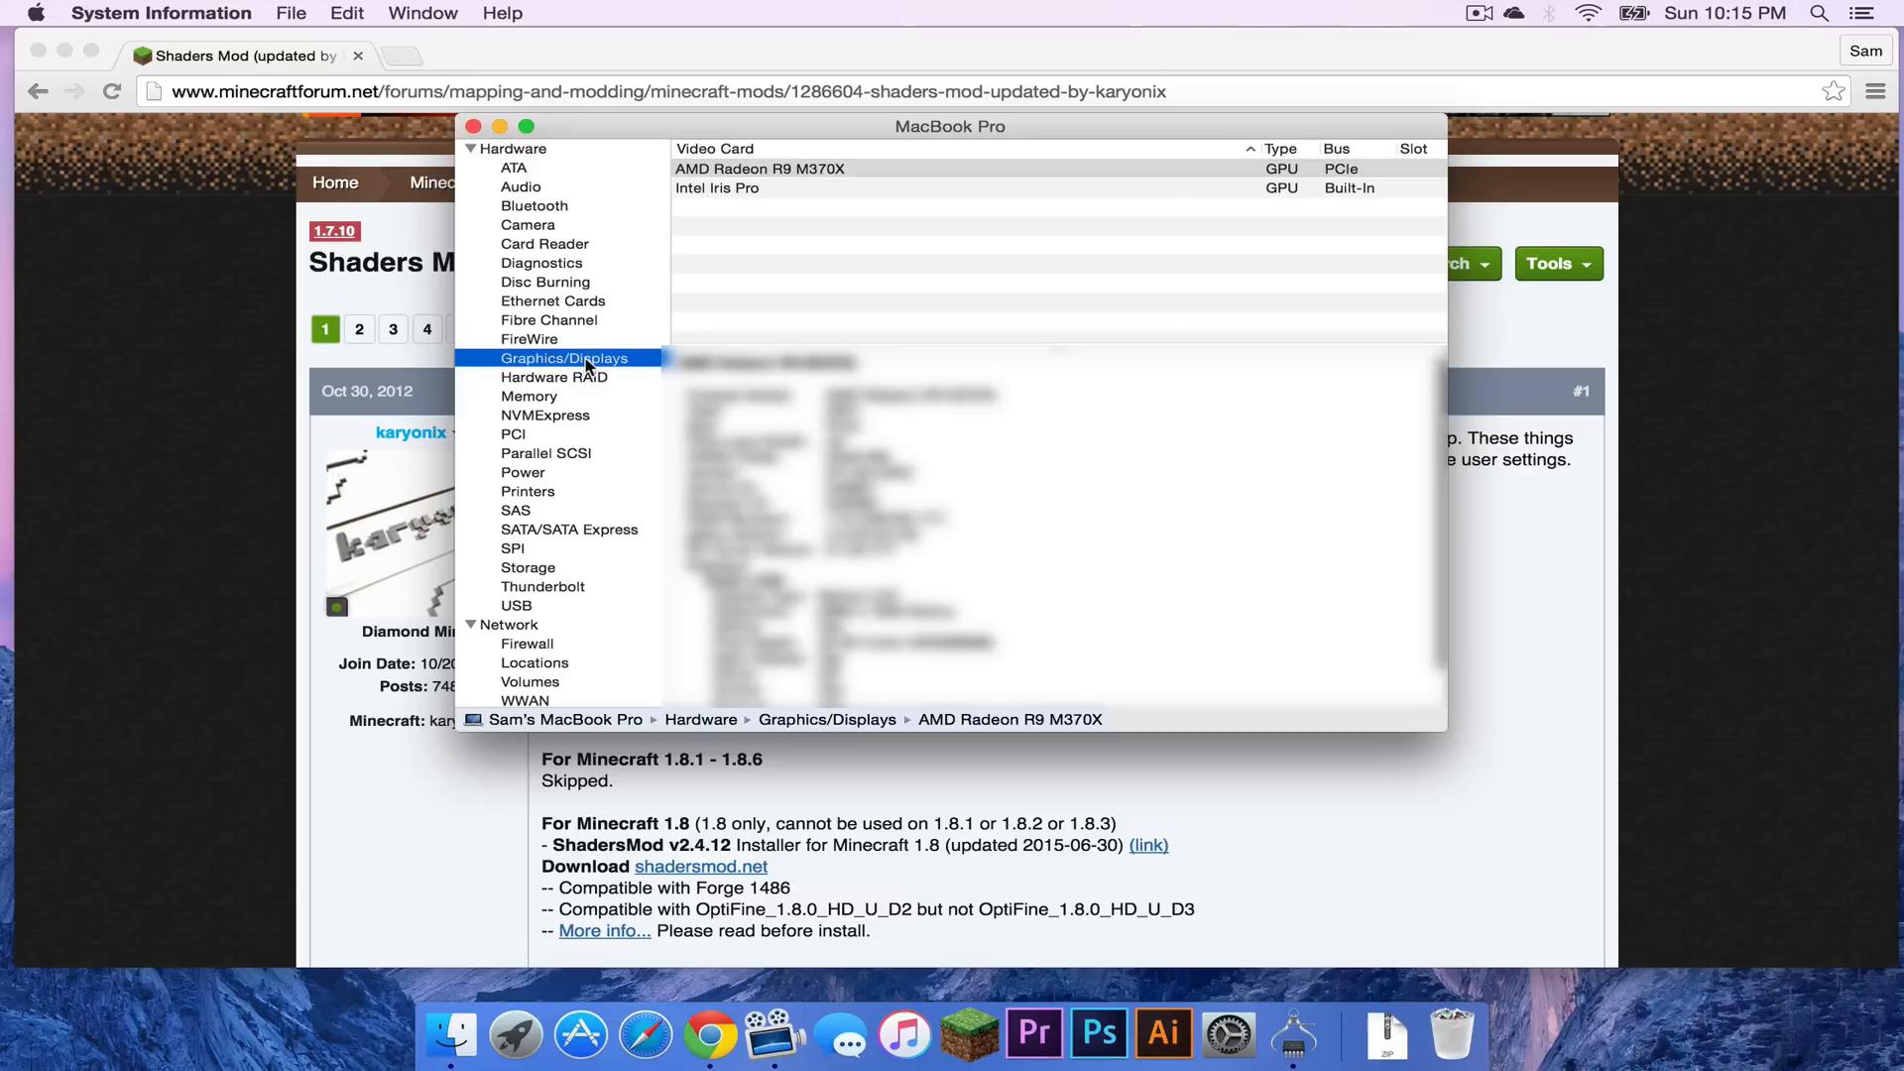
mouse_move(754, 202)
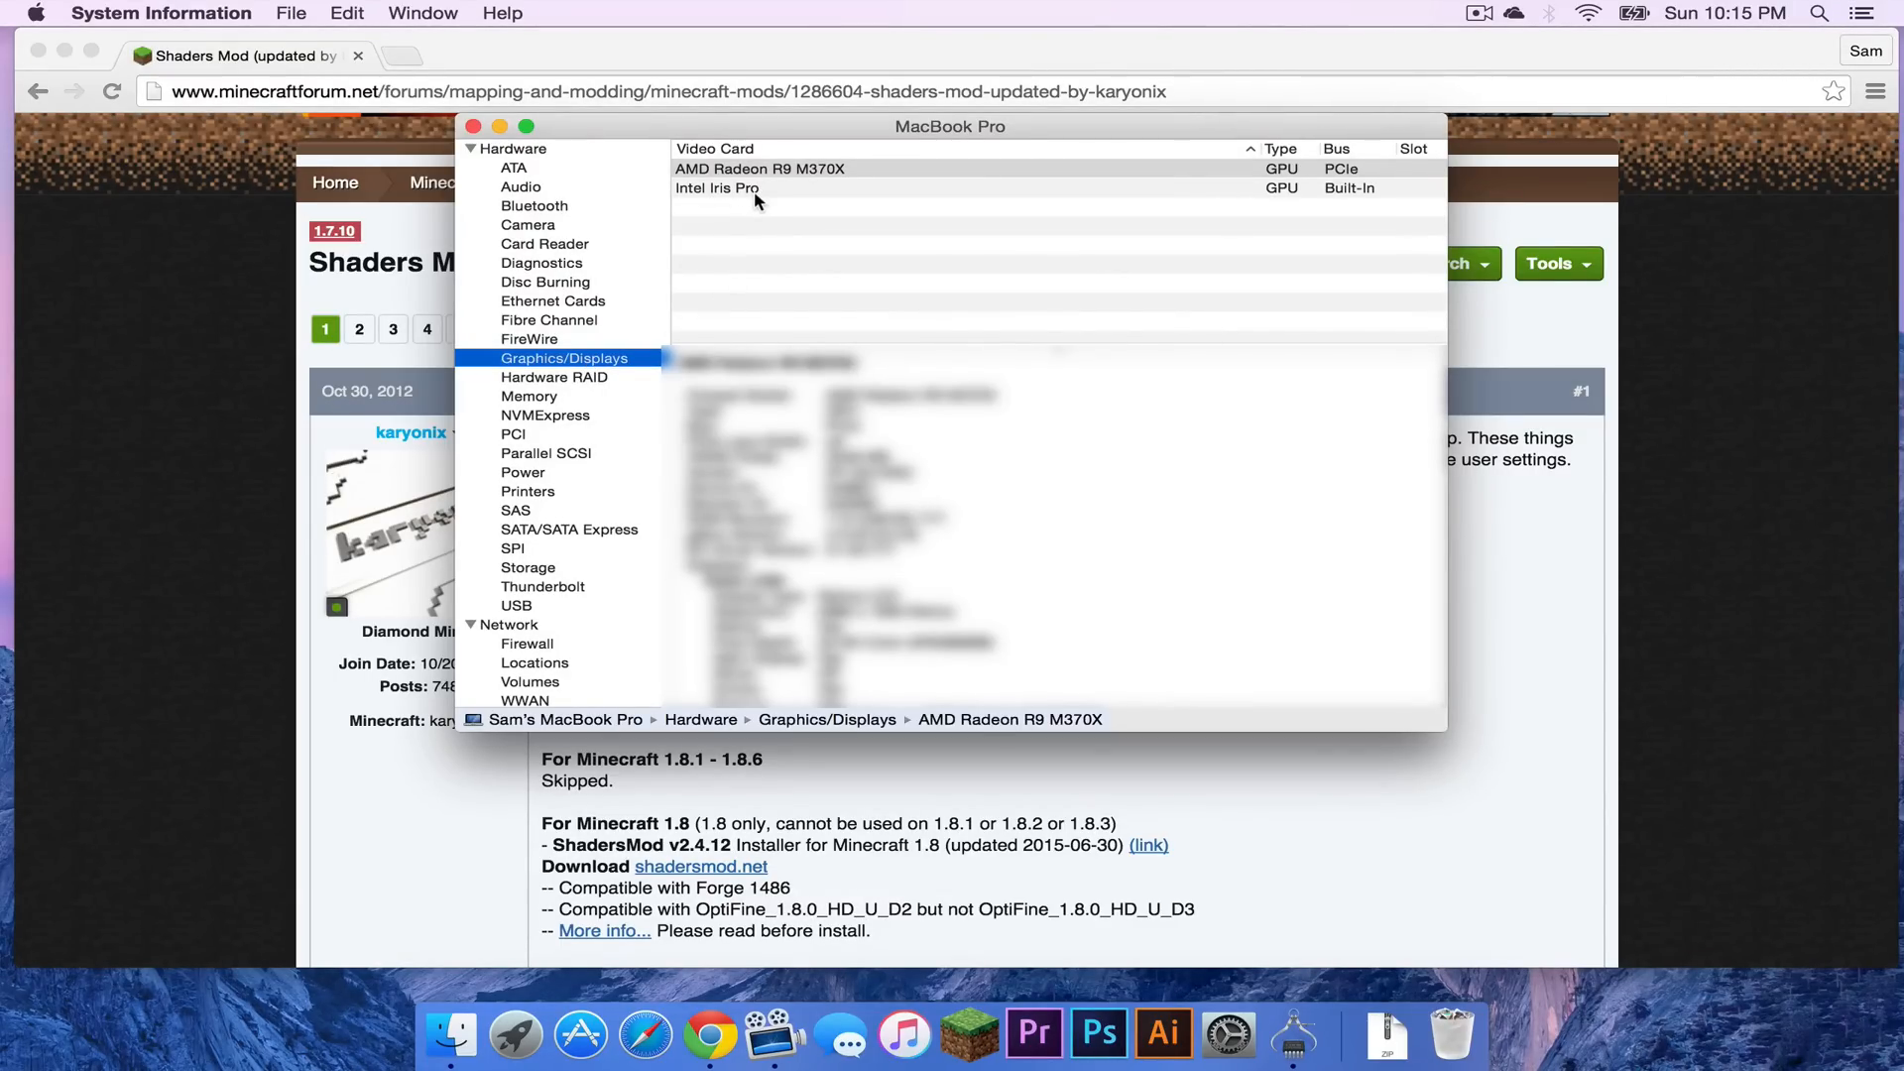
left_click(716, 188)
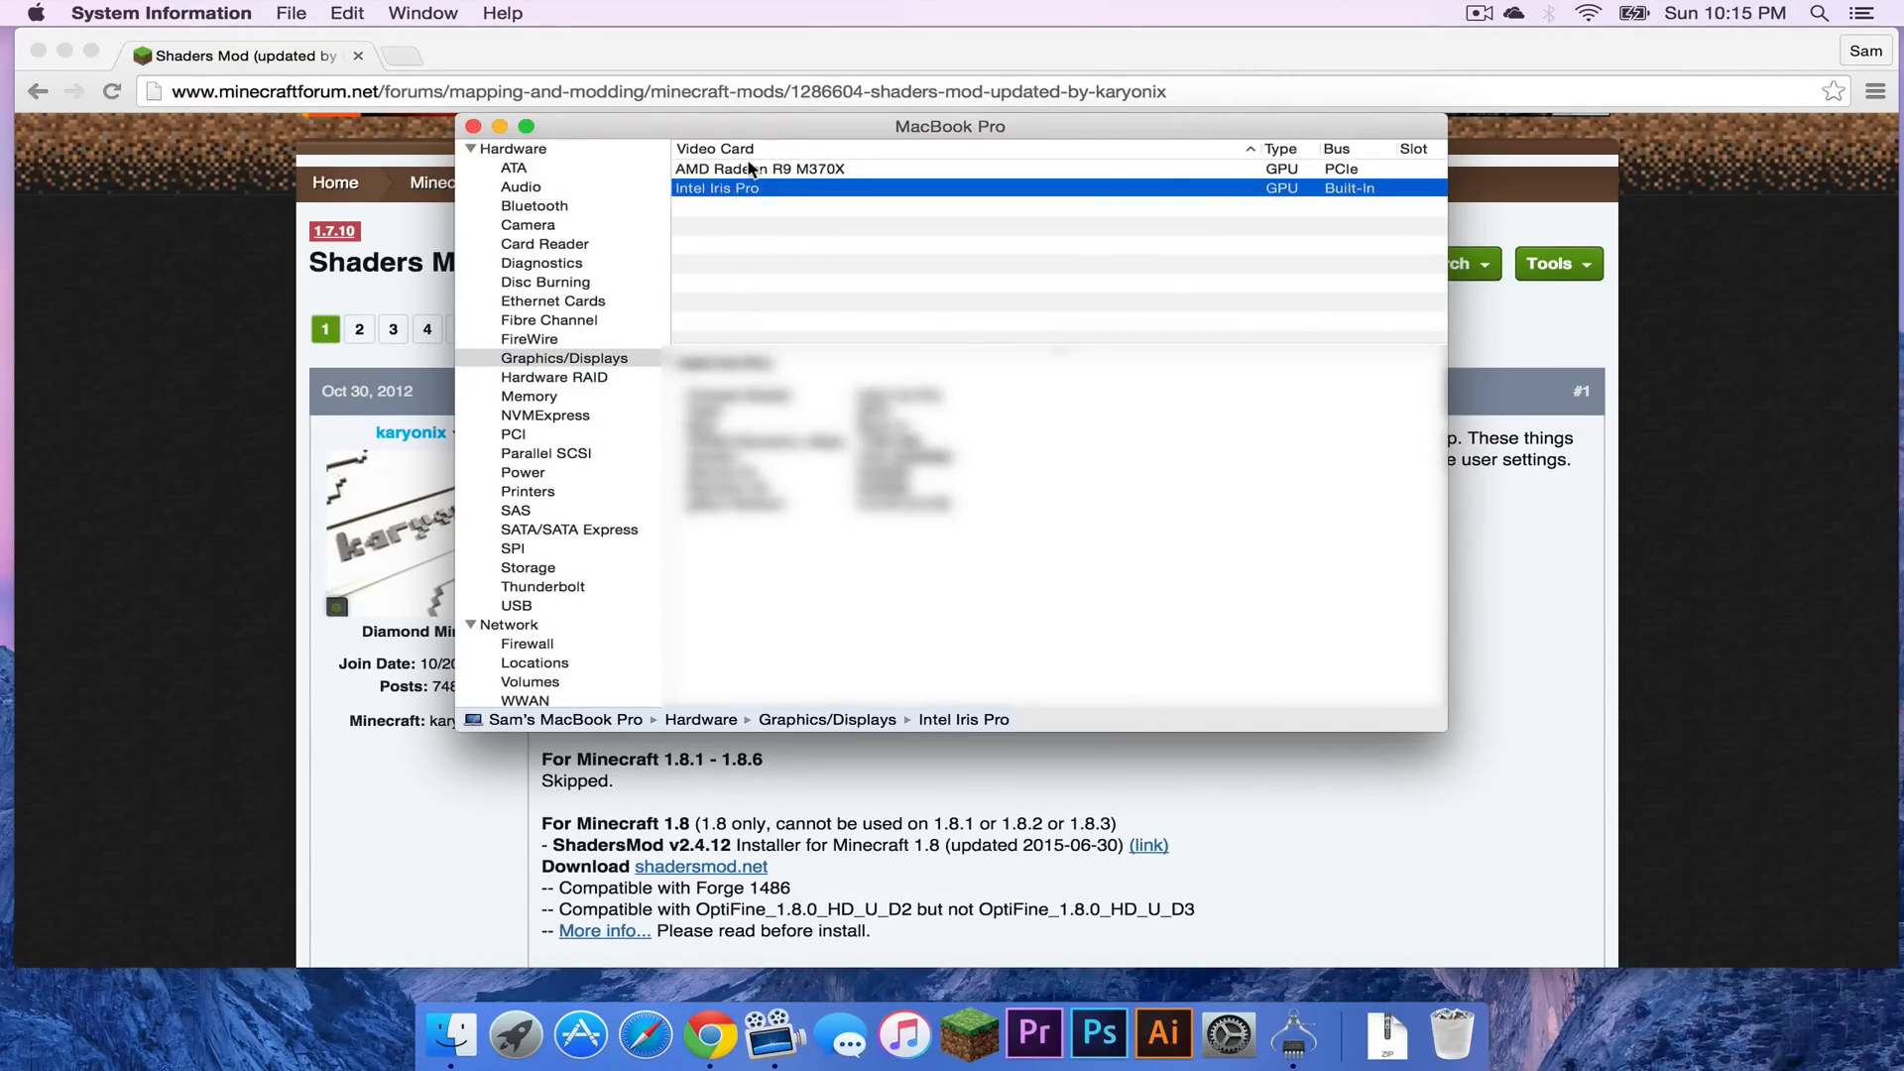
left_click(760, 167)
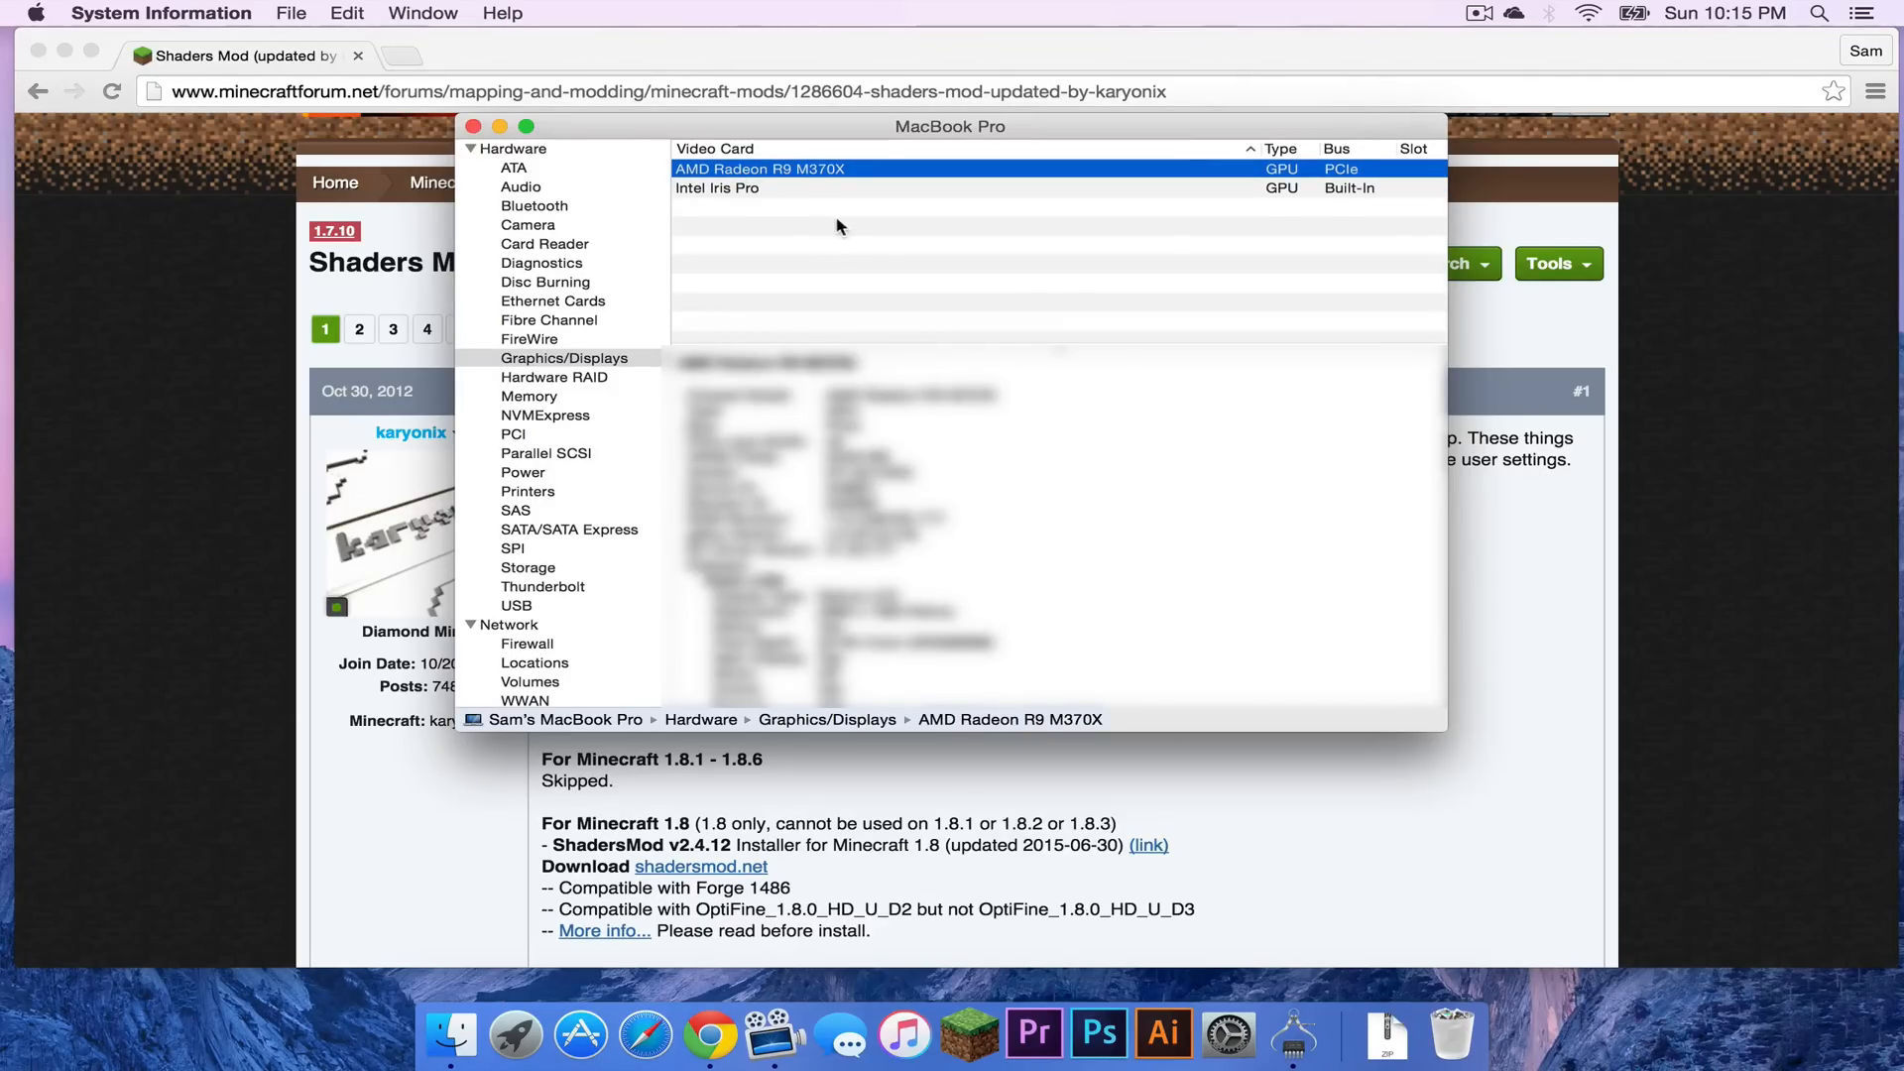
mouse_move(886, 216)
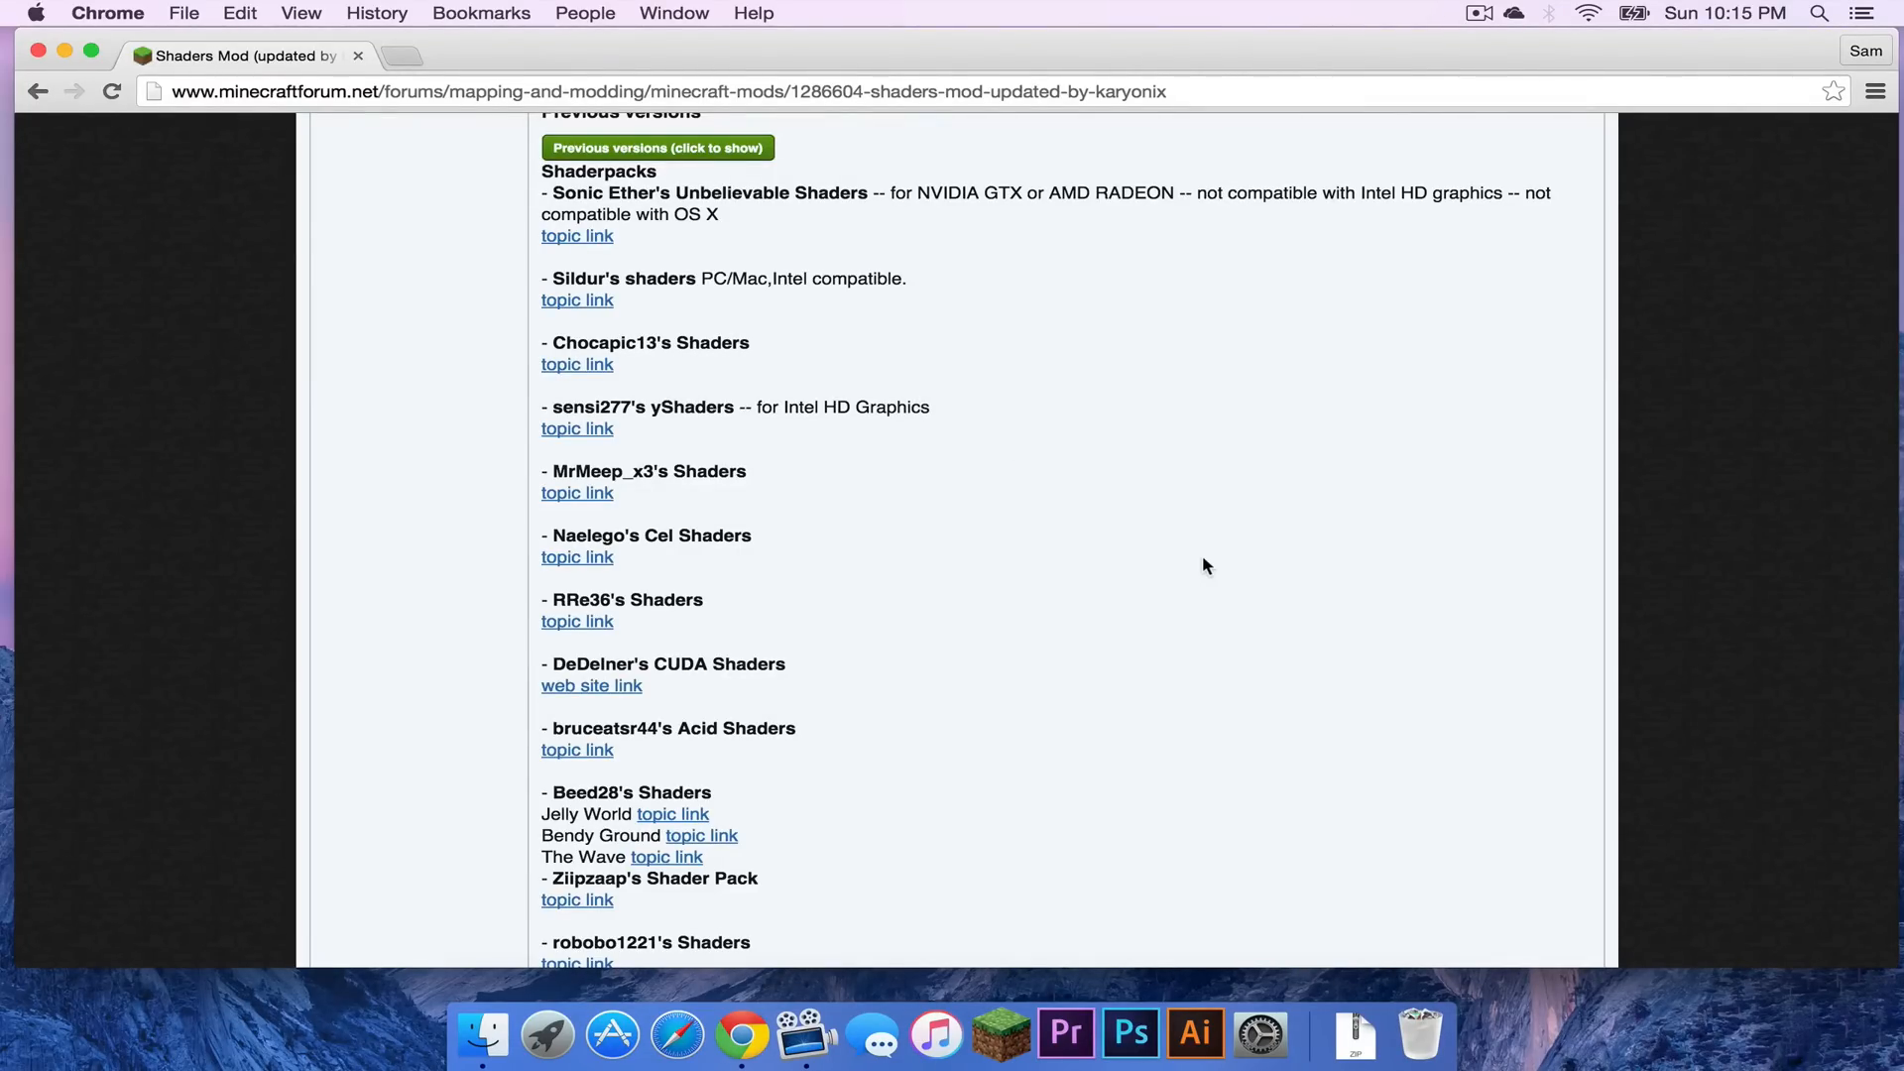
mouse_move(620, 177)
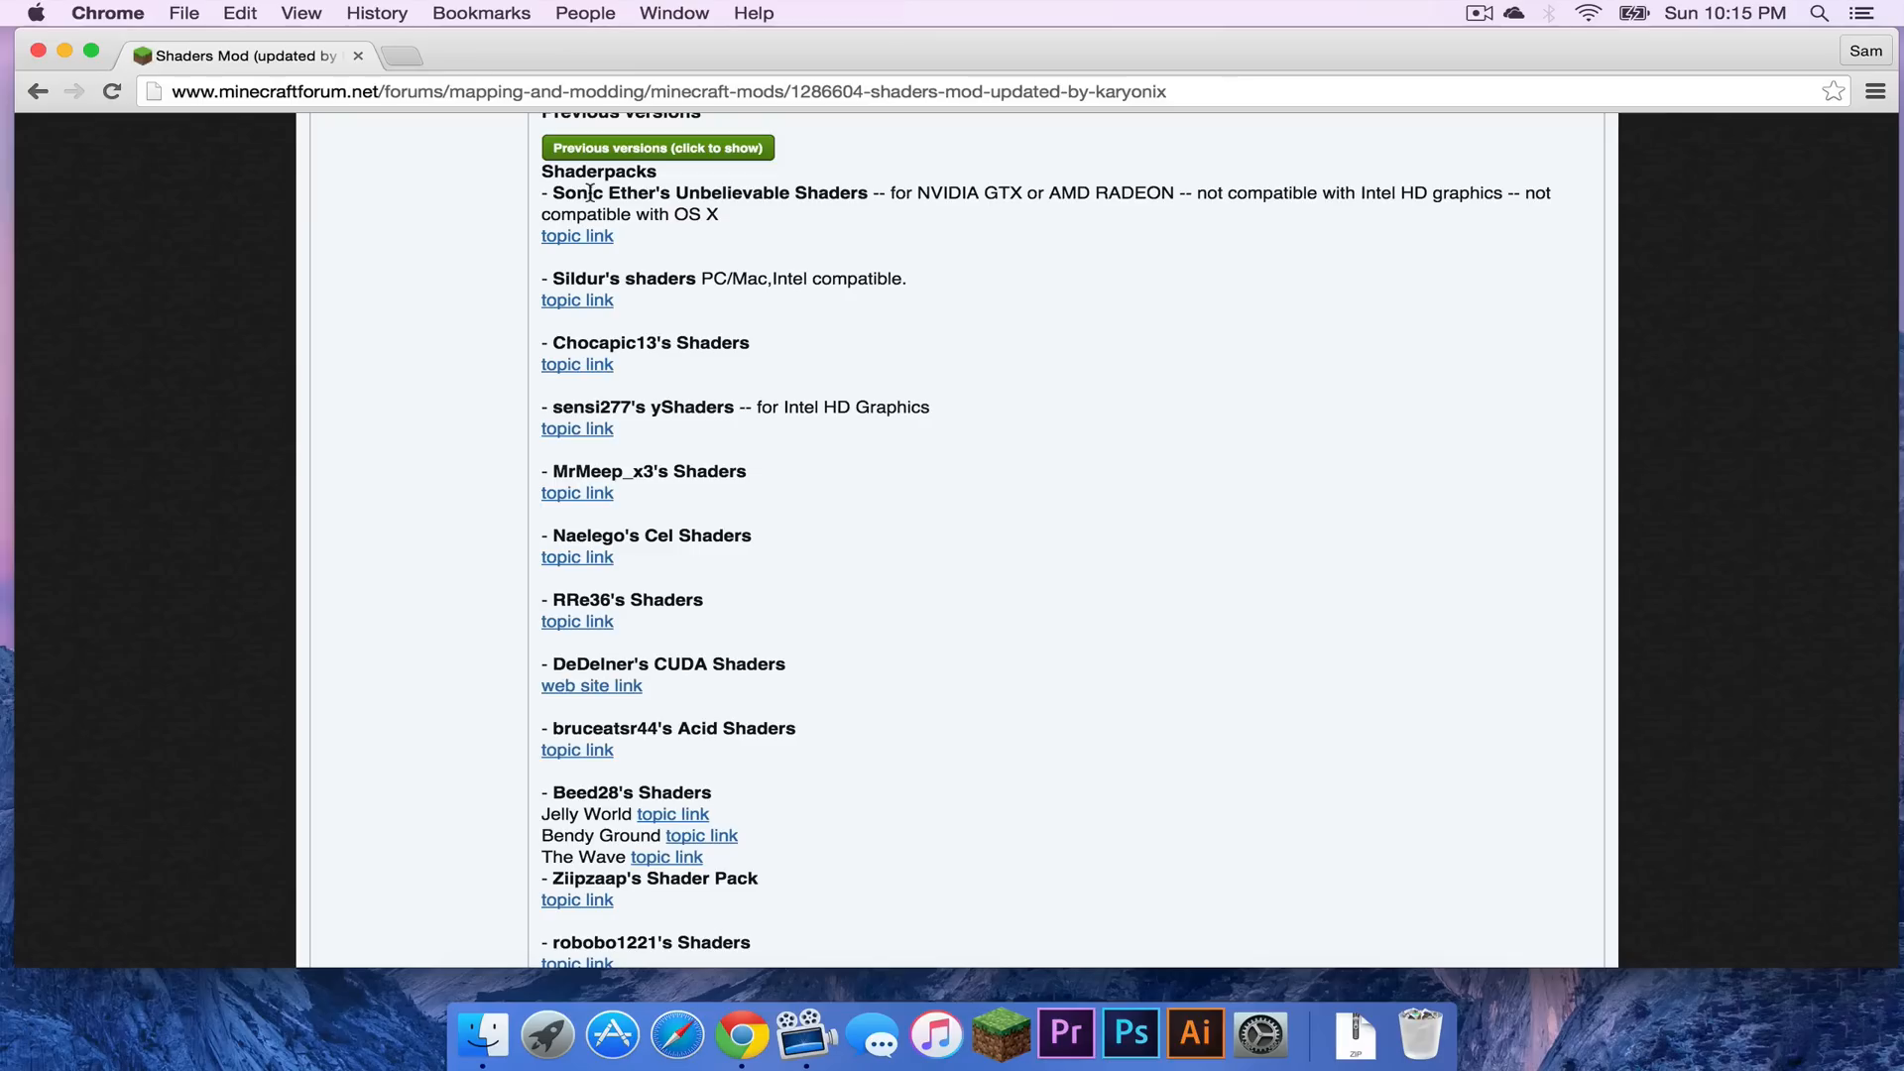
mouse_move(759, 192)
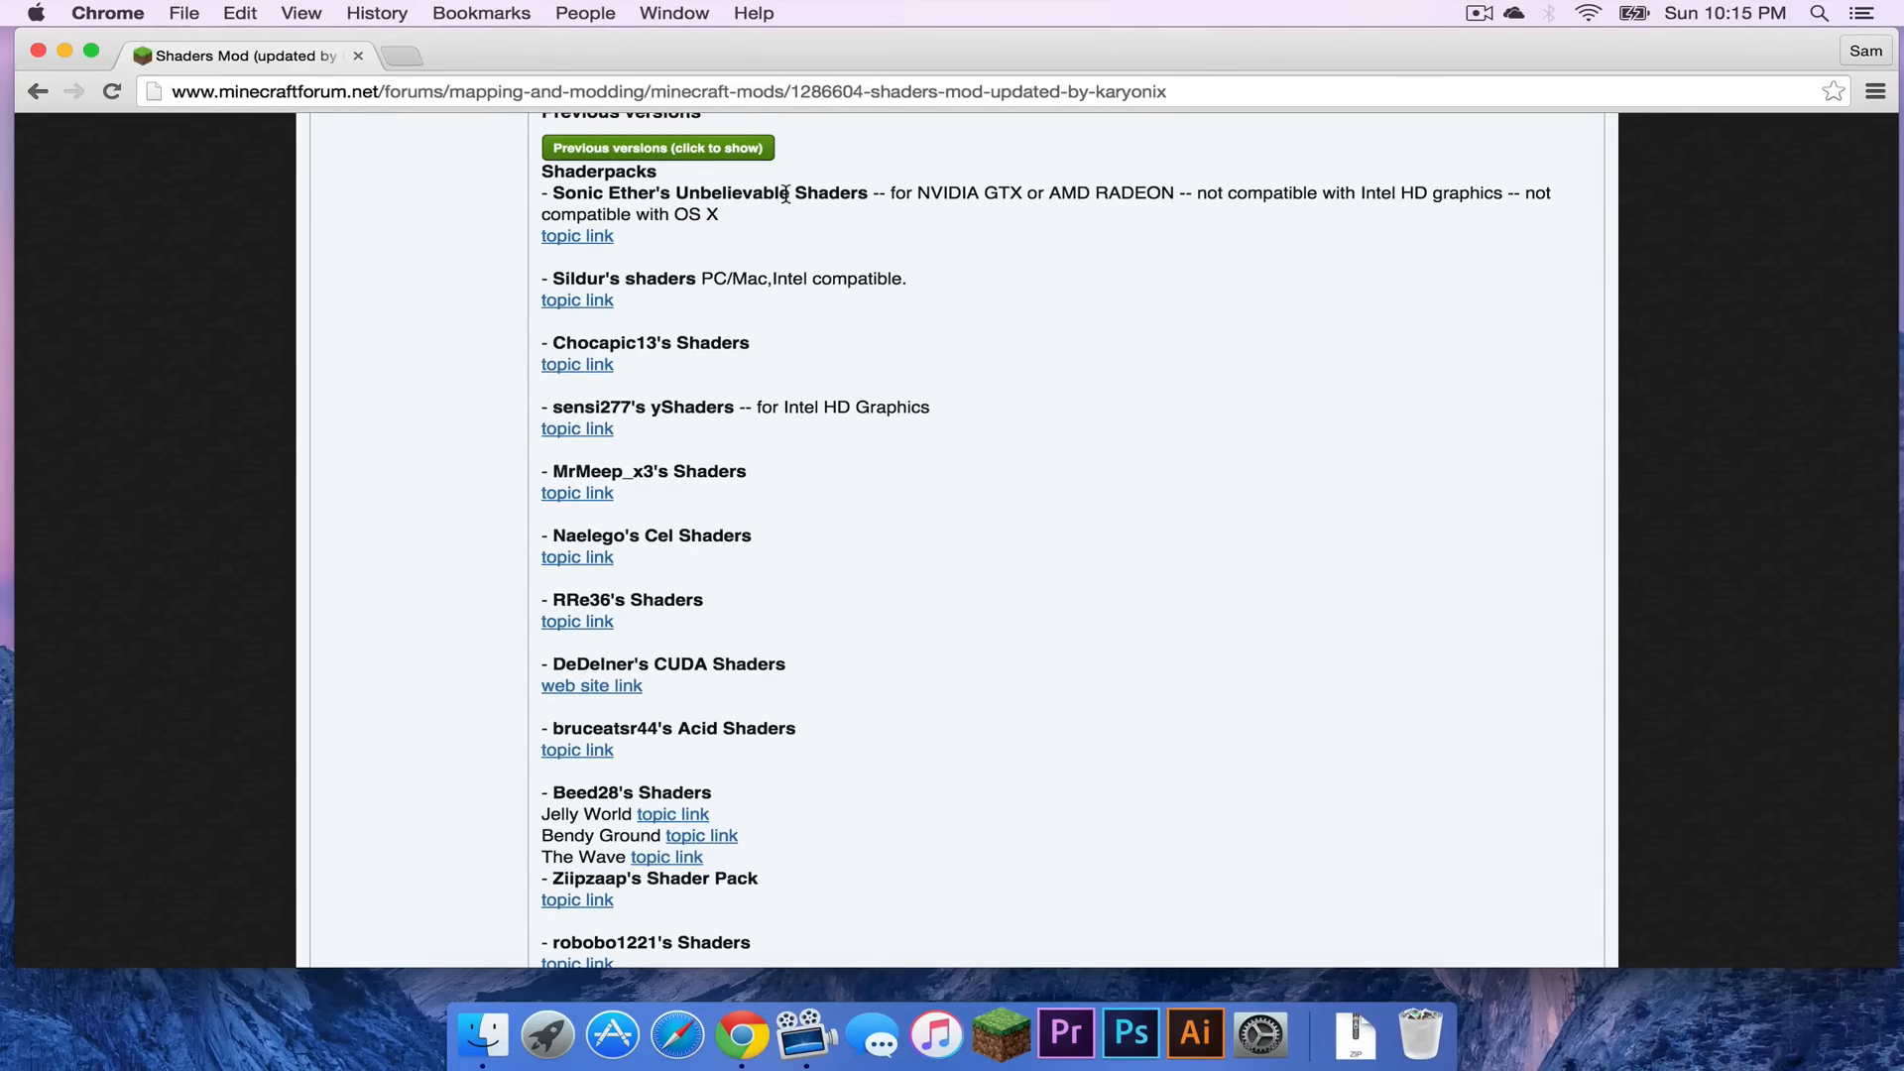
mouse_move(954, 196)
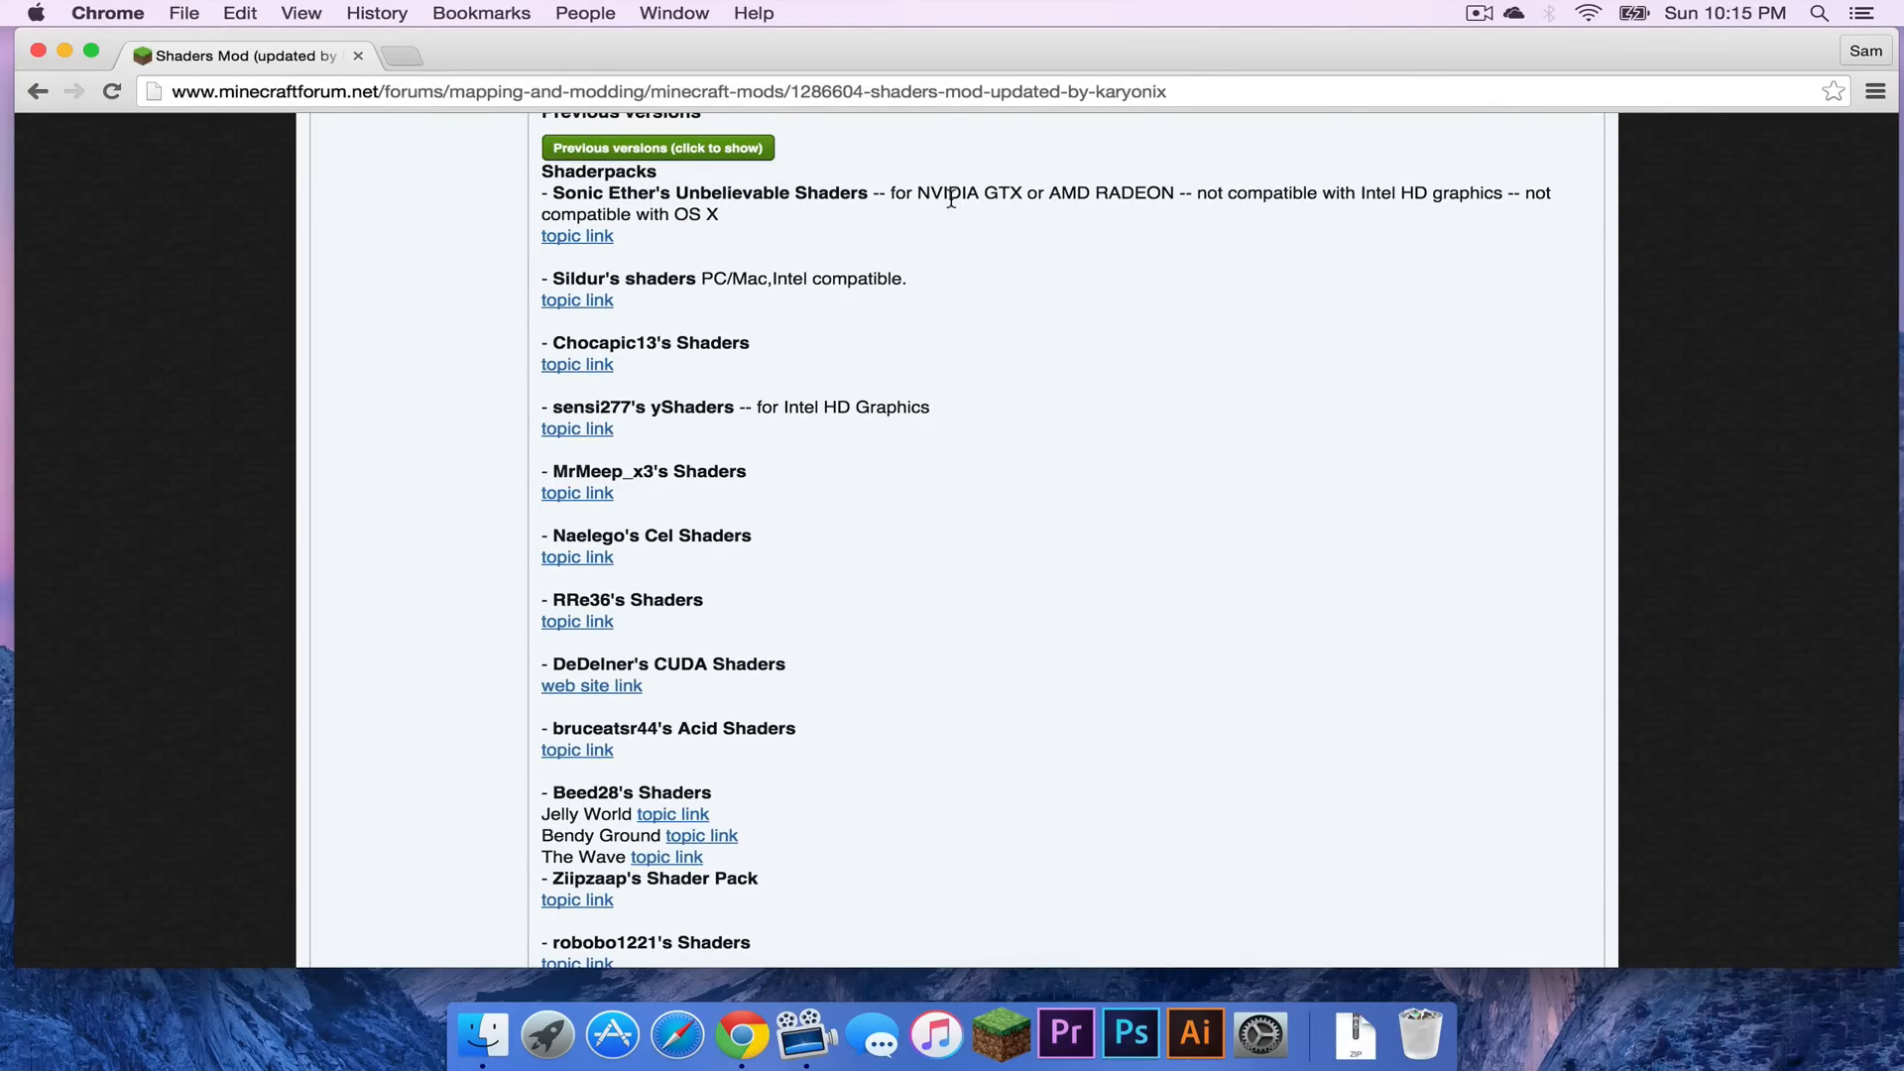
mouse_move(1101, 210)
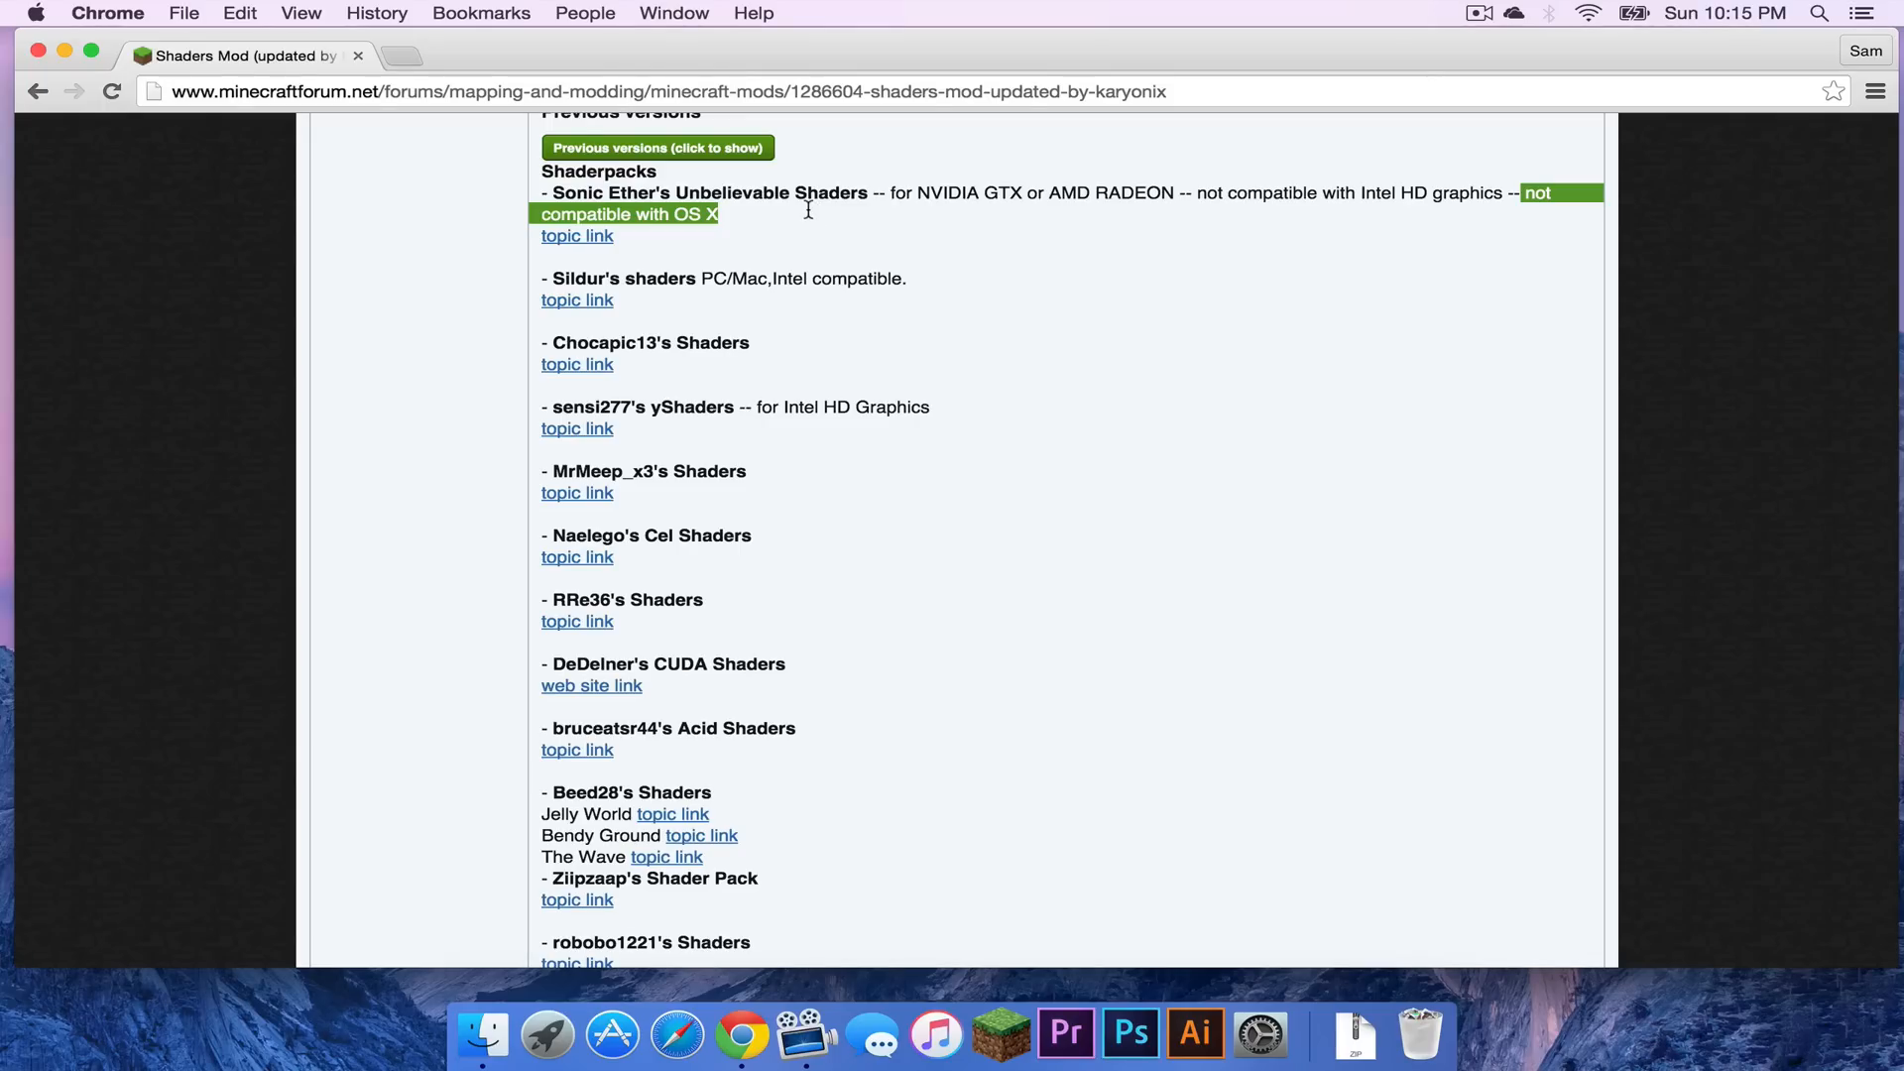
mouse_move(847, 214)
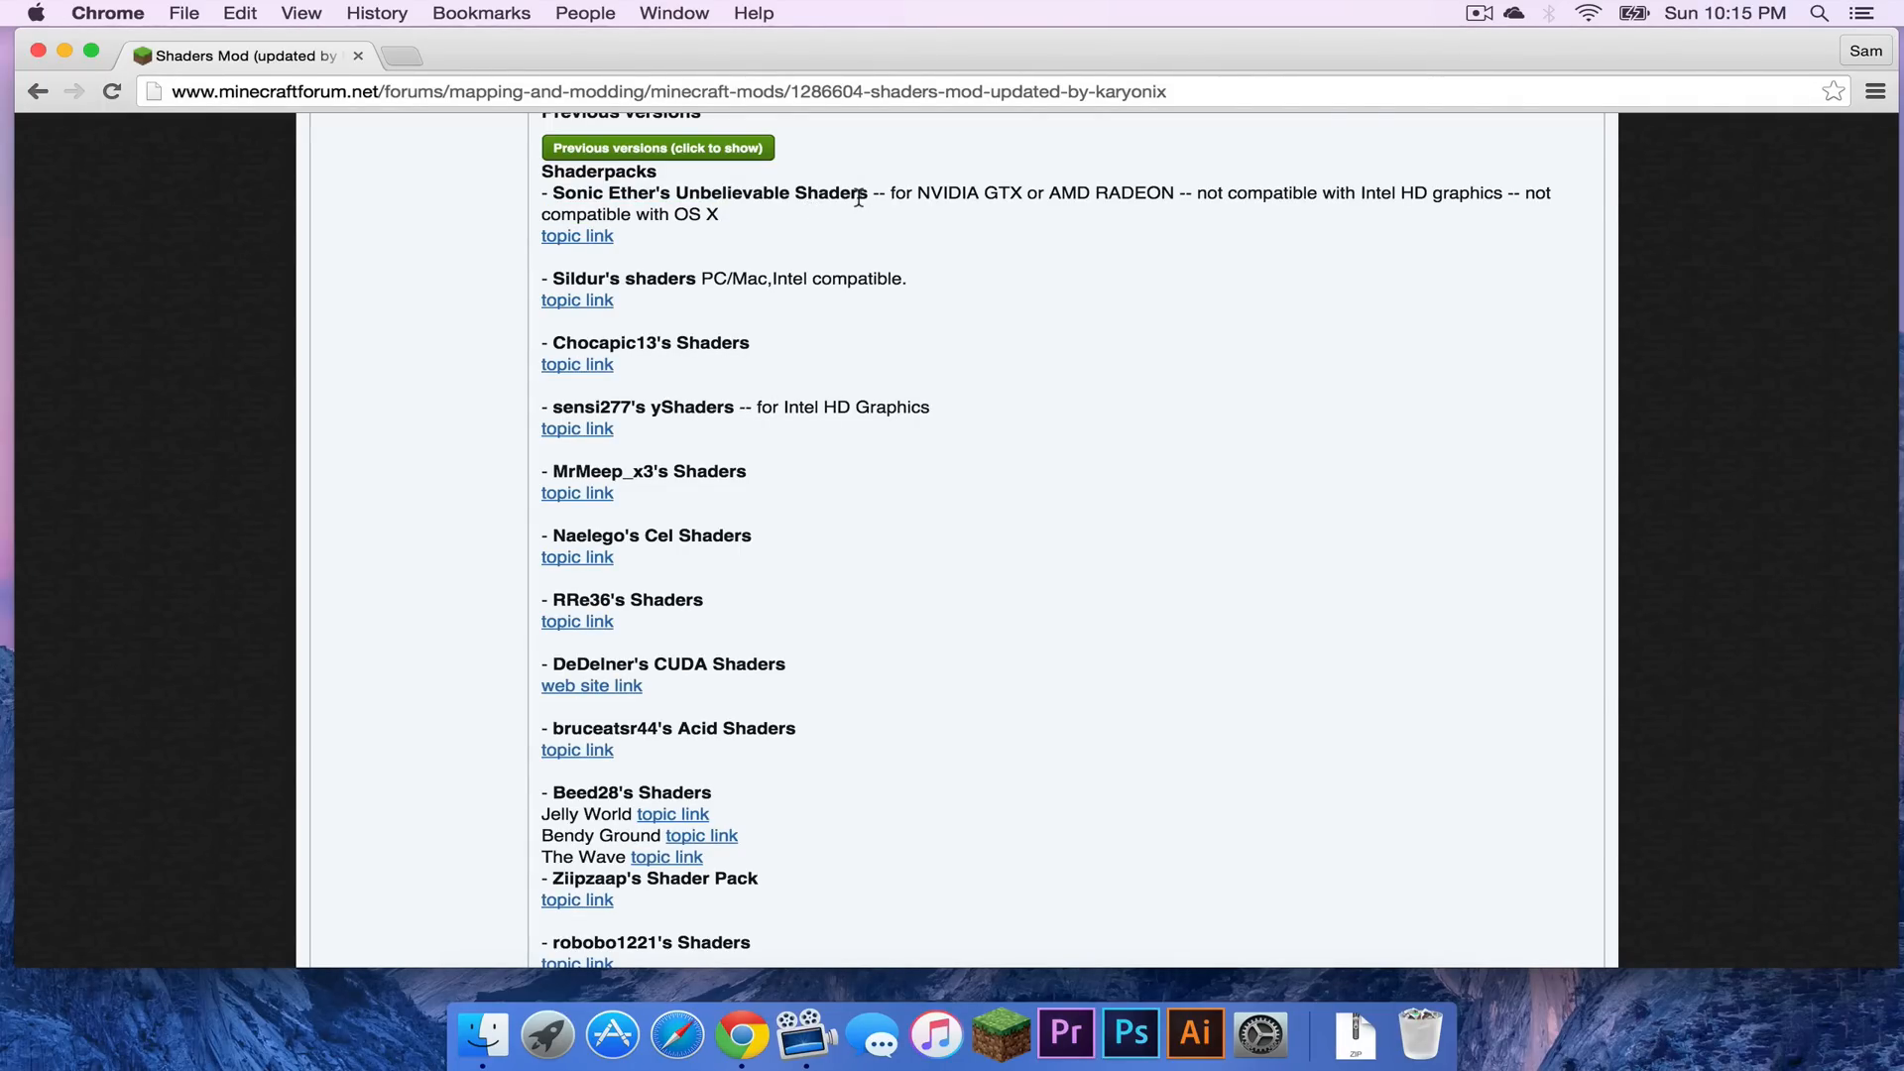
scroll("down", 3)
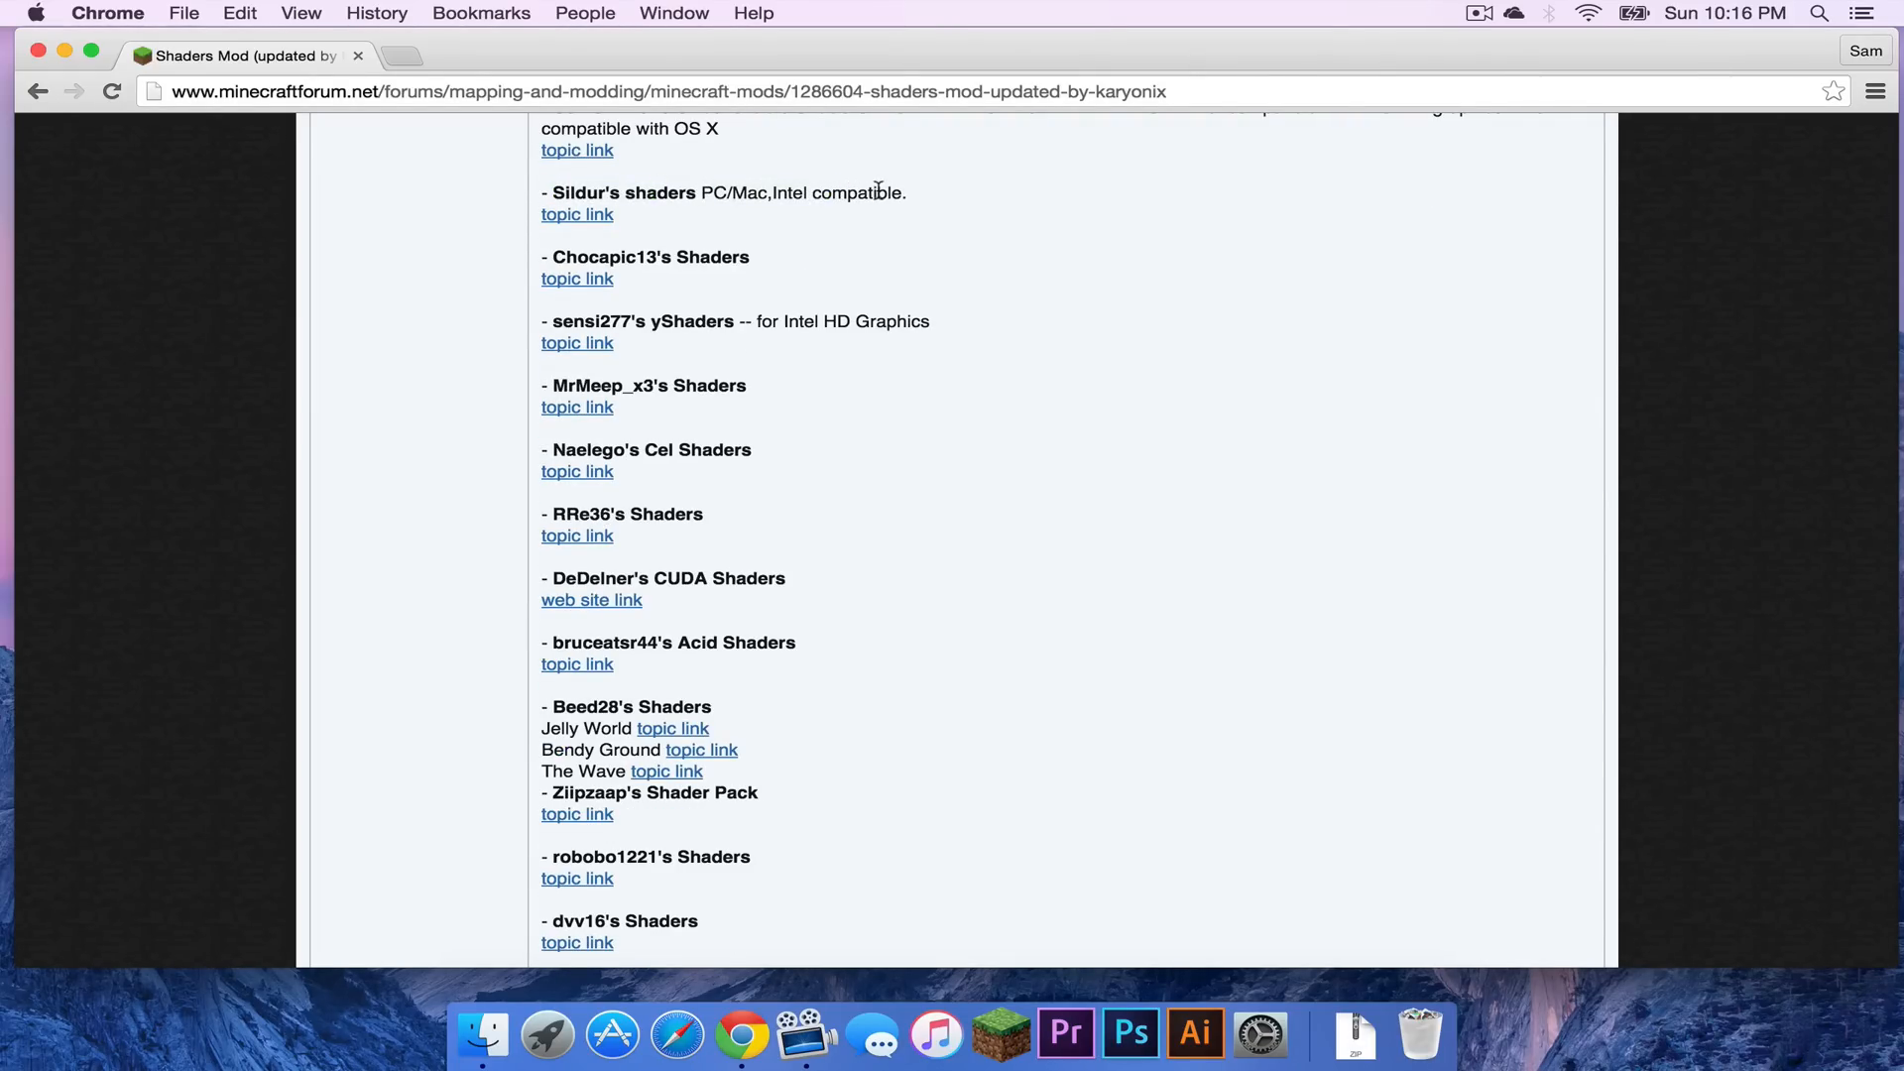
scroll("down", 3)
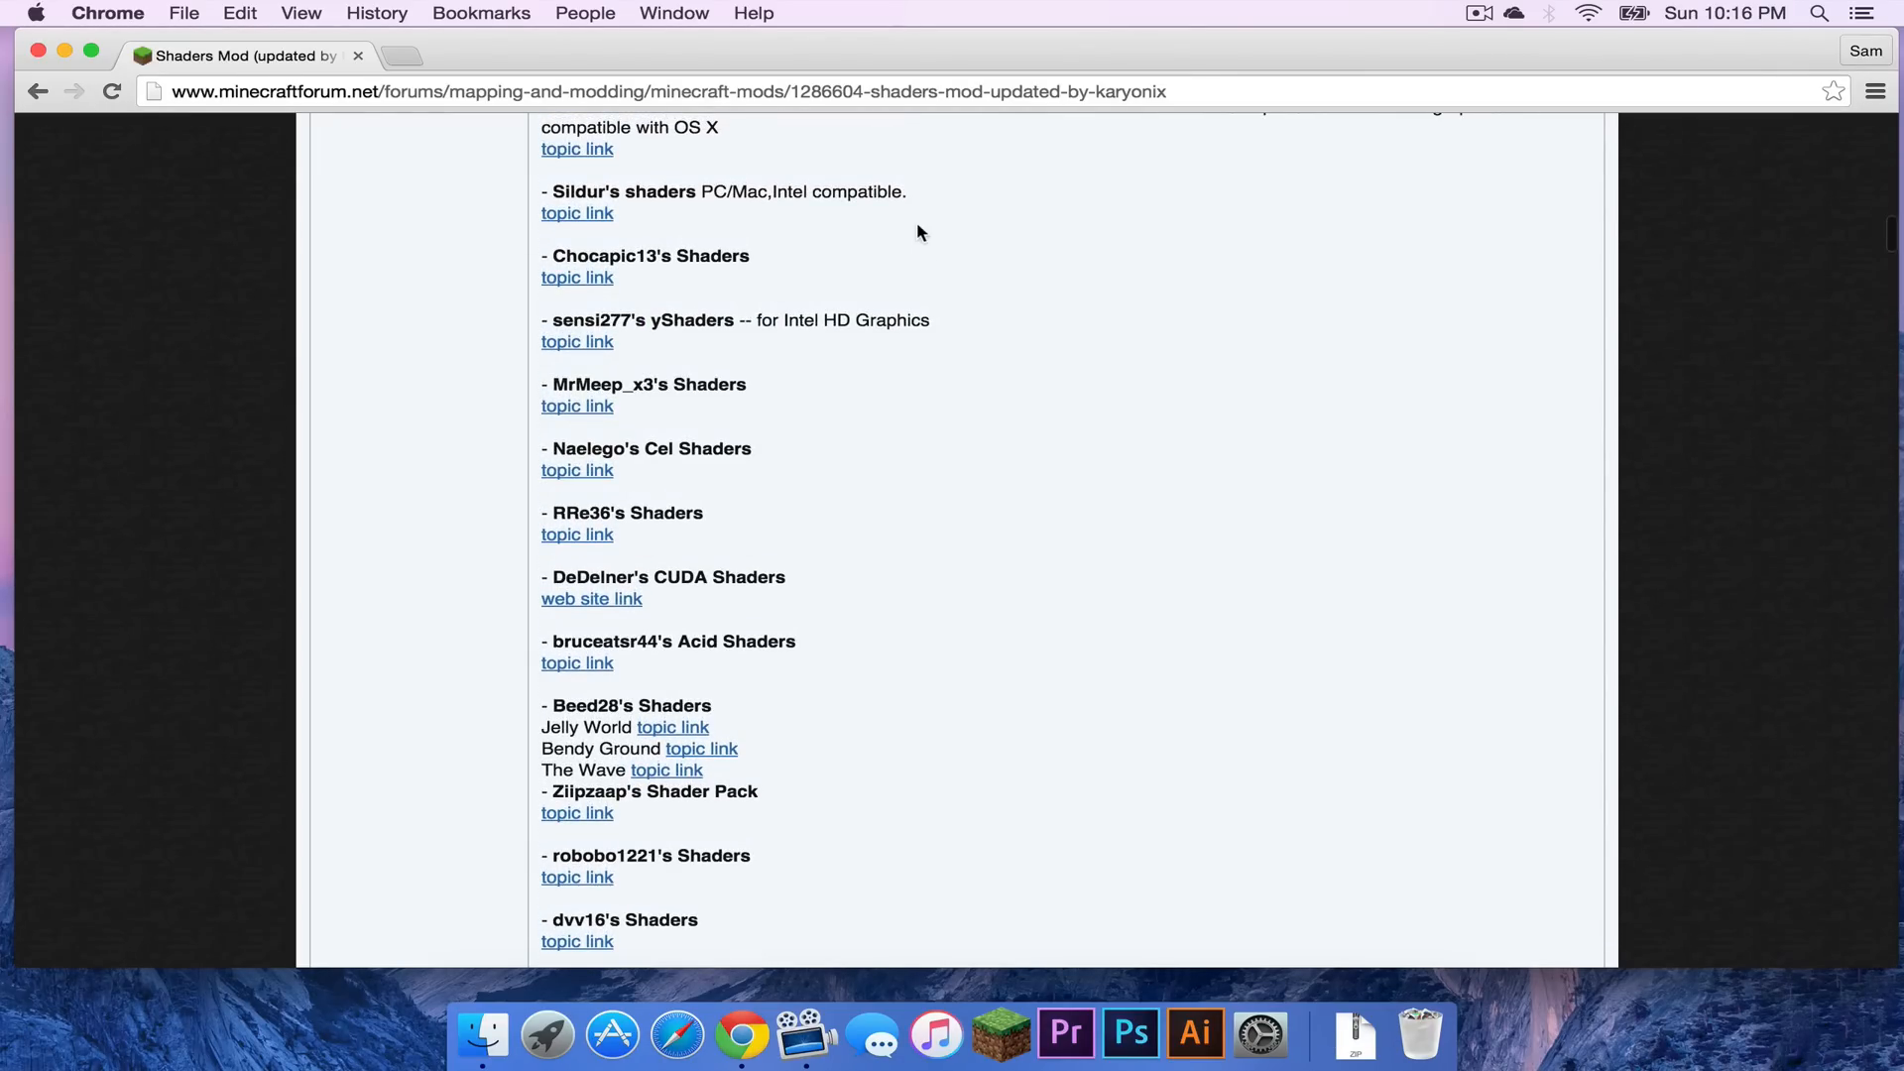
double_click(619, 319)
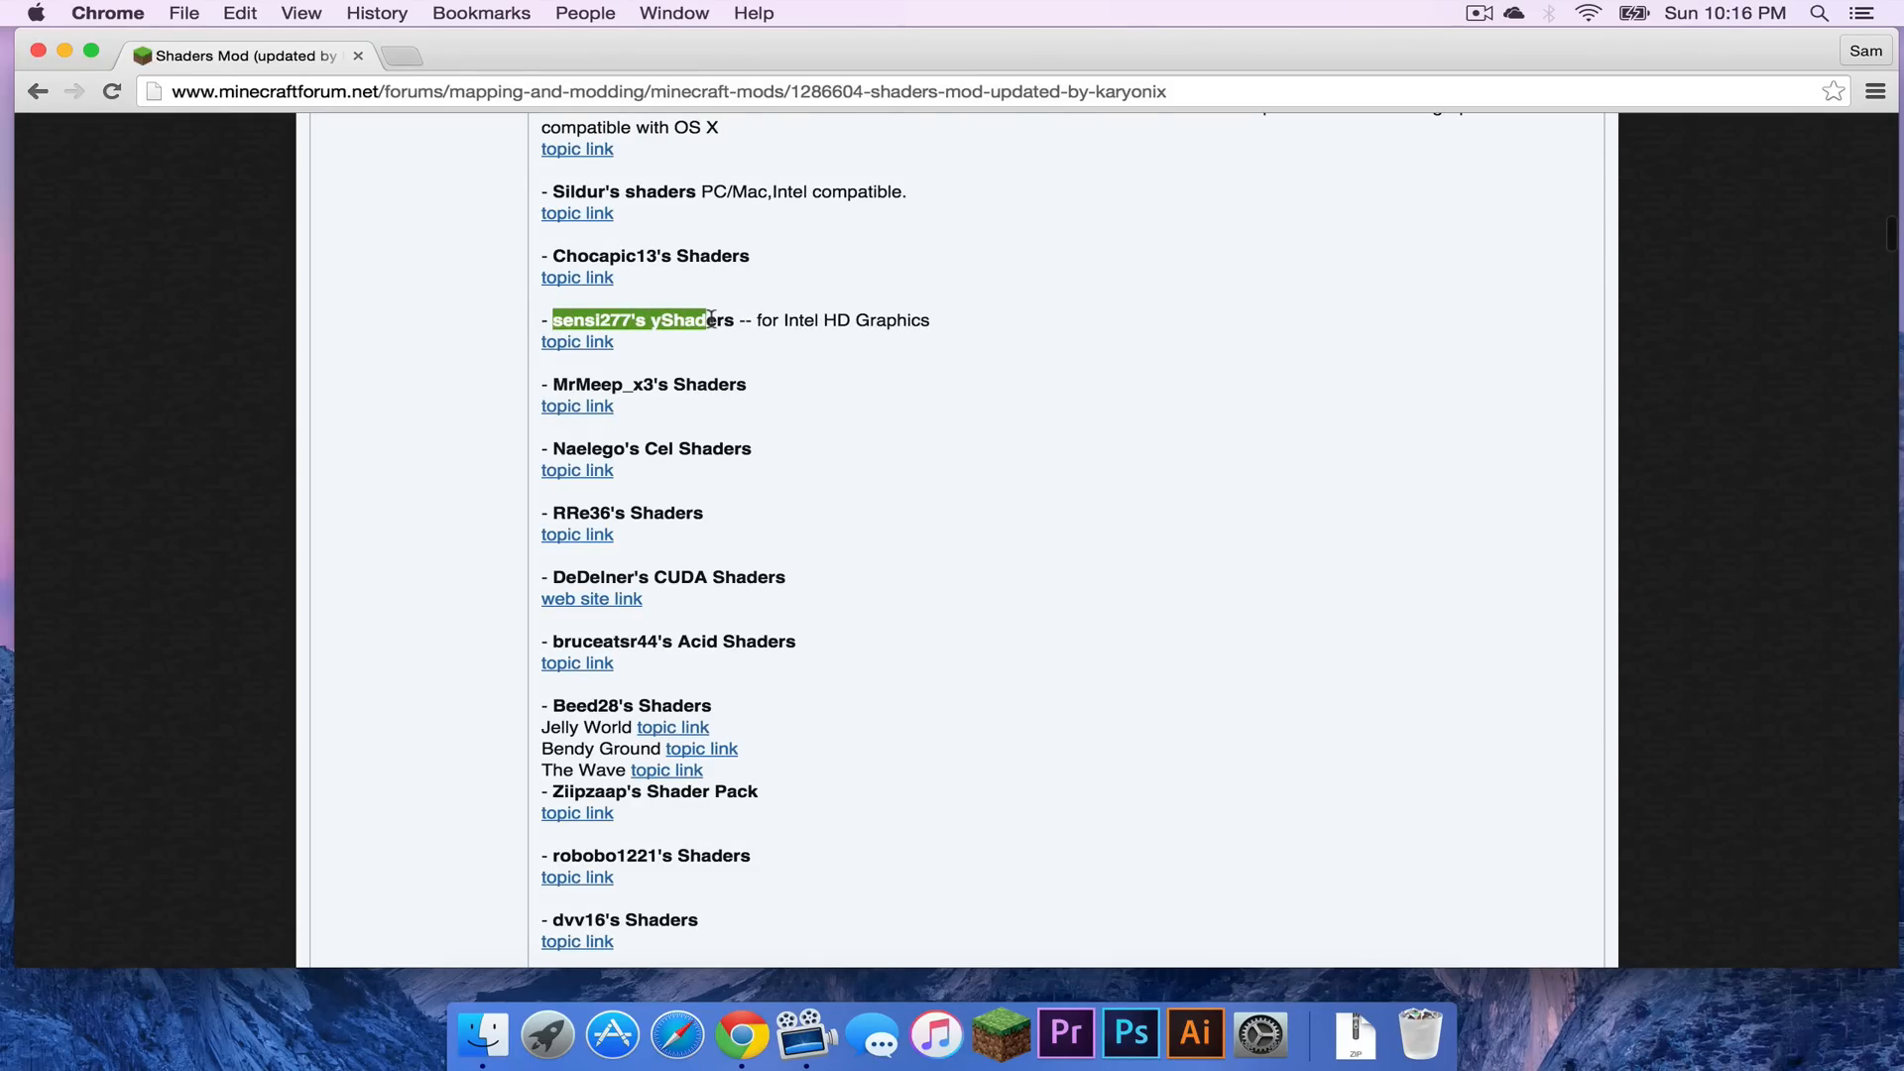
scroll("up", 3)
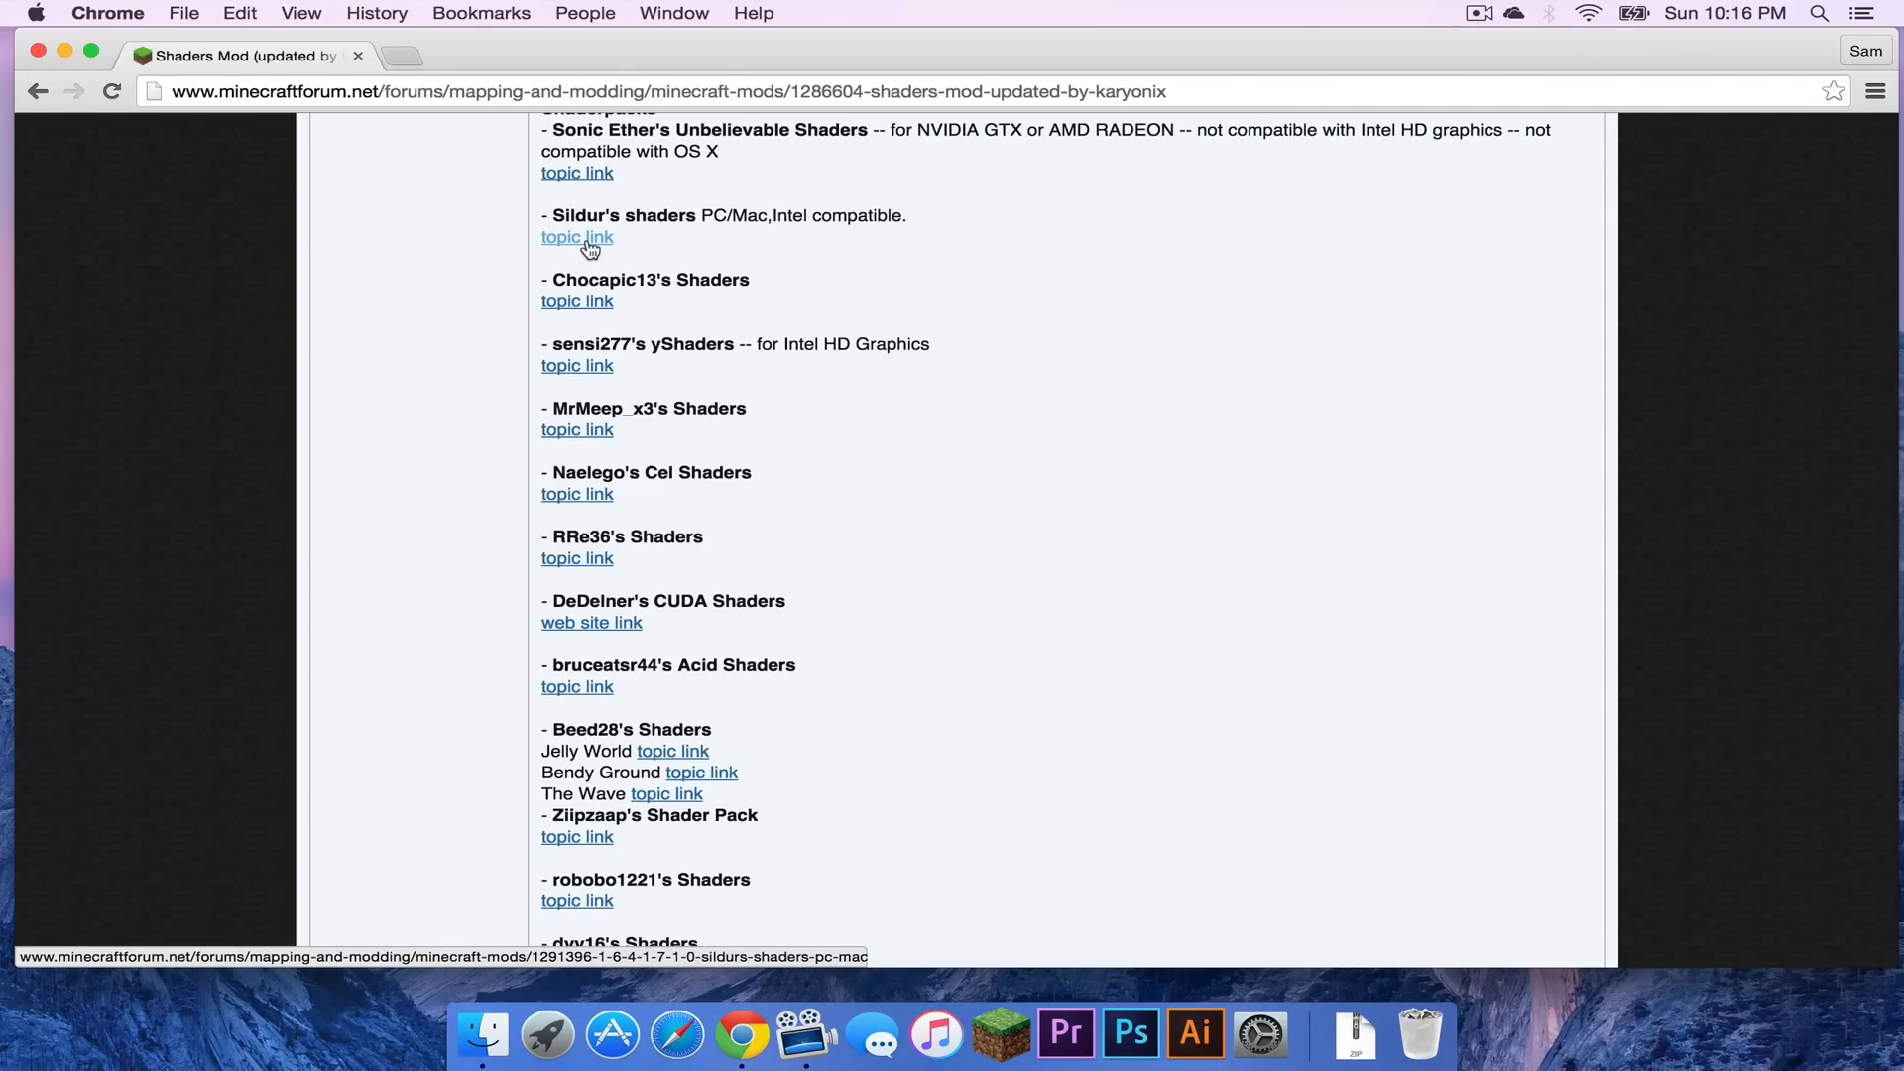
Reach Sildur's shaders topic and start the v1.08 Lite zip download on MediaFire.
left_click(577, 236)
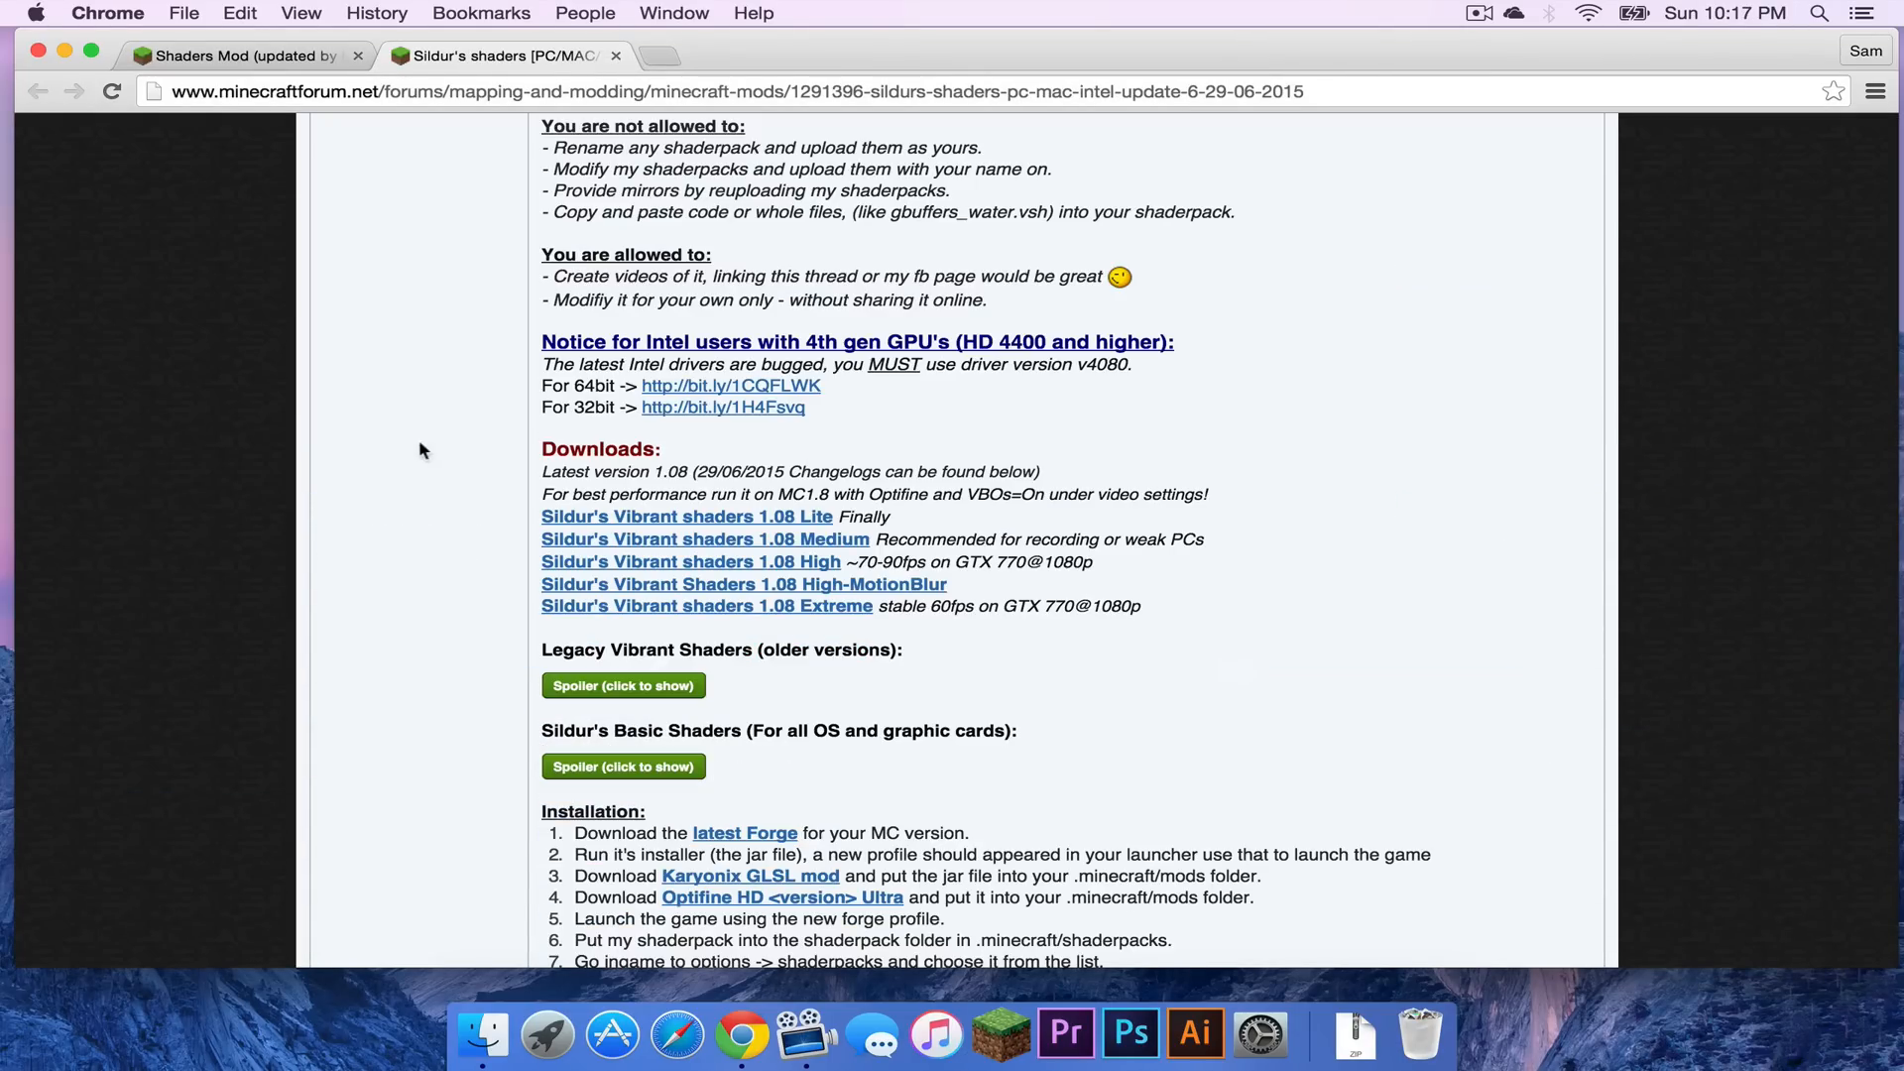
mouse_move(589, 456)
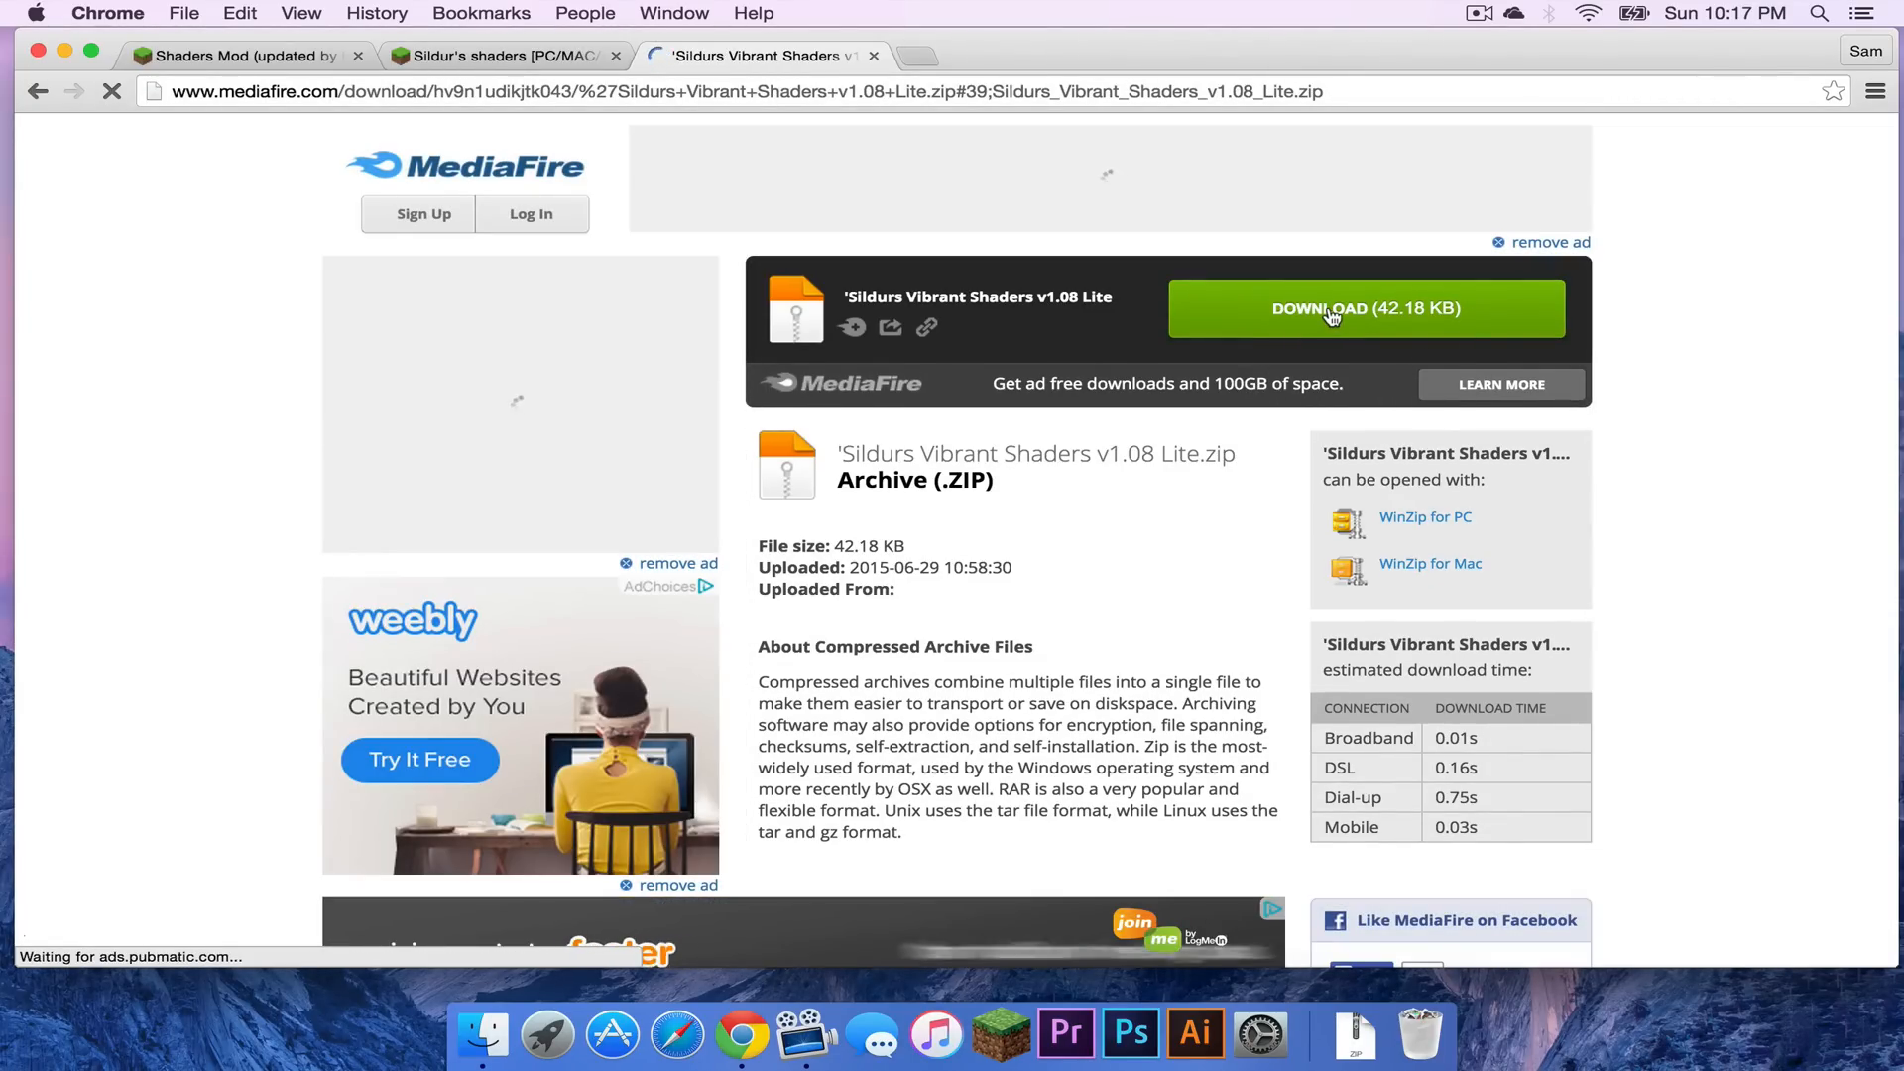
left_click(482, 1035)
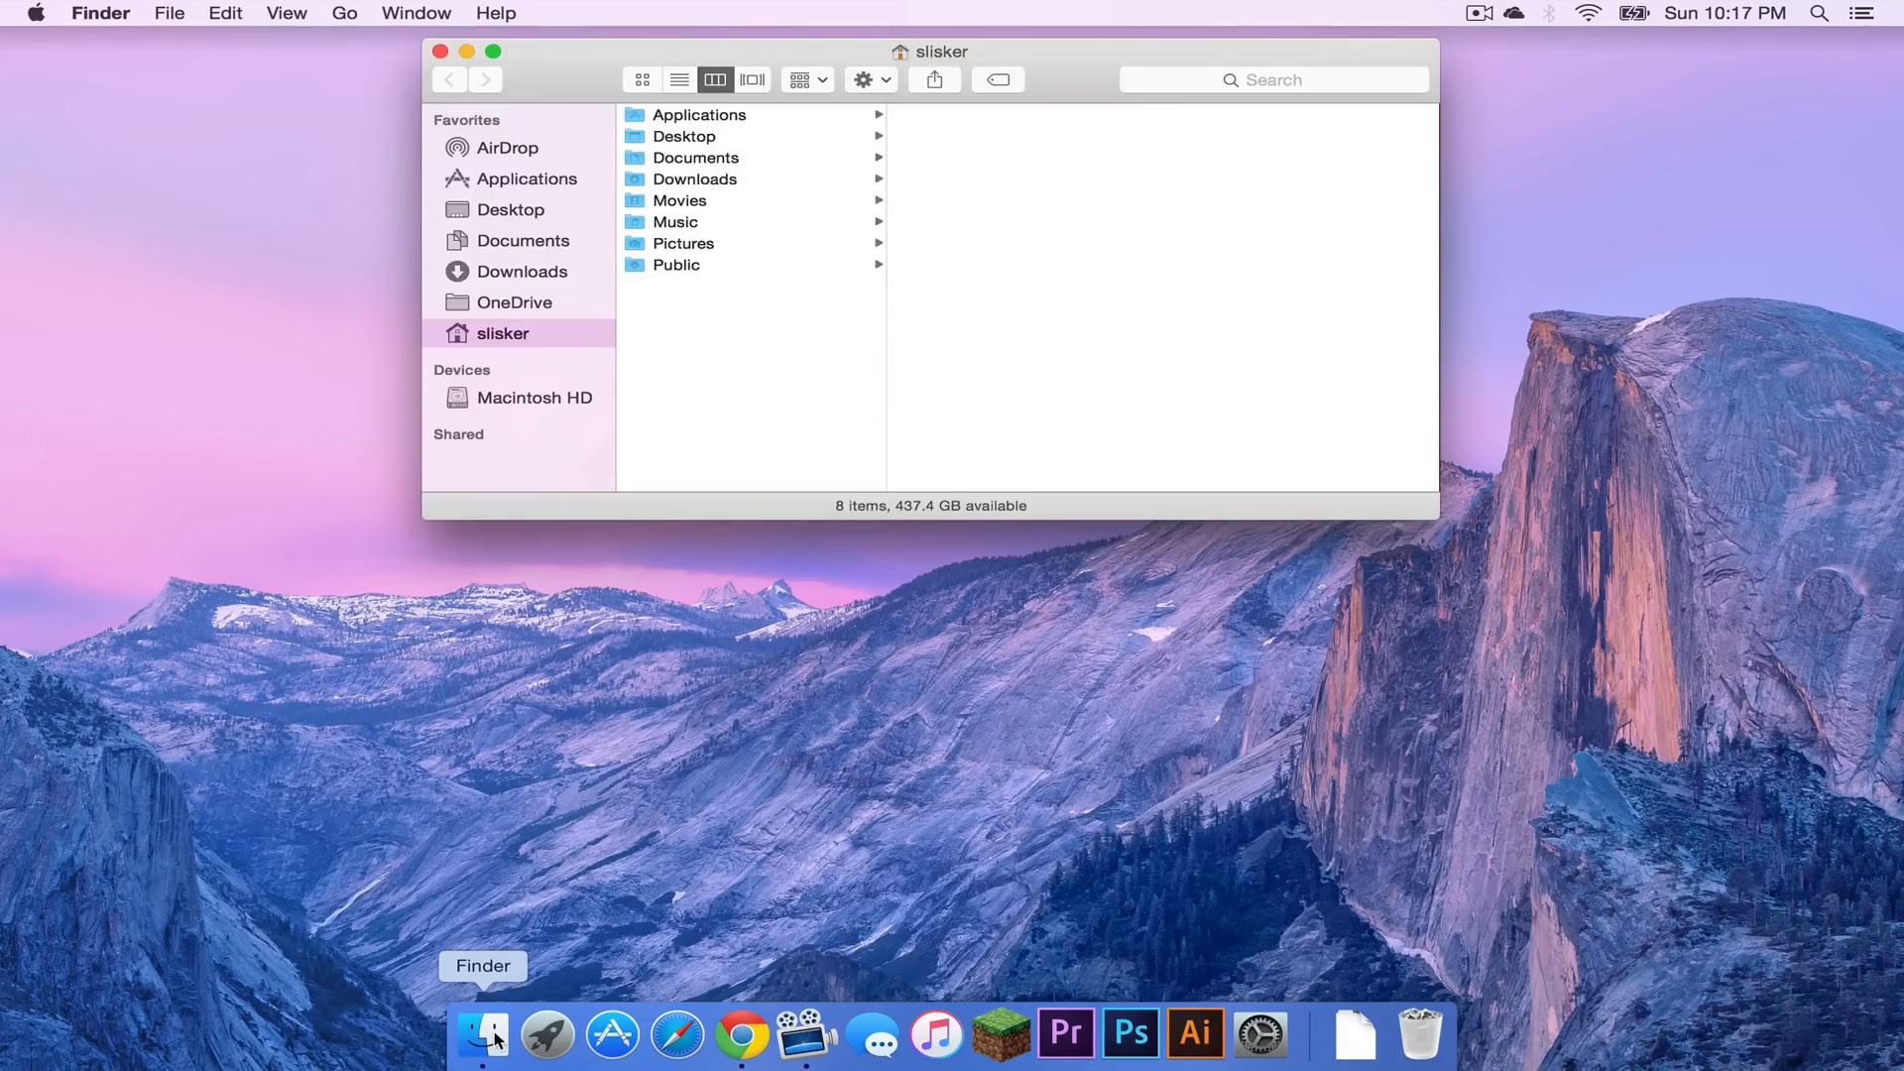
Place the Sildurs Vibrant Shaders v1.08 Lite zip in Library > Application Support > minecraft > shaderpacks.
left_click(343, 14)
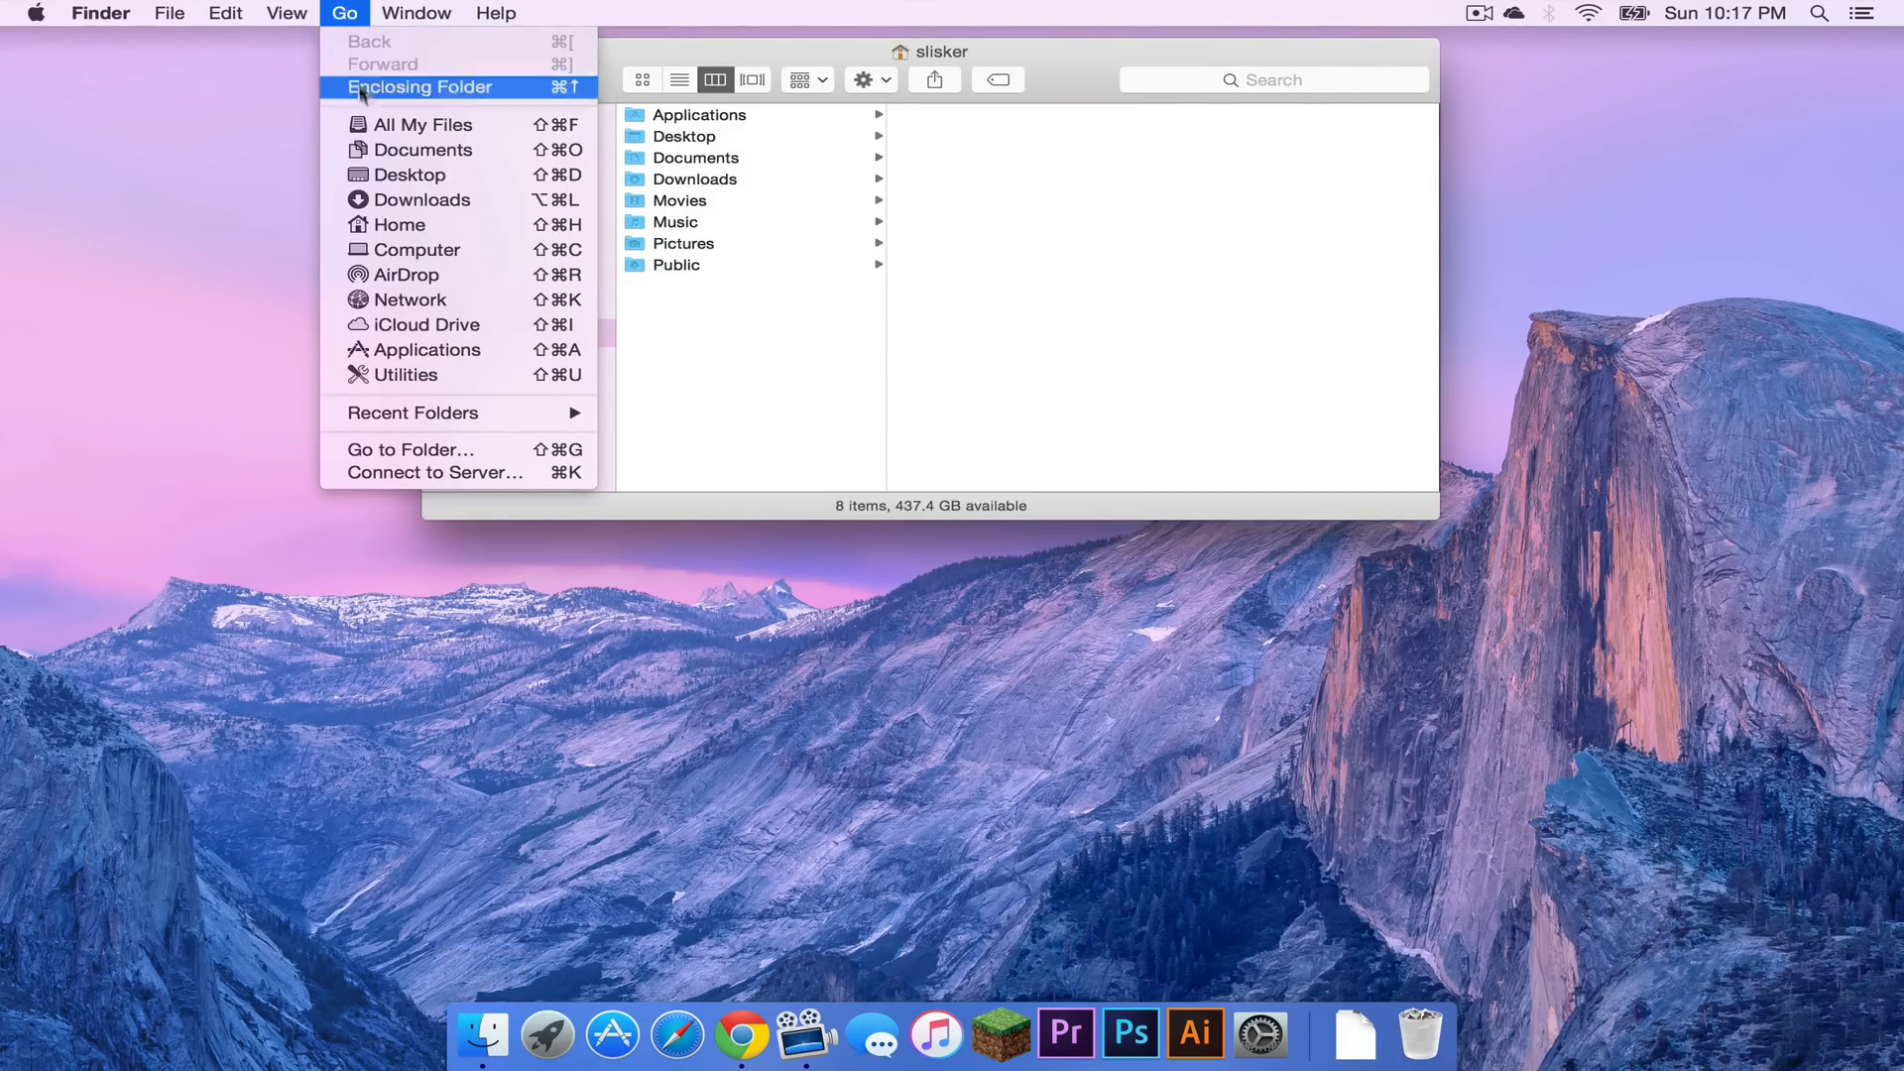
left_click(409, 449)
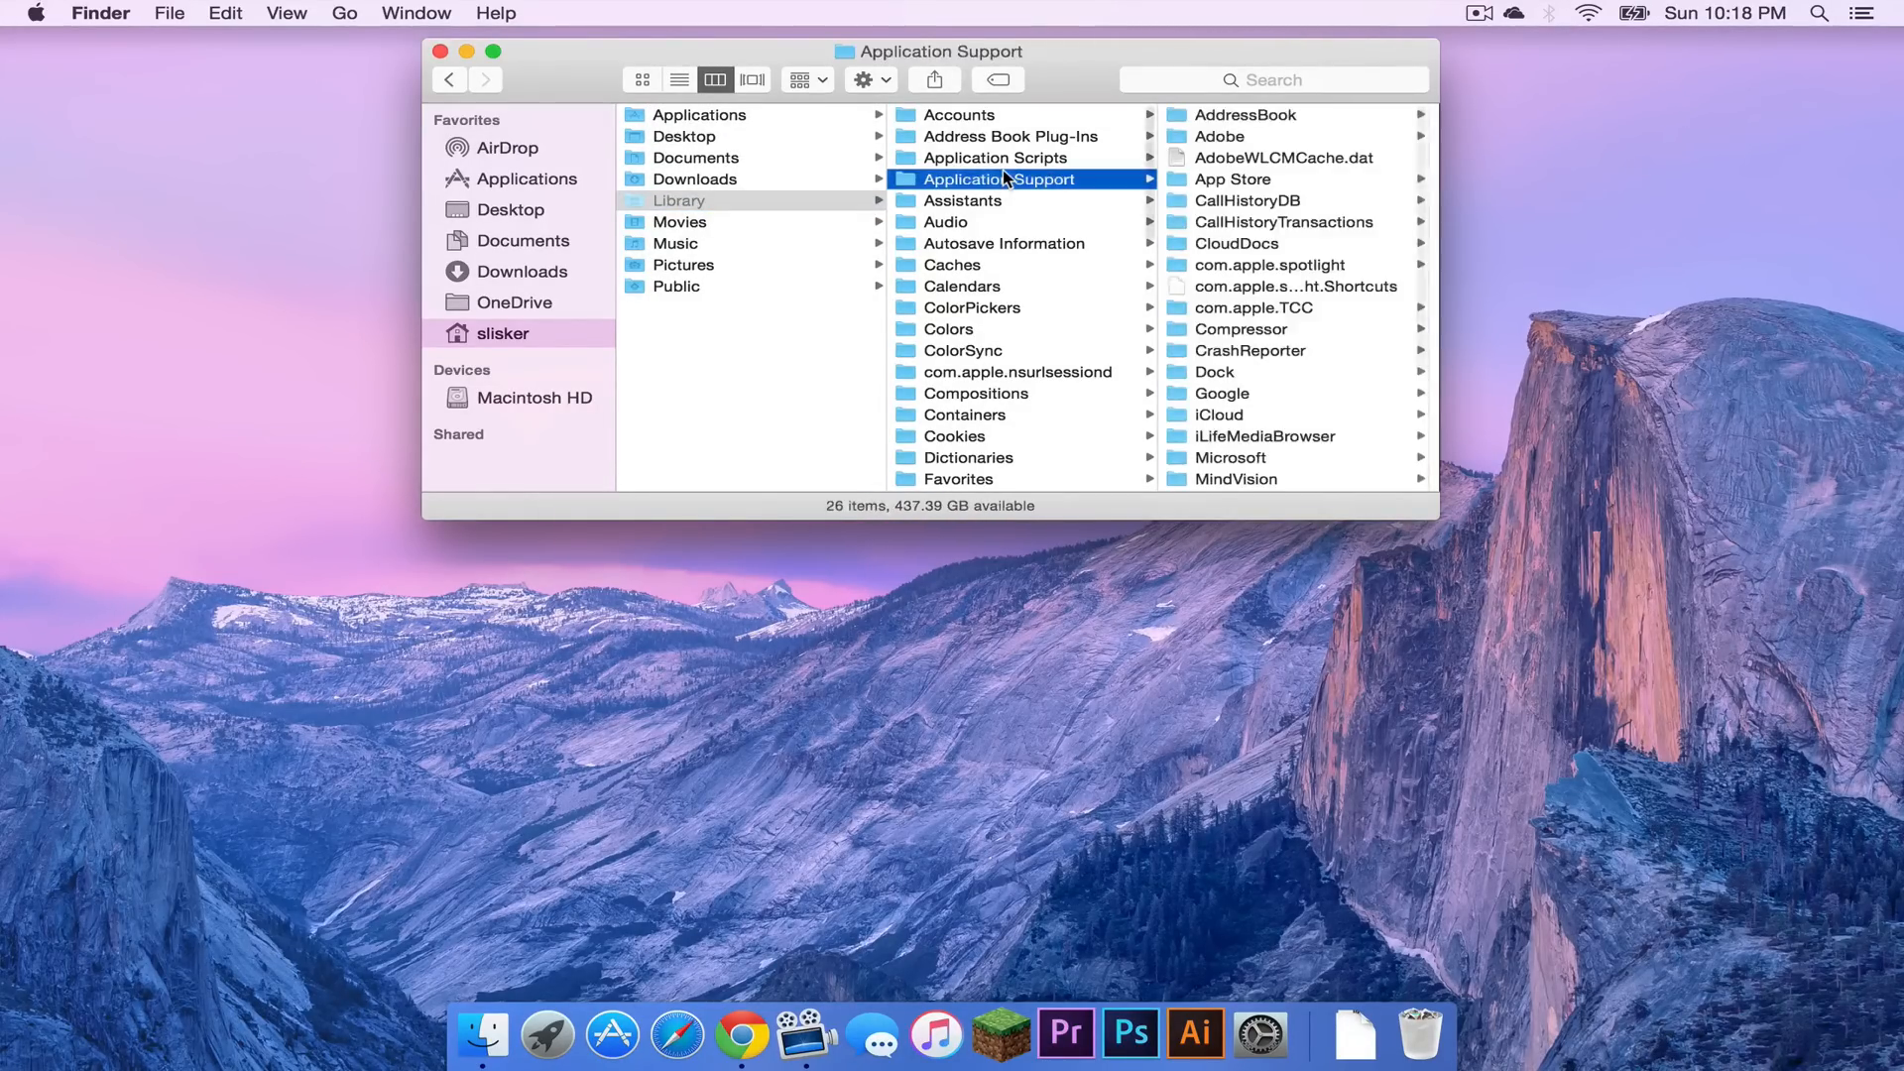
scroll("down", 3)
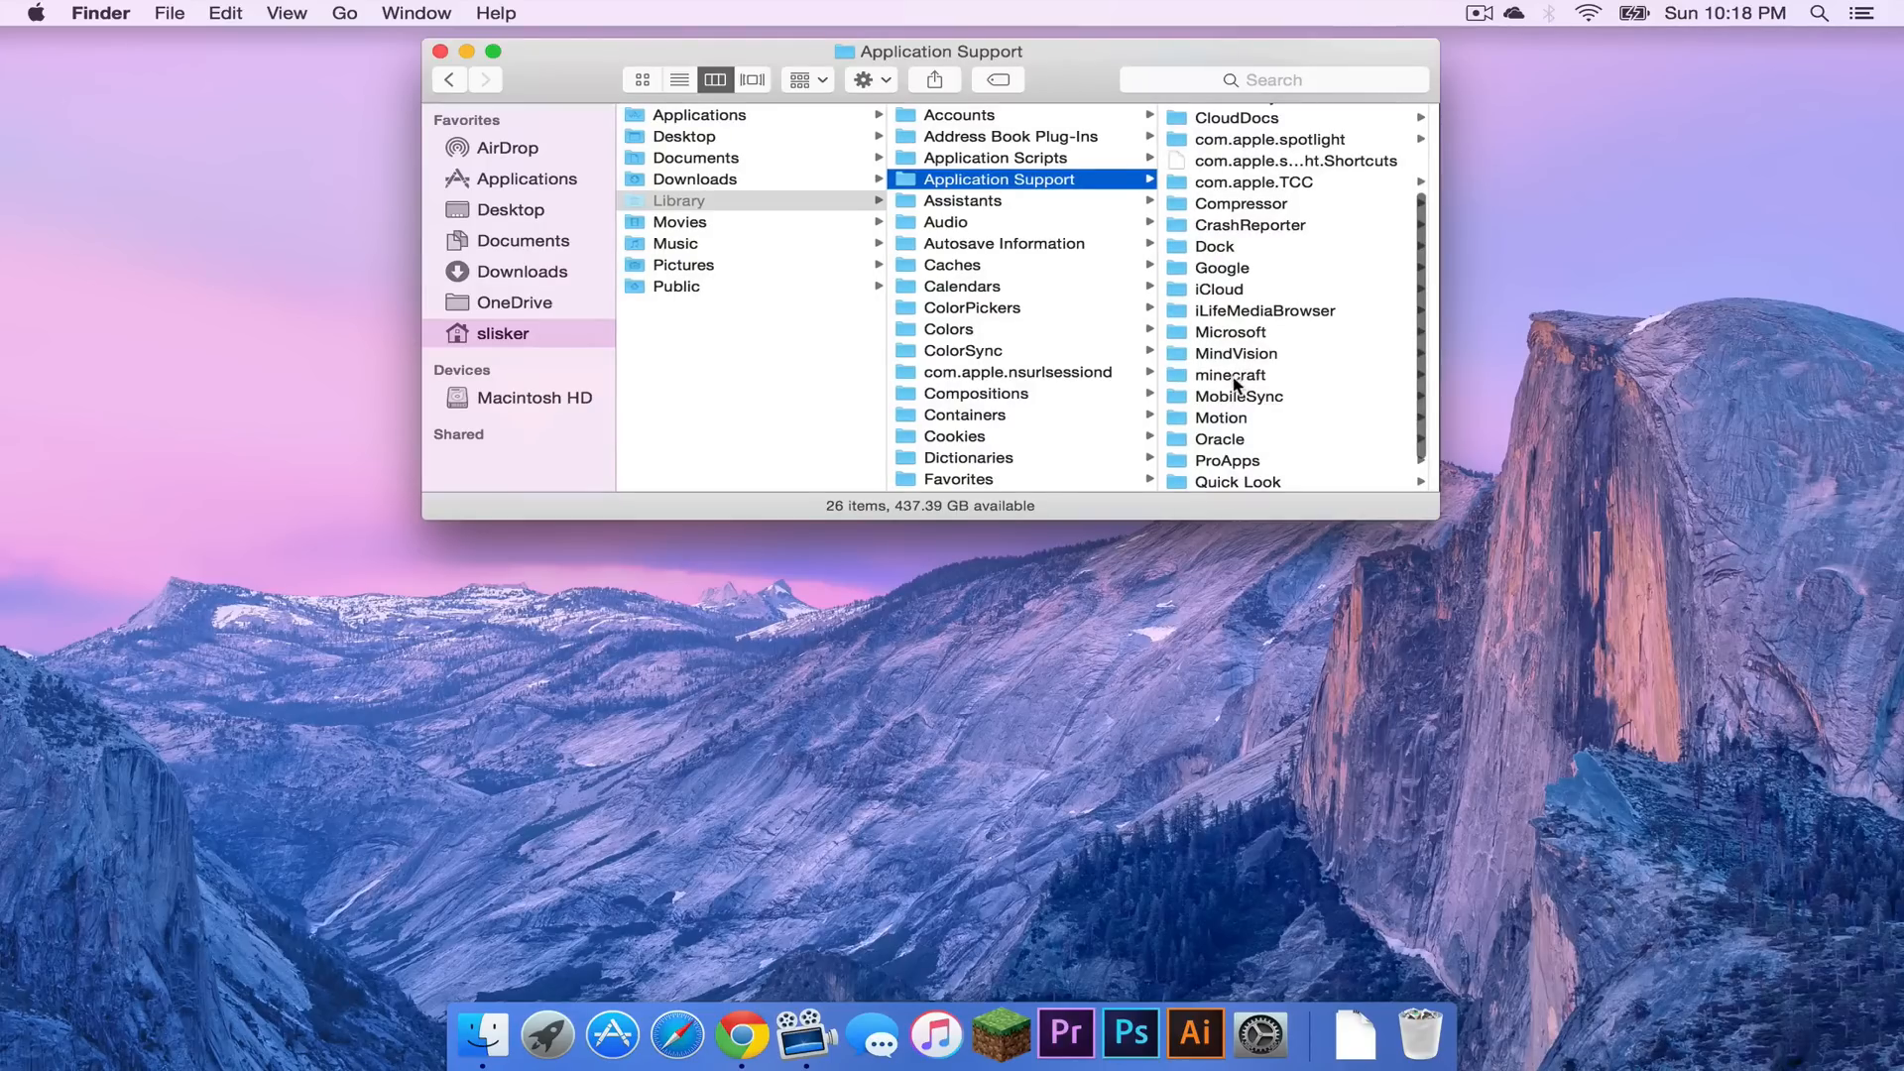
left_click(1232, 375)
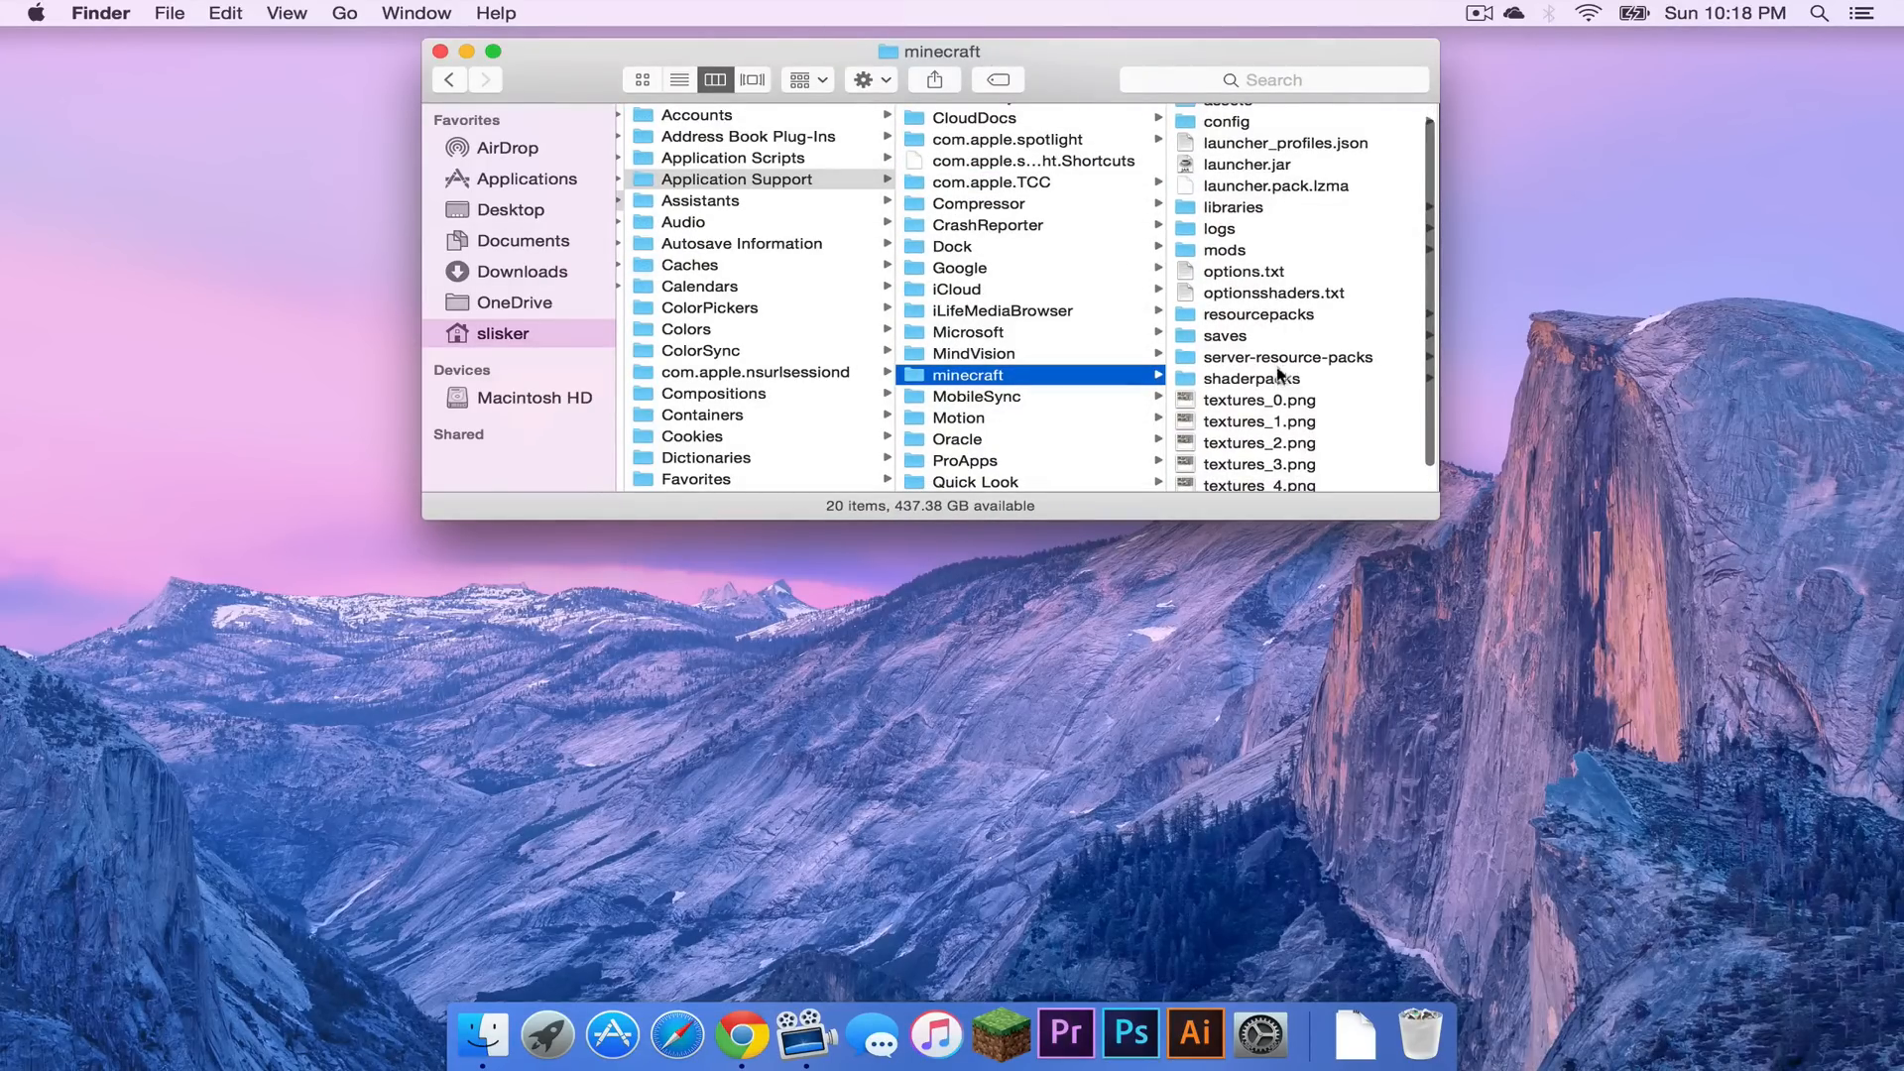
left_click(1250, 377)
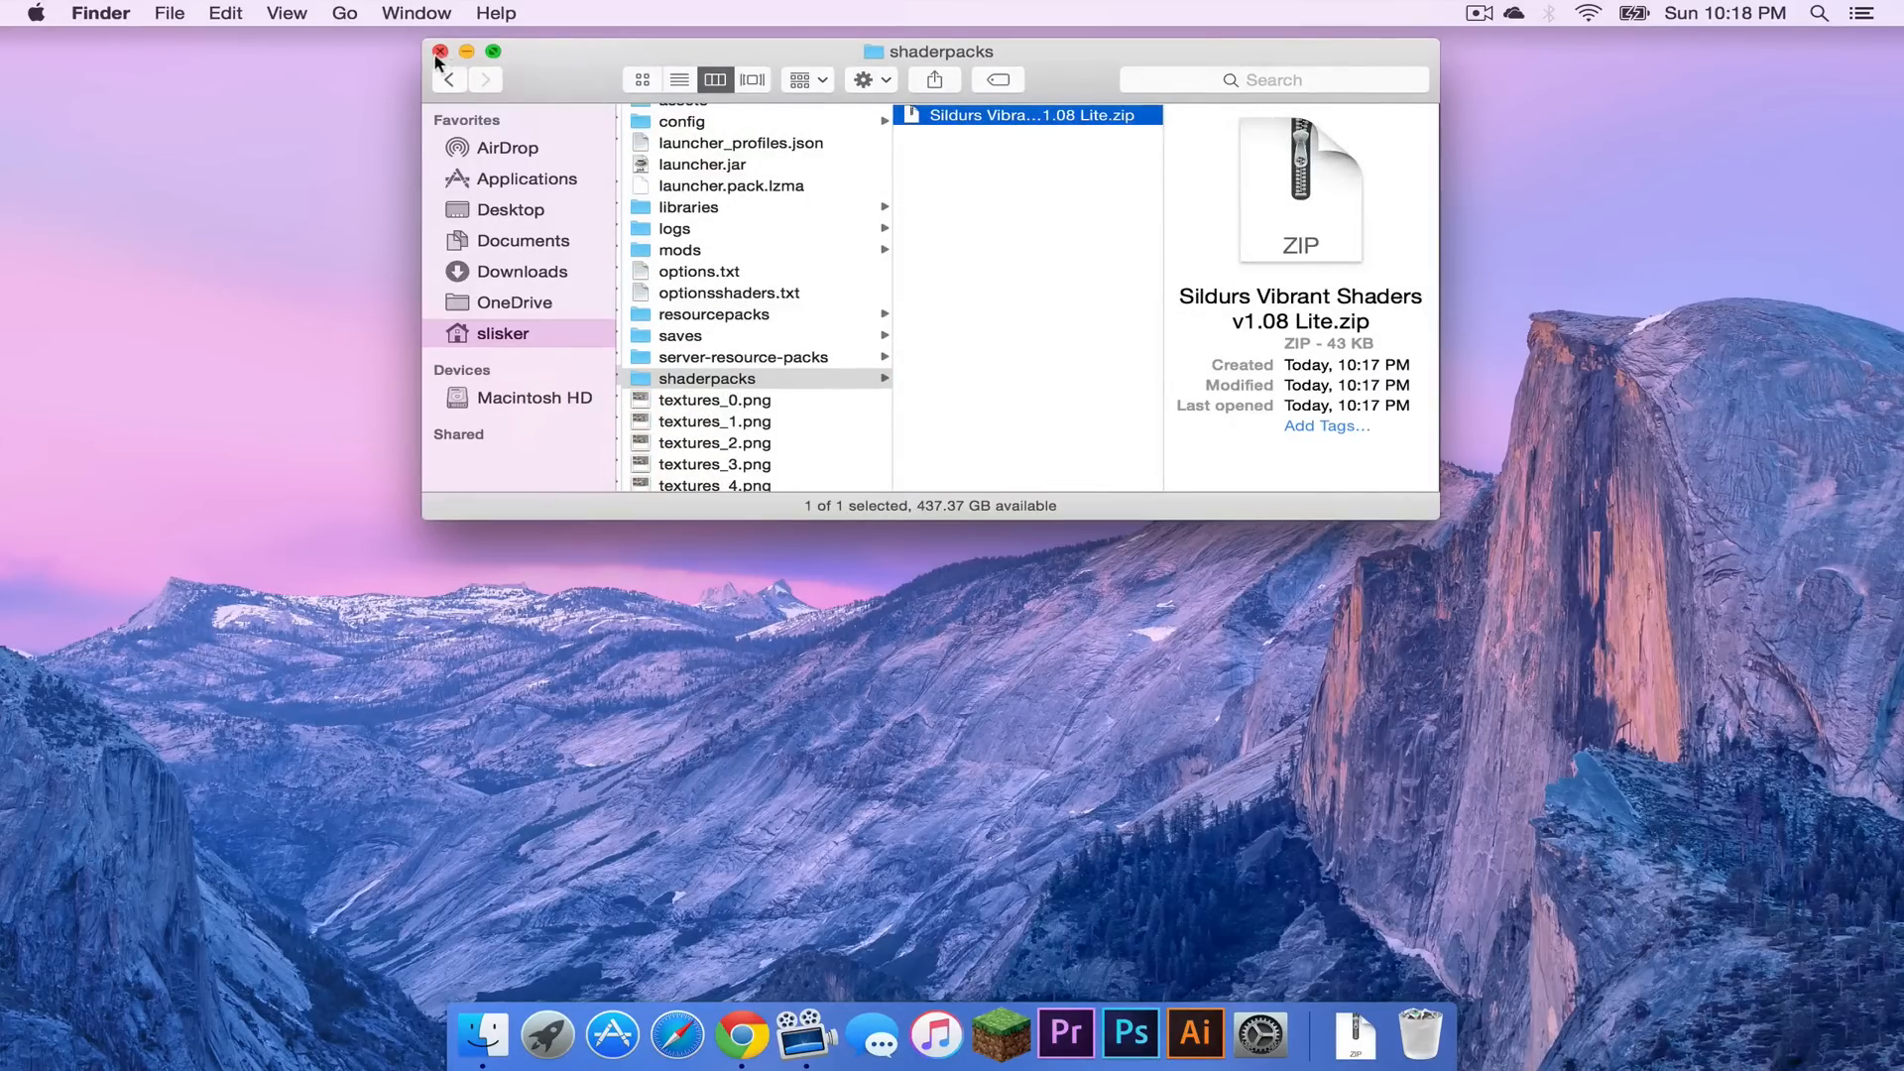
left_click(440, 52)
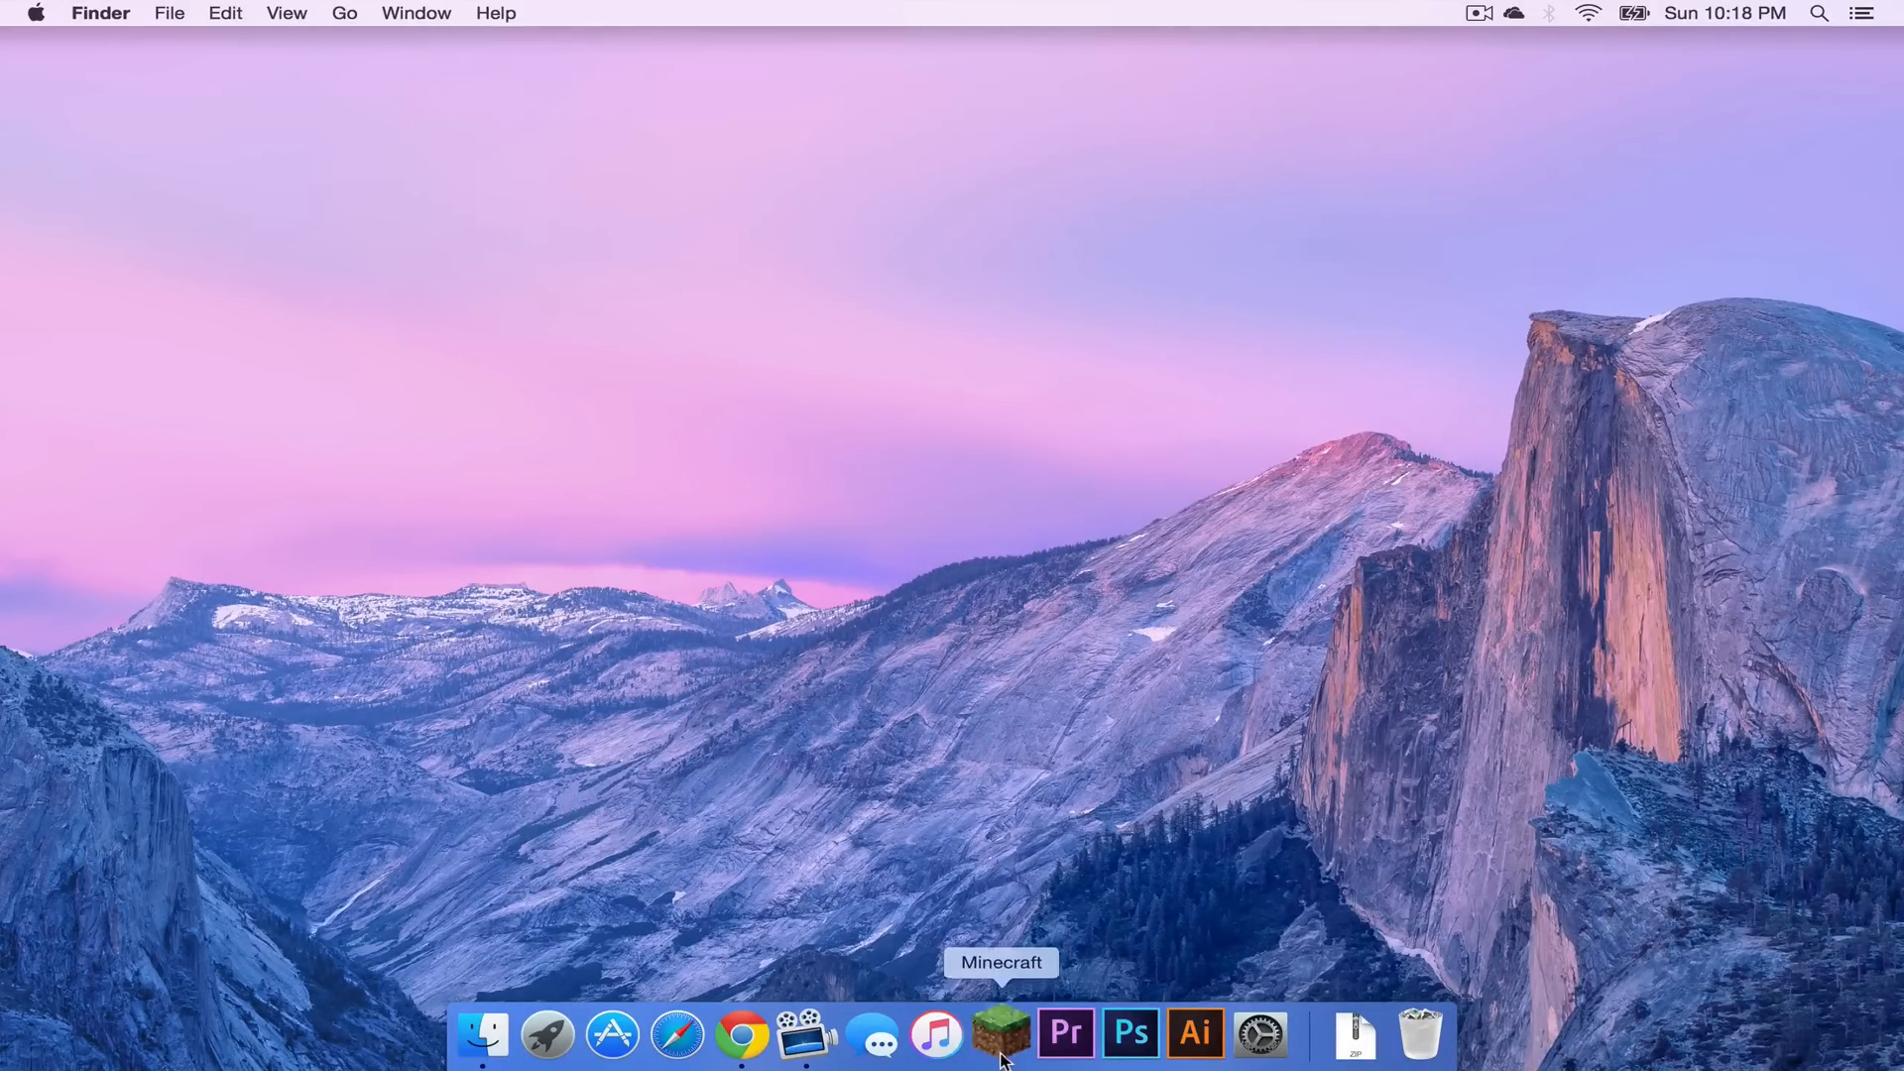
Relaunch Minecraft and choose Sildurs Vibrant Shaders v1.08 Lite.zip in the Shaders list.
left_click(999, 1033)
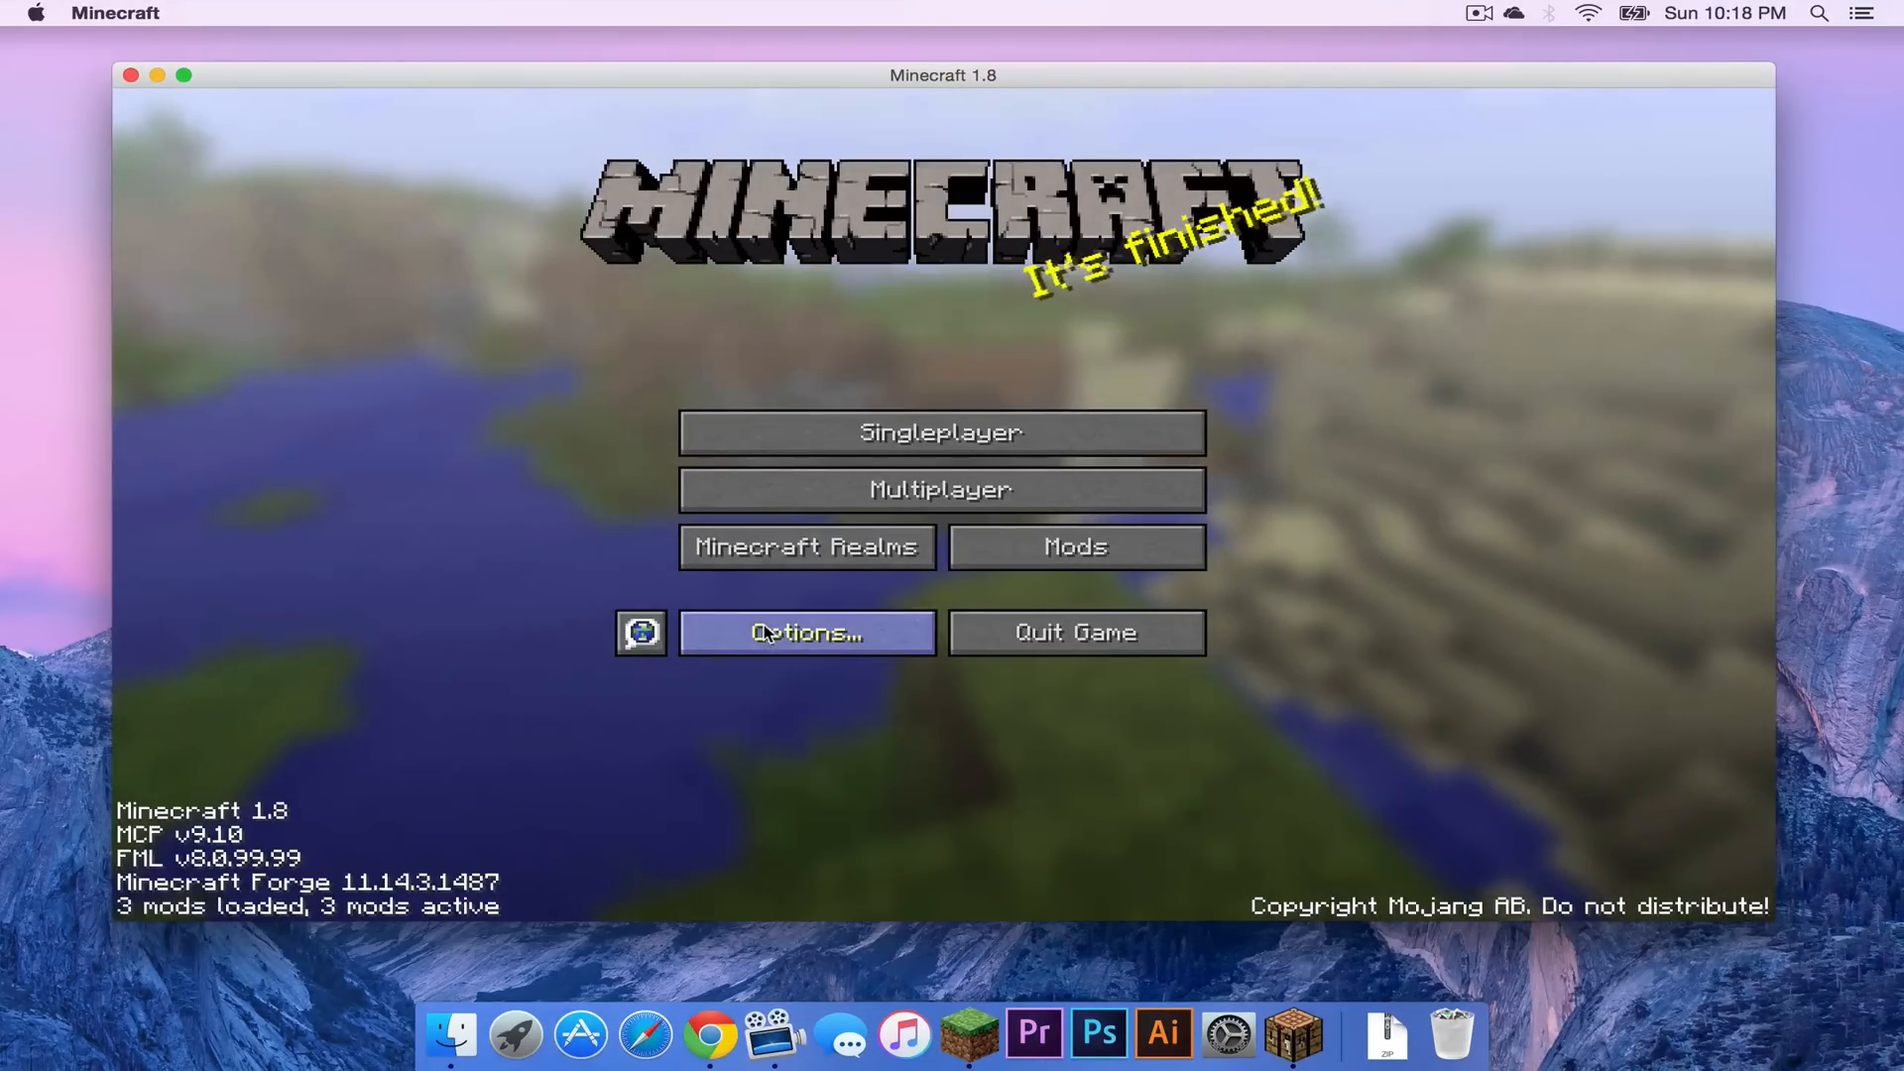
left_click(806, 630)
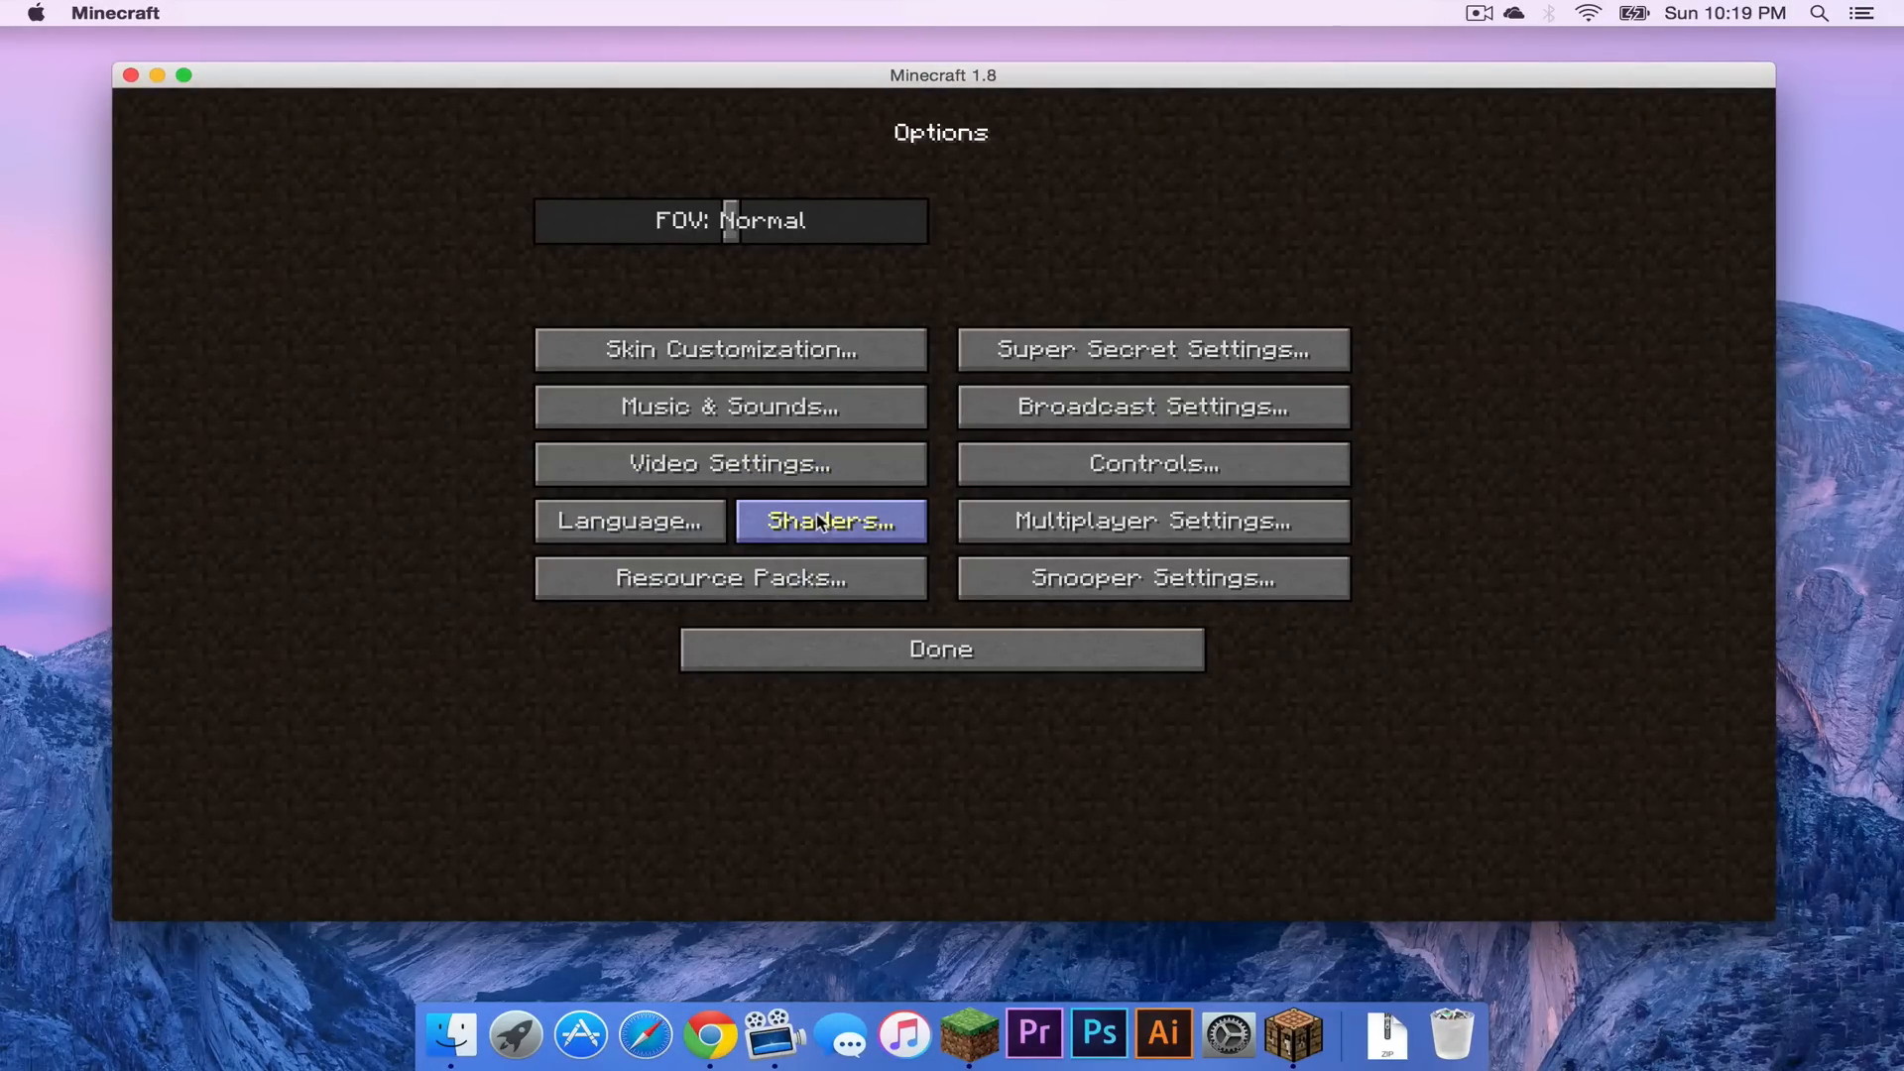
left_click(831, 520)
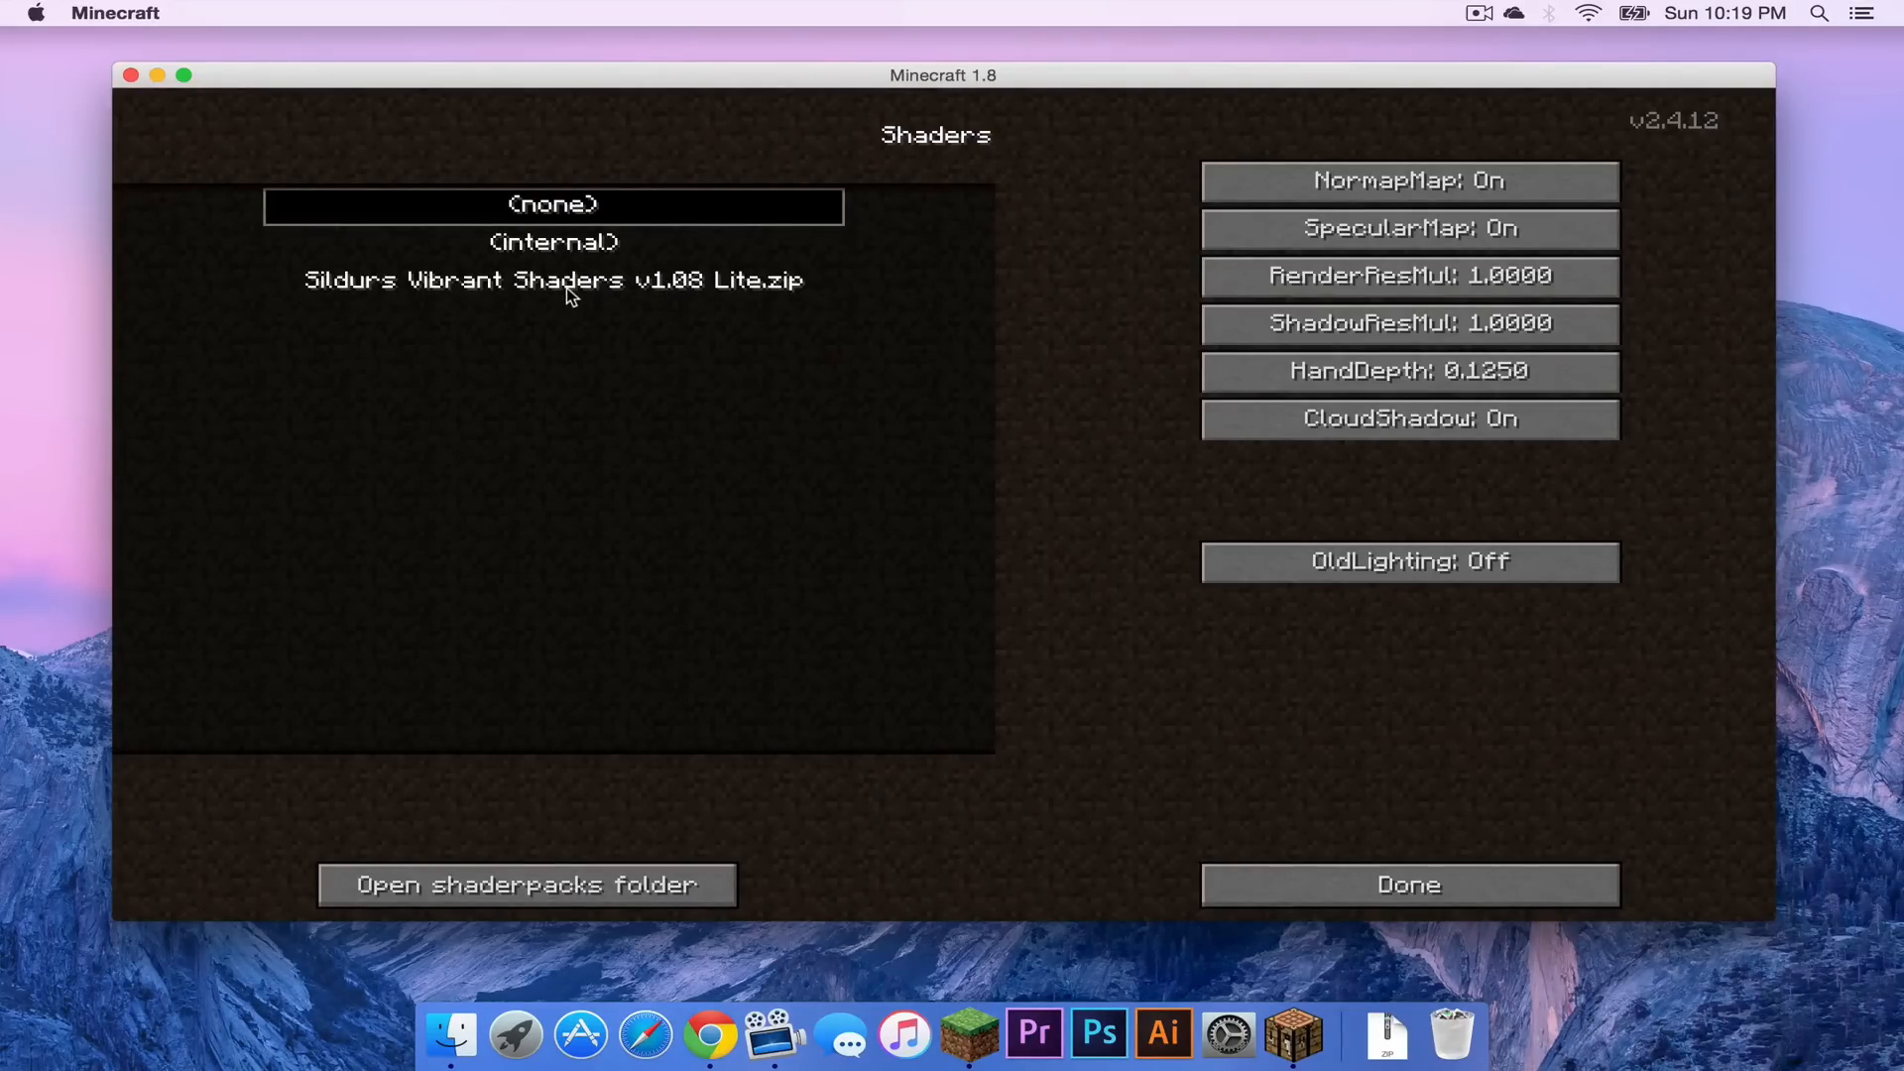
left_click(1408, 884)
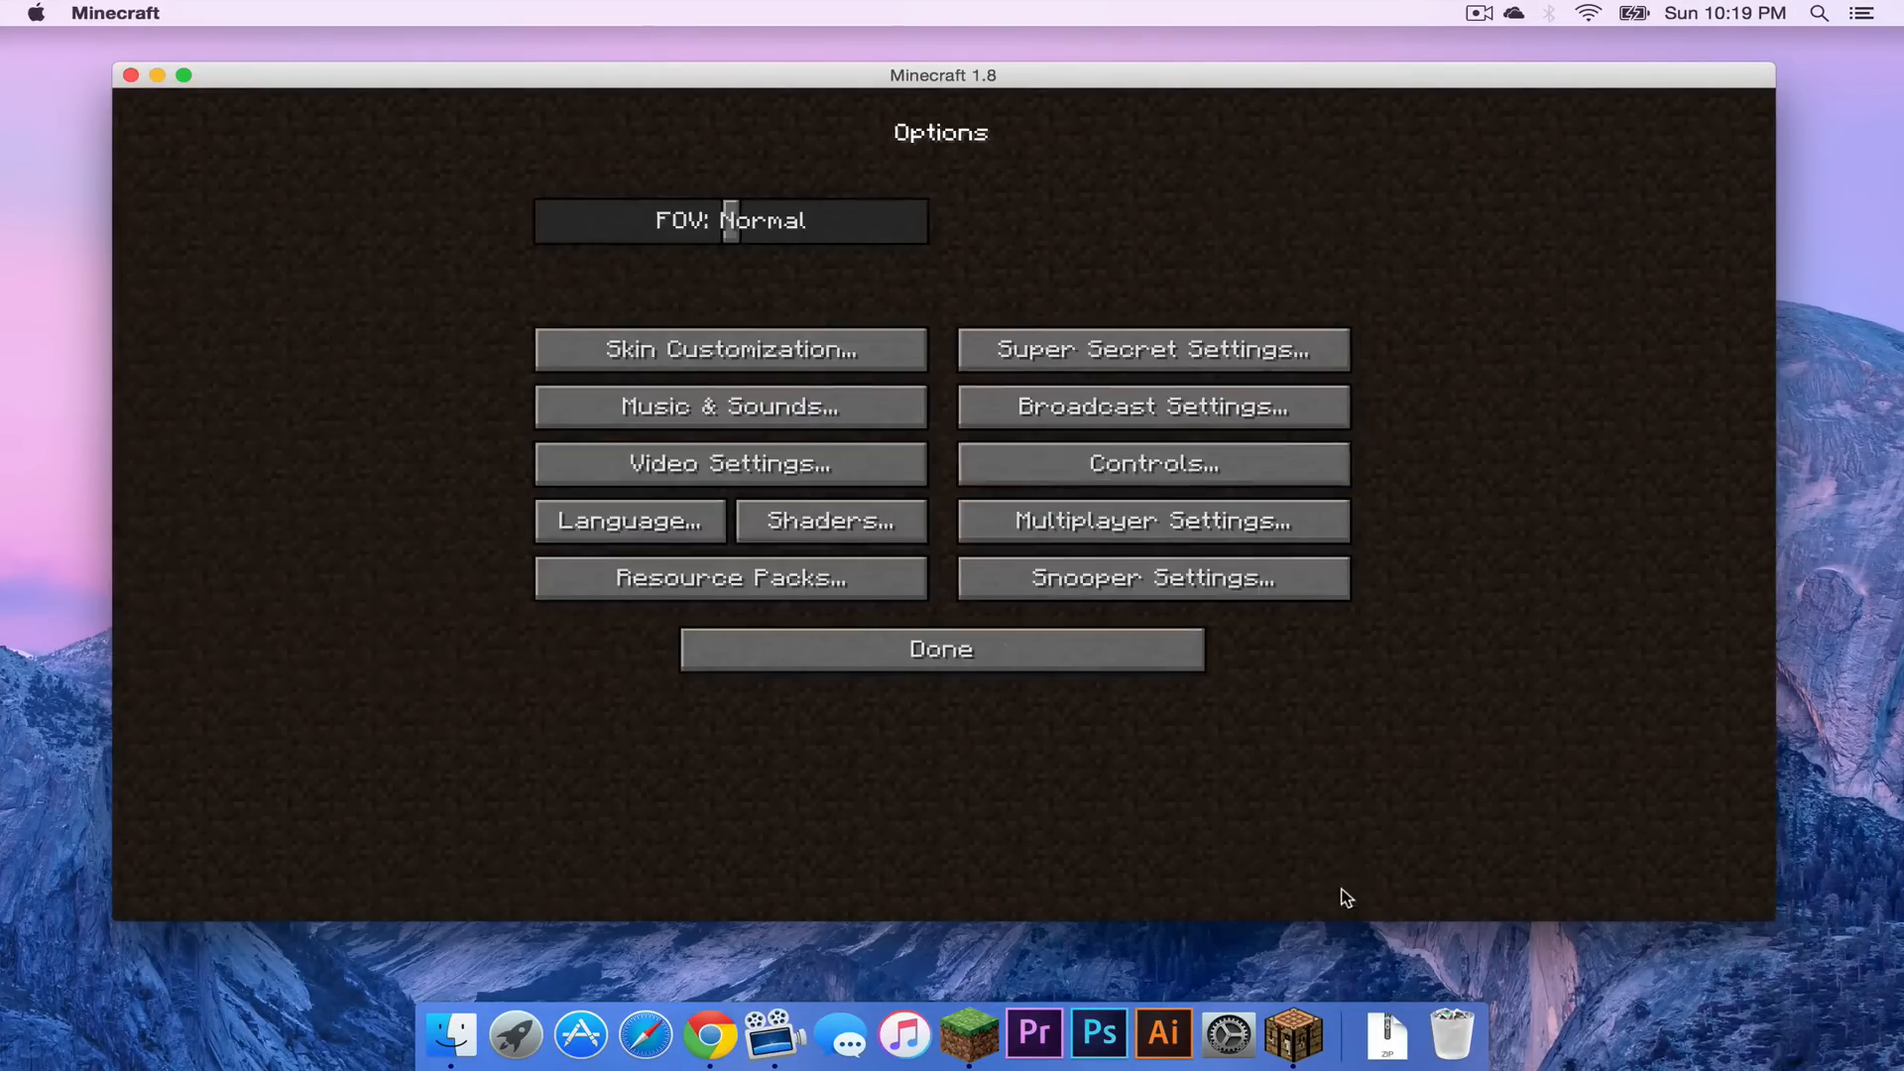
left_click(941, 648)
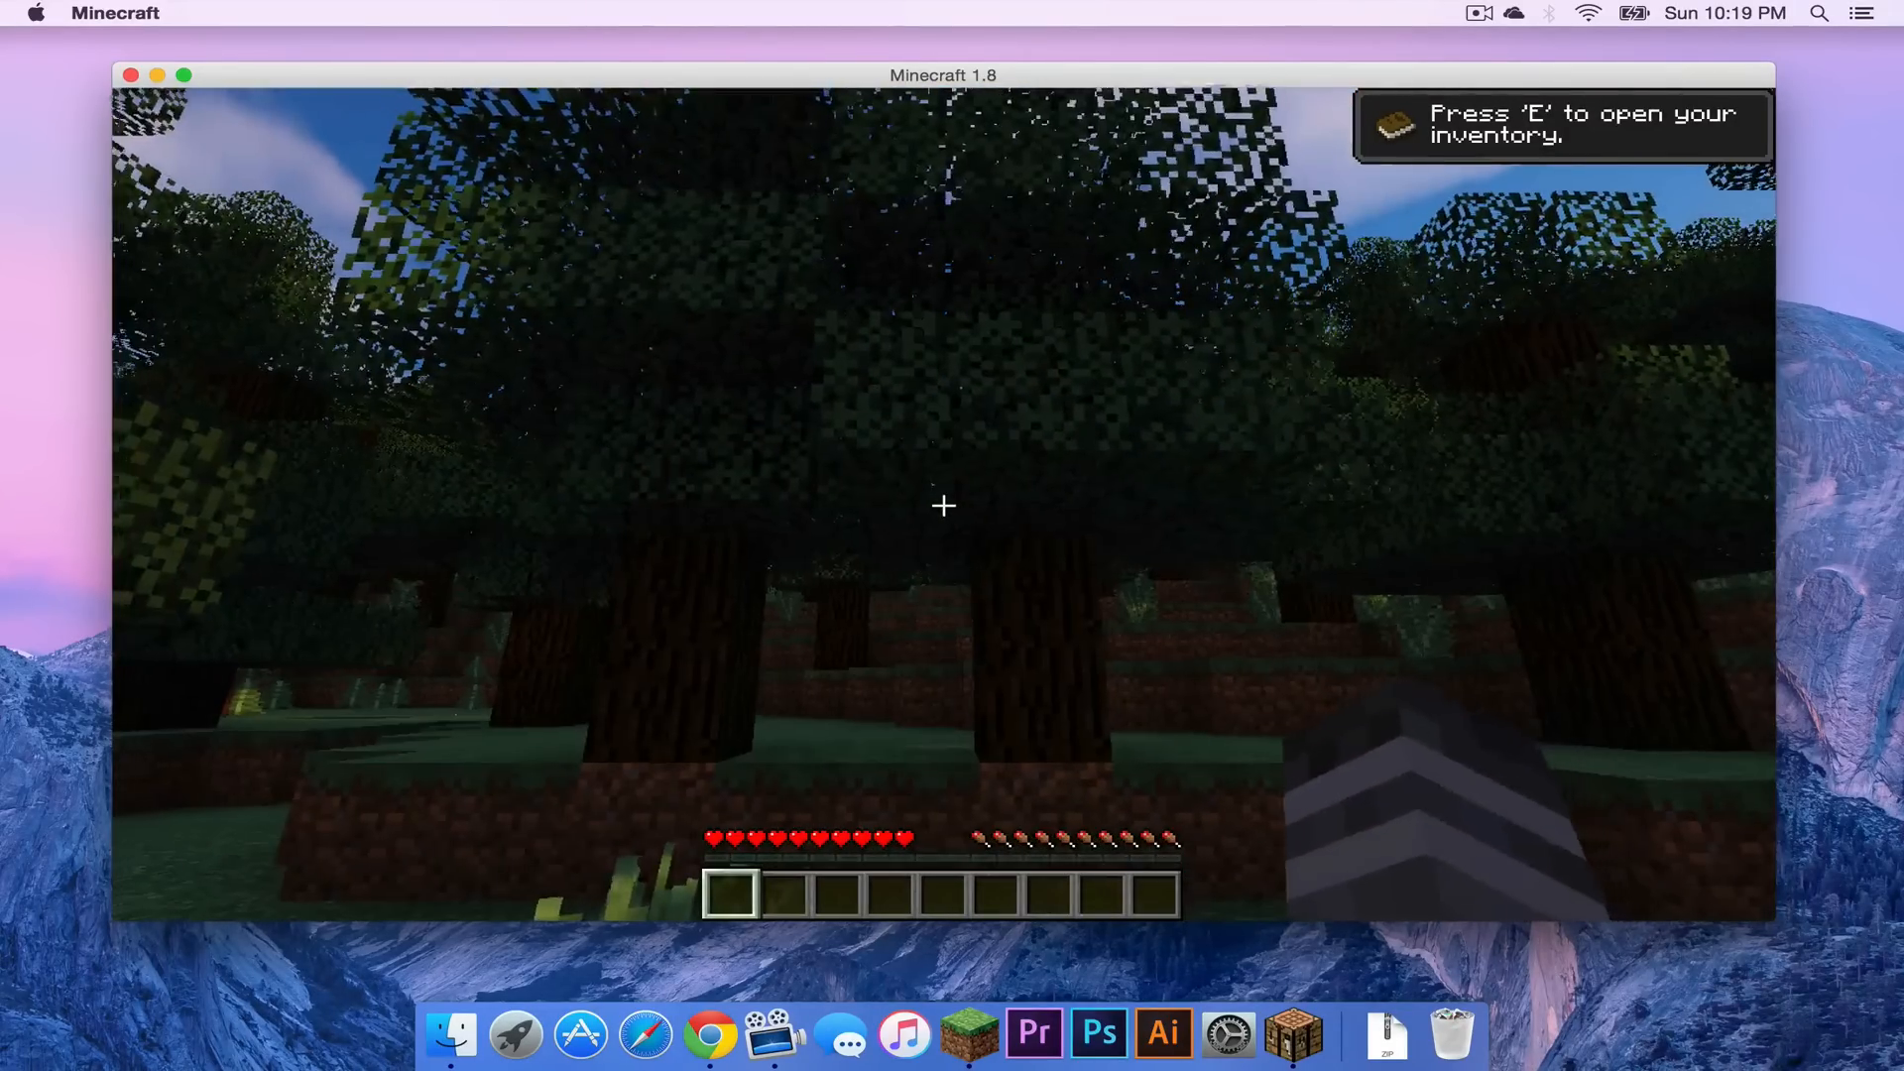
mouse_move(944, 506)
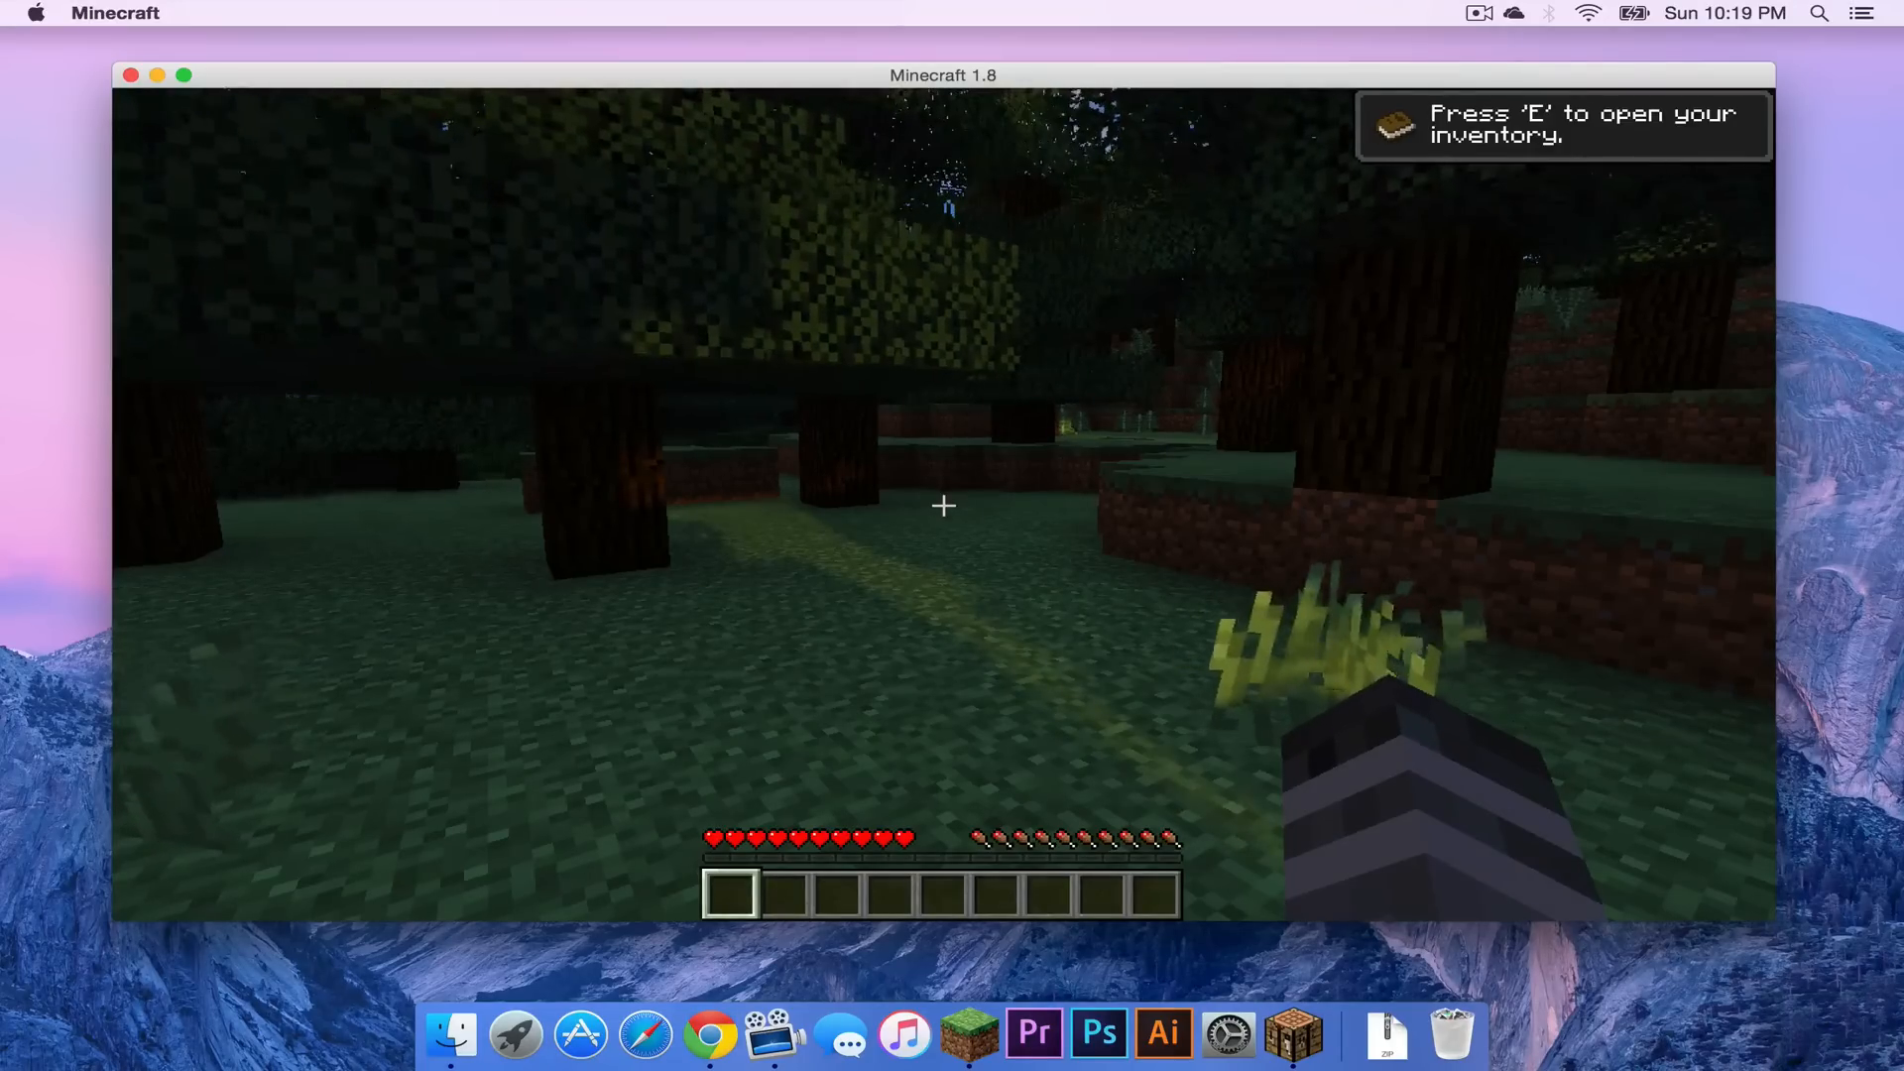